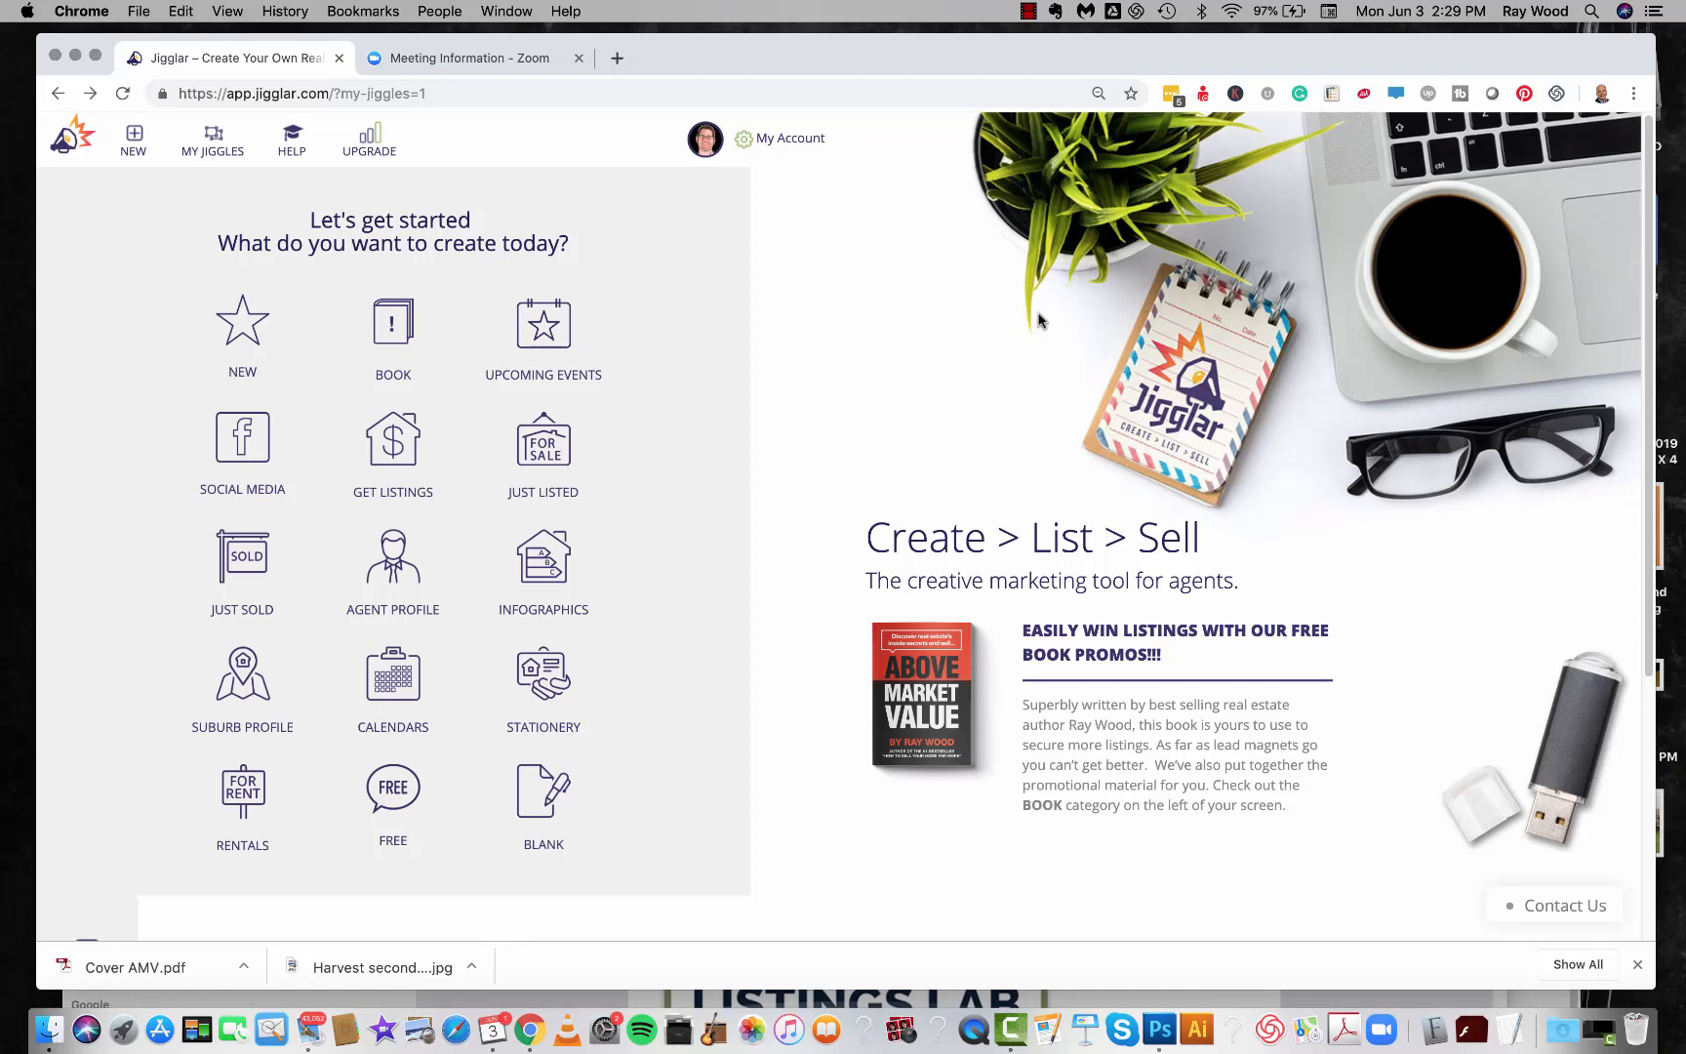
mouse_move(1050, 505)
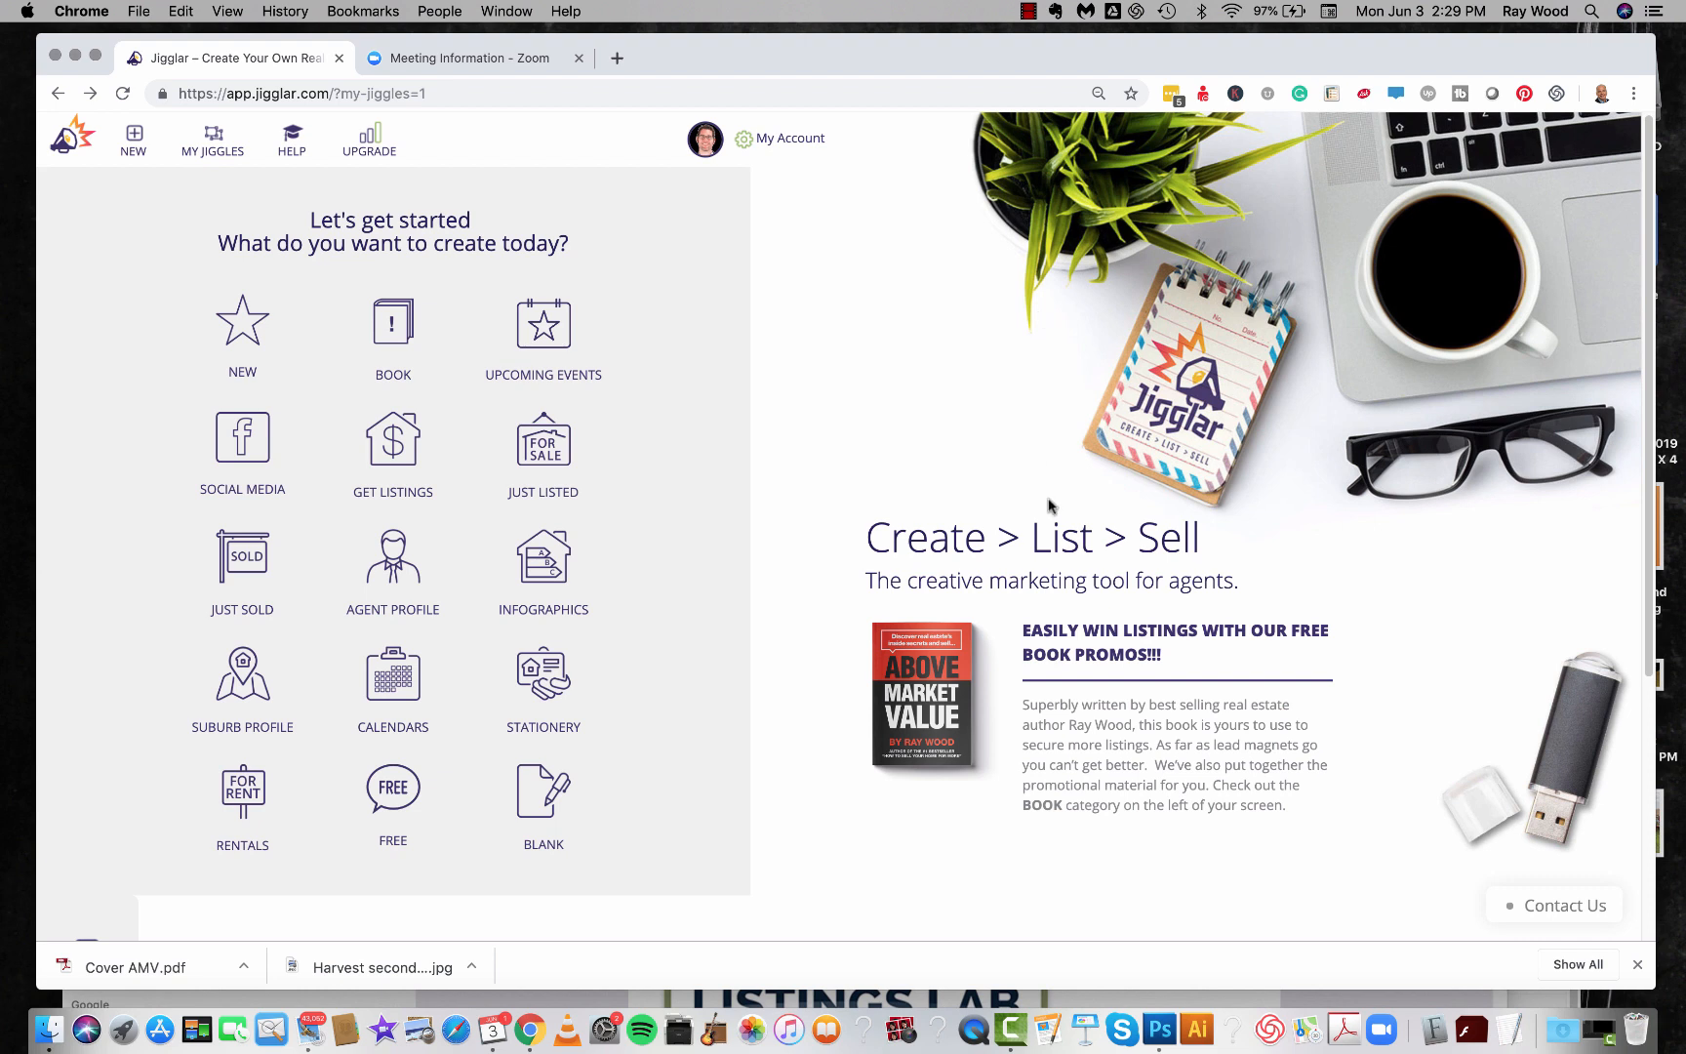
mouse_move(901, 420)
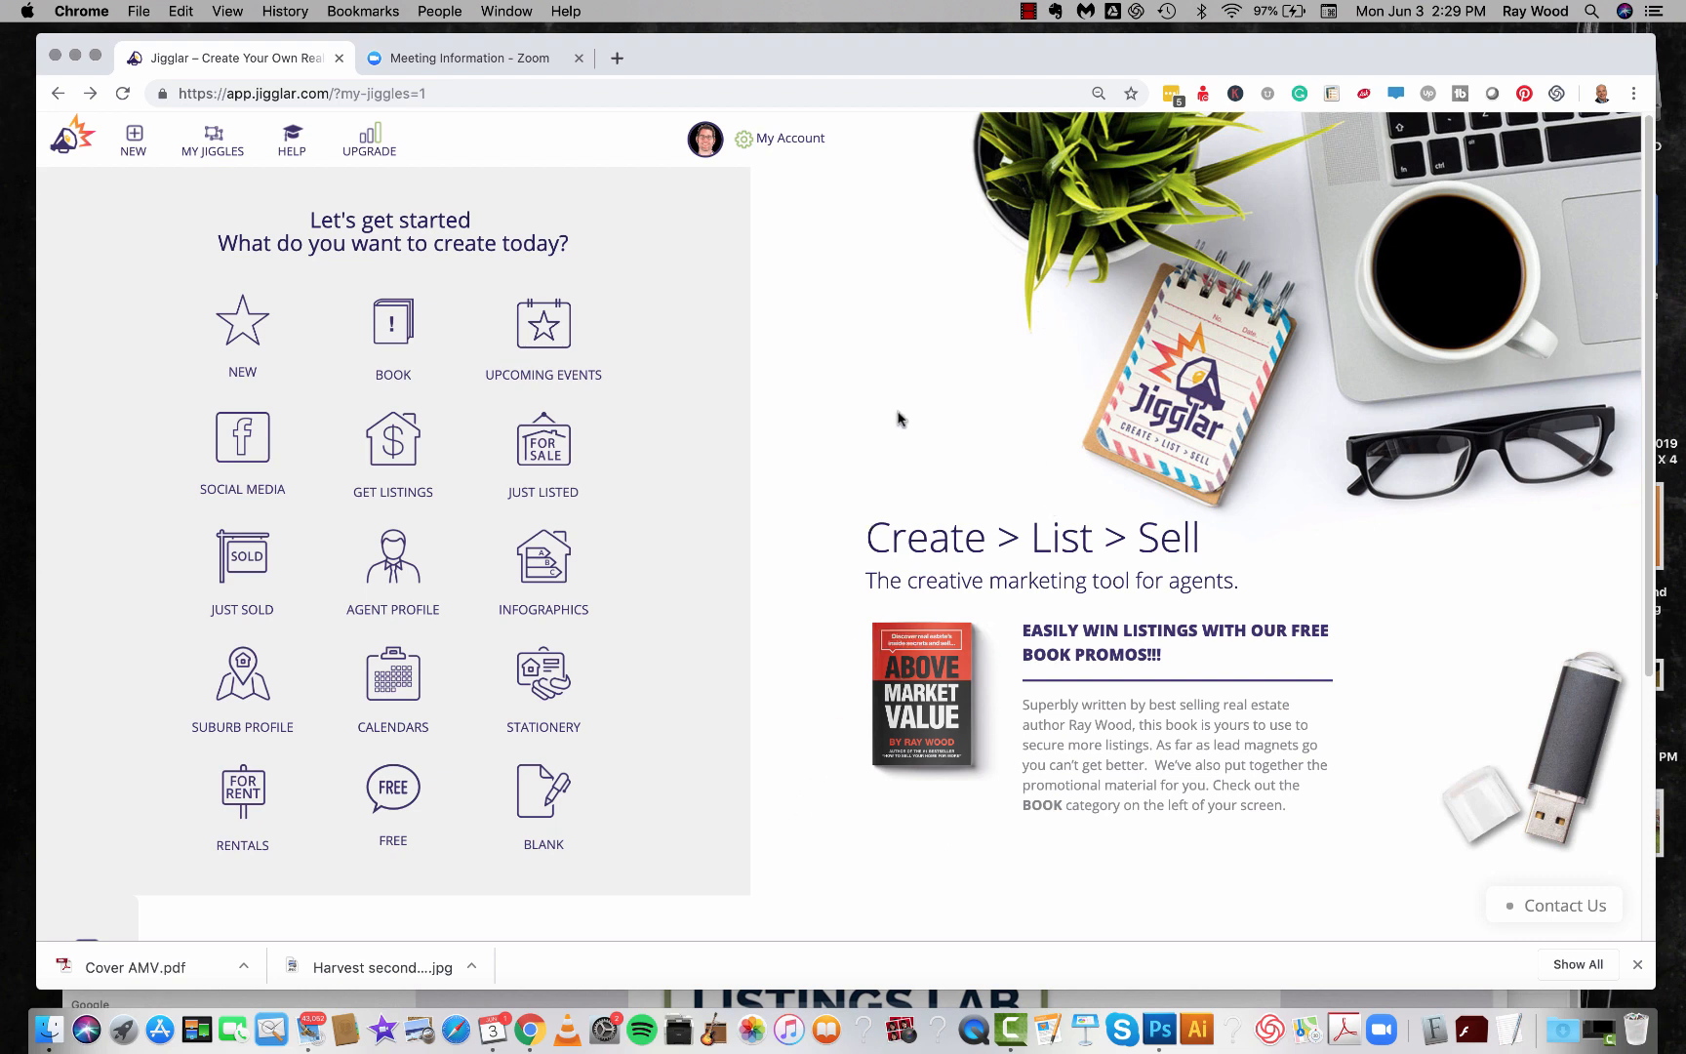
mouse_move(902, 406)
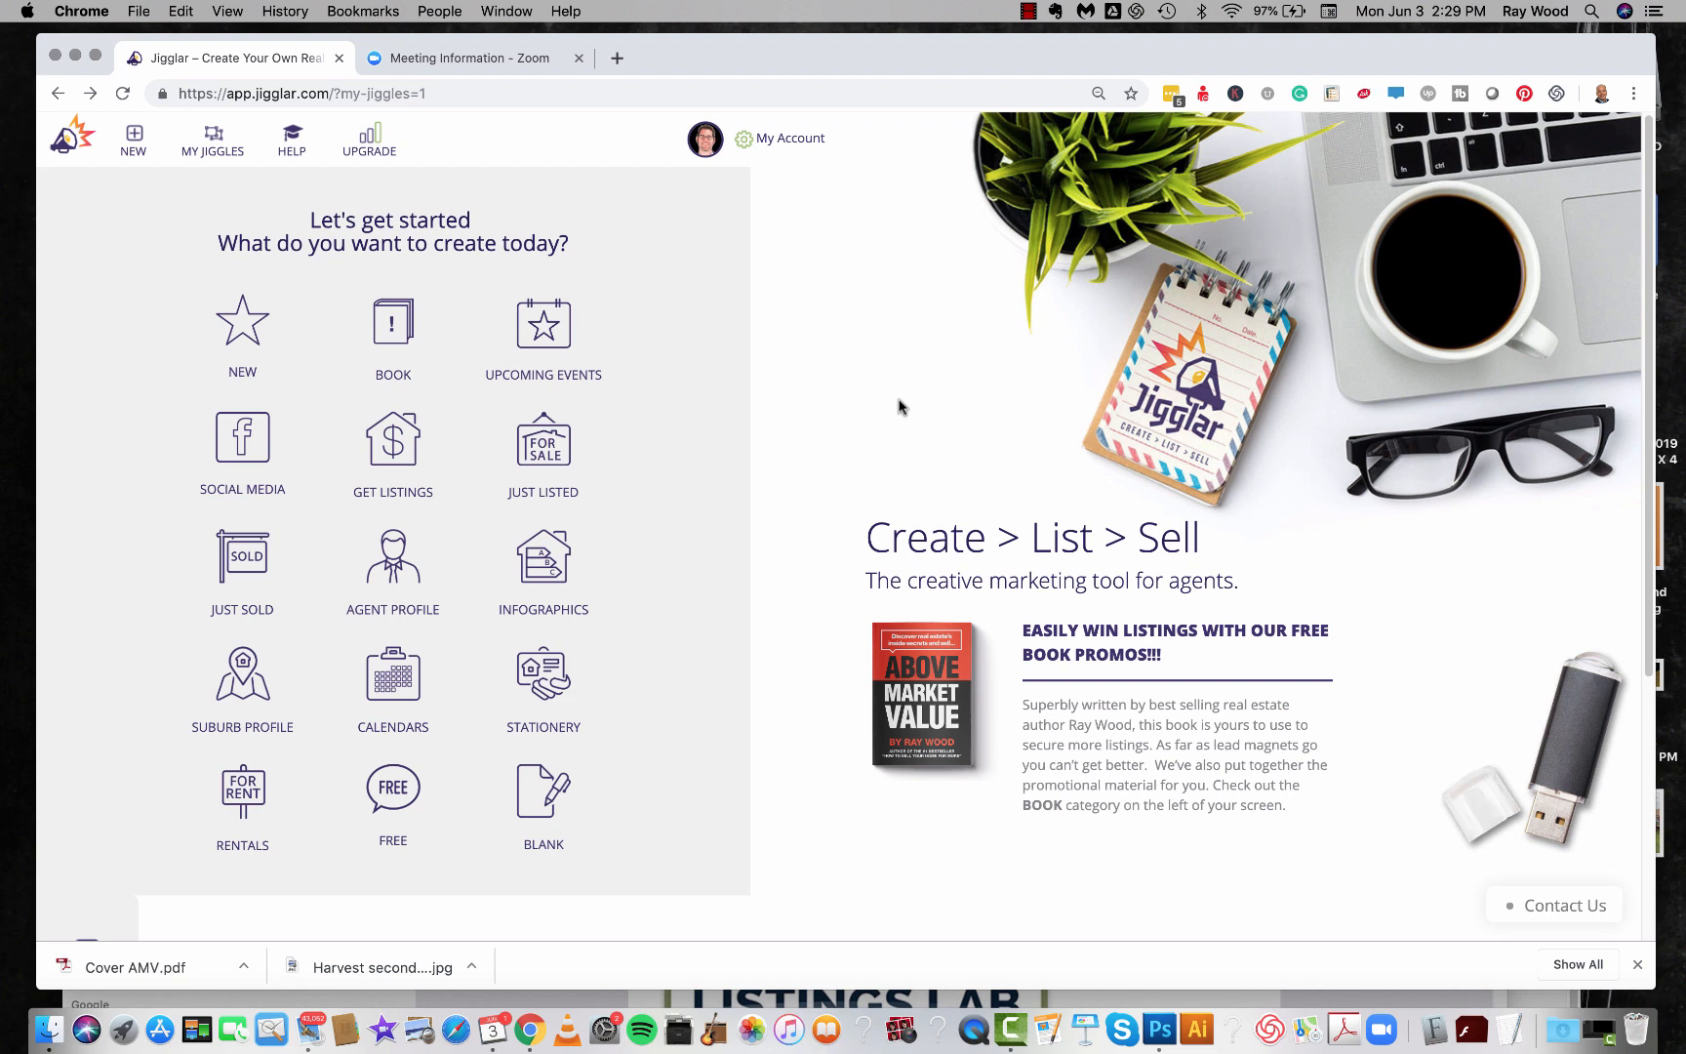
mouse_move(804, 603)
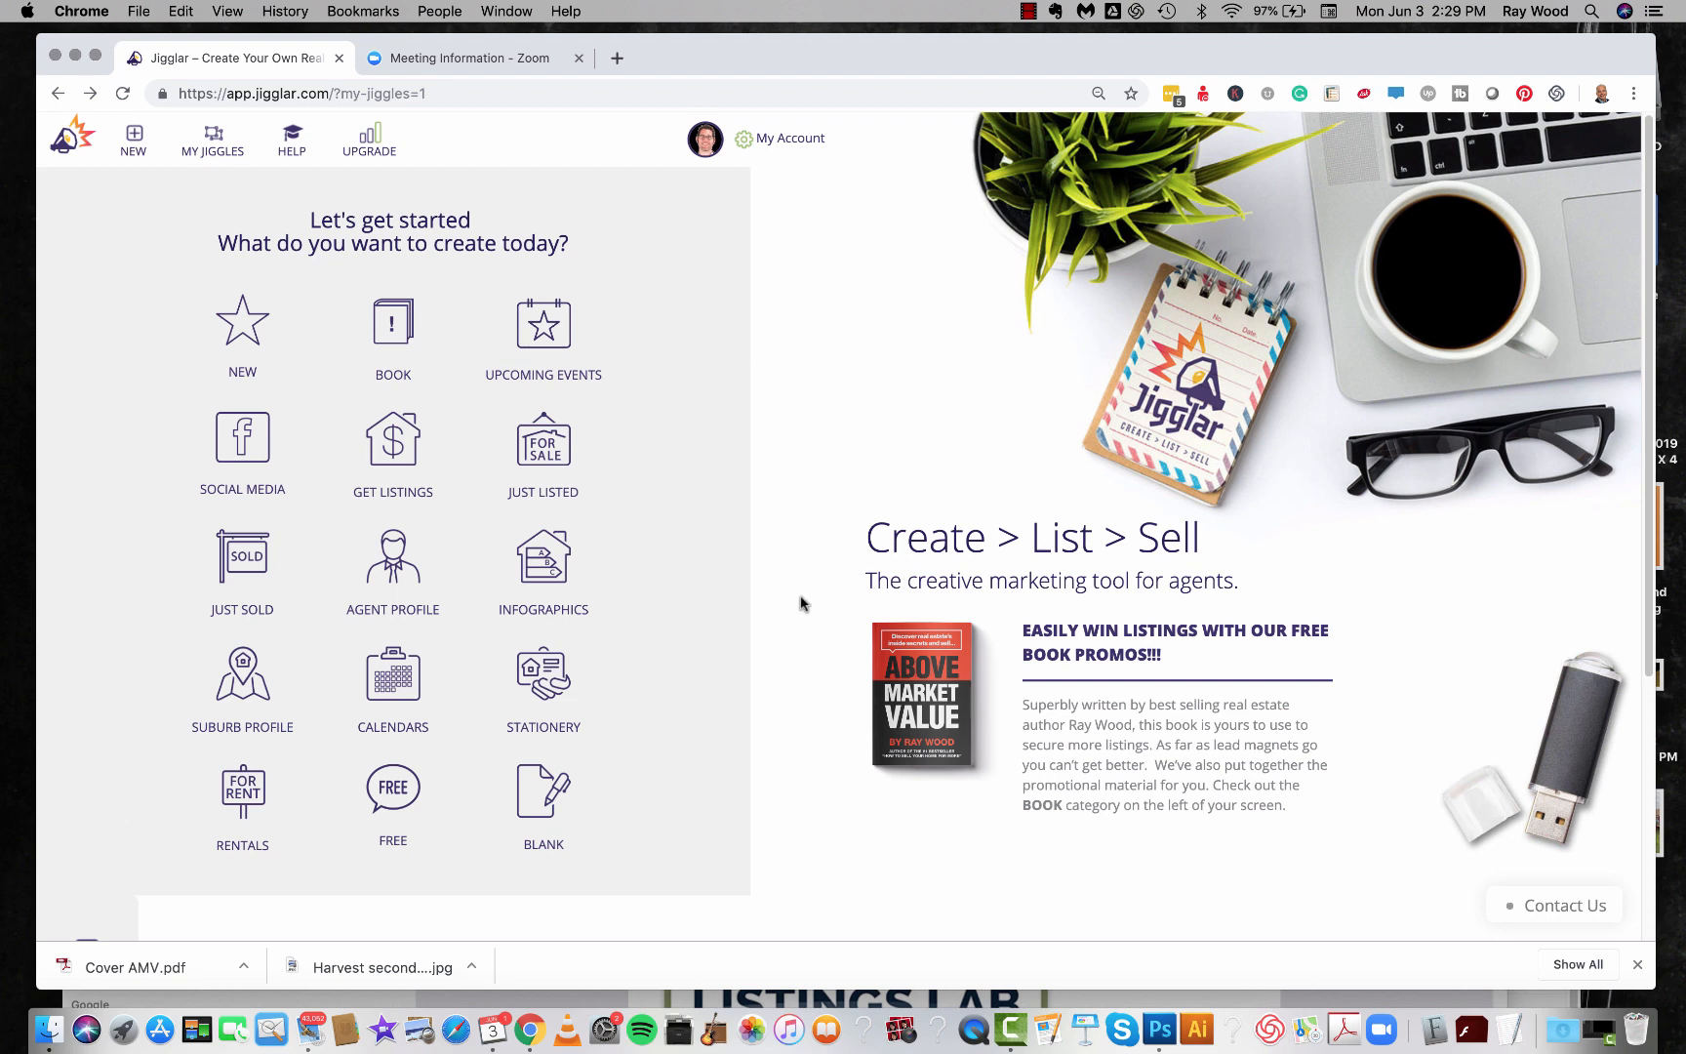
mouse_move(831, 652)
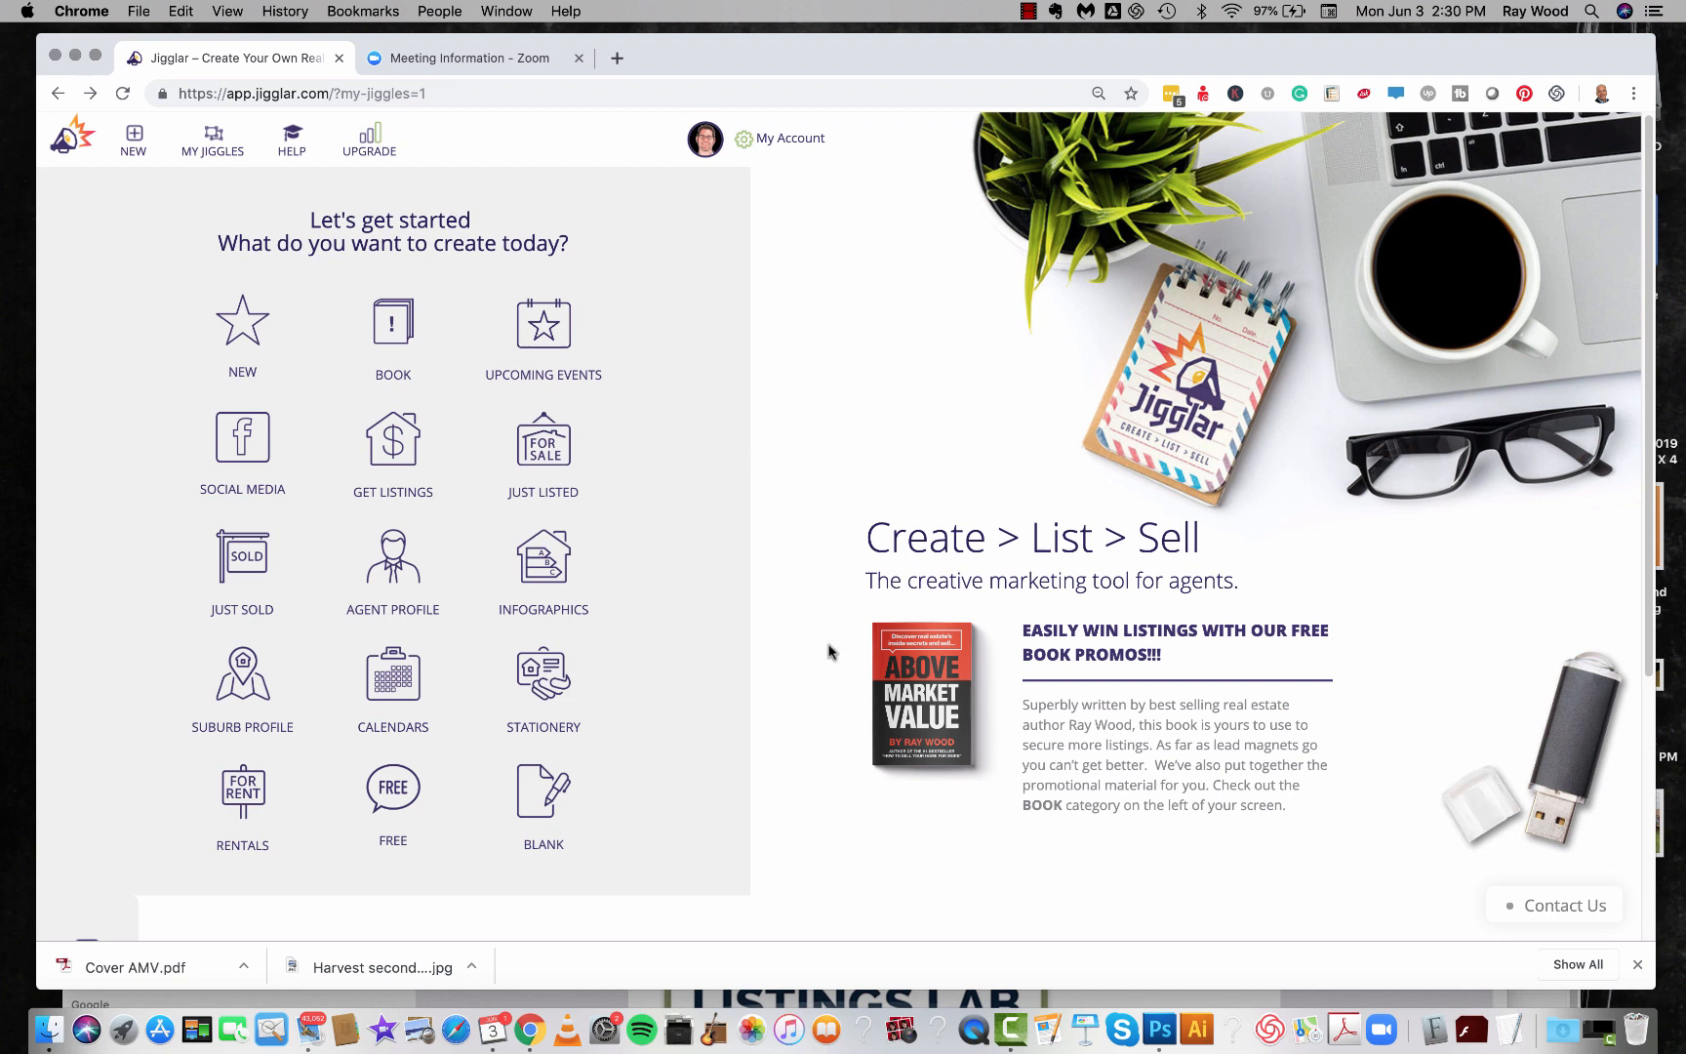
mouse_move(884, 527)
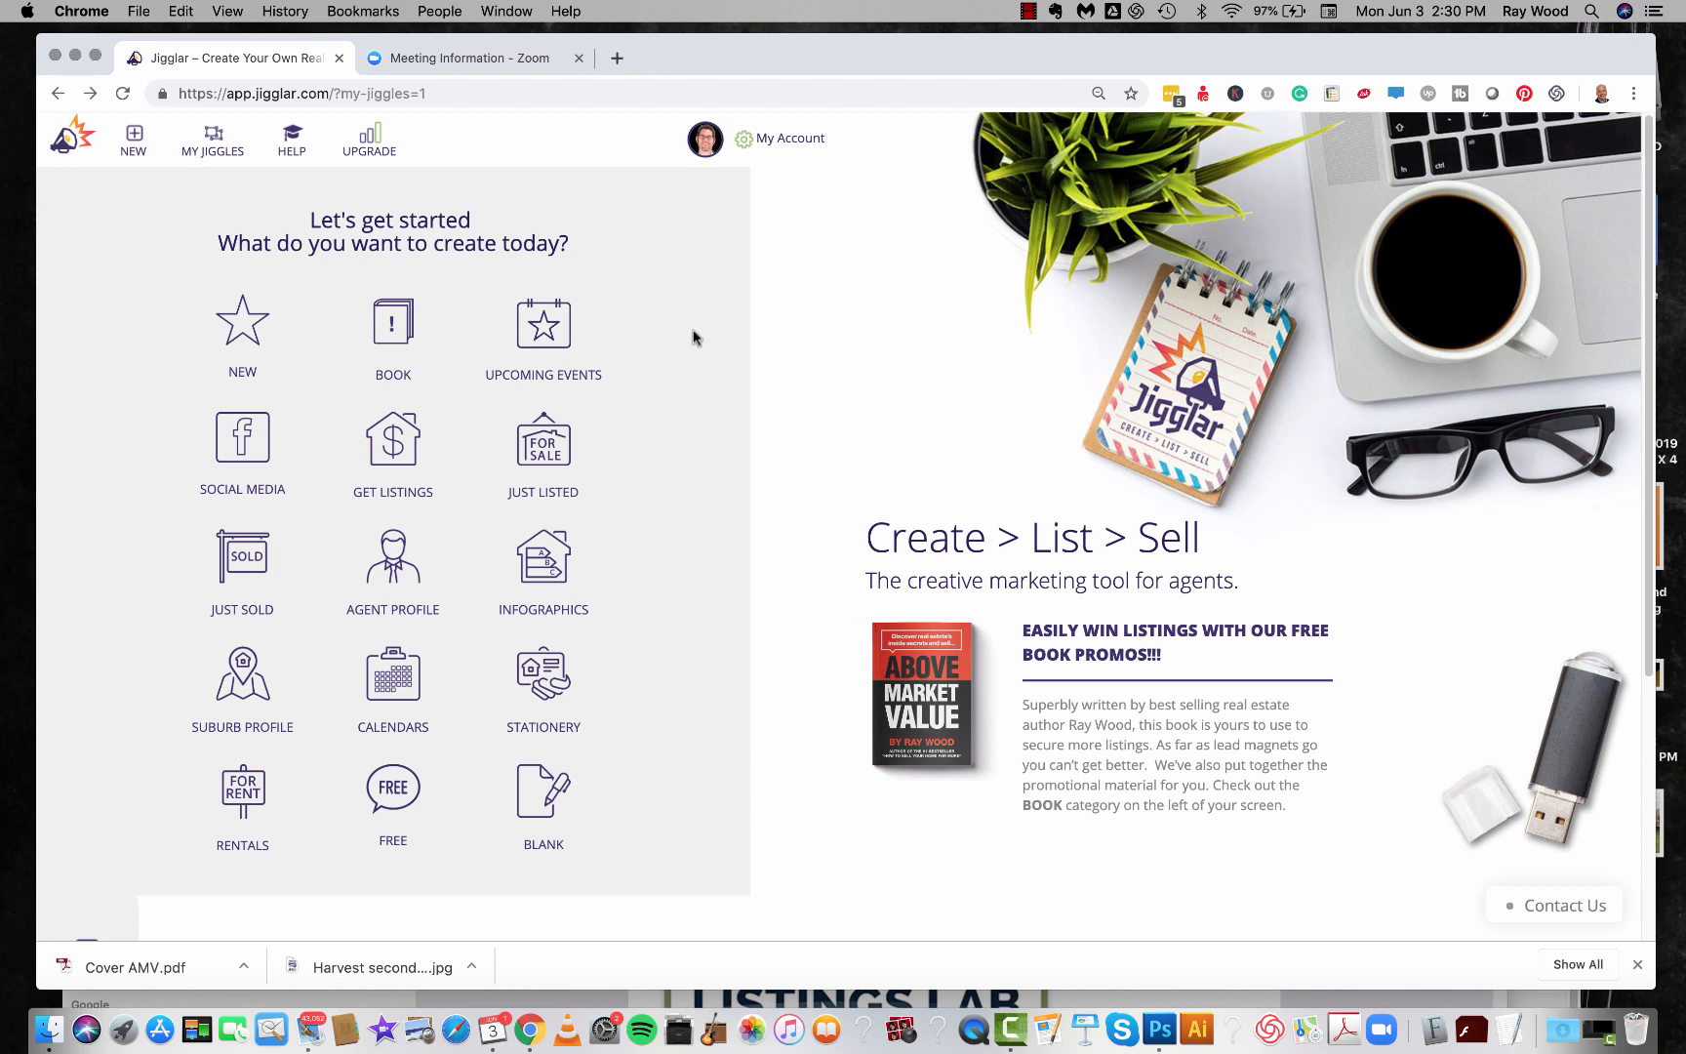
mouse_move(392, 328)
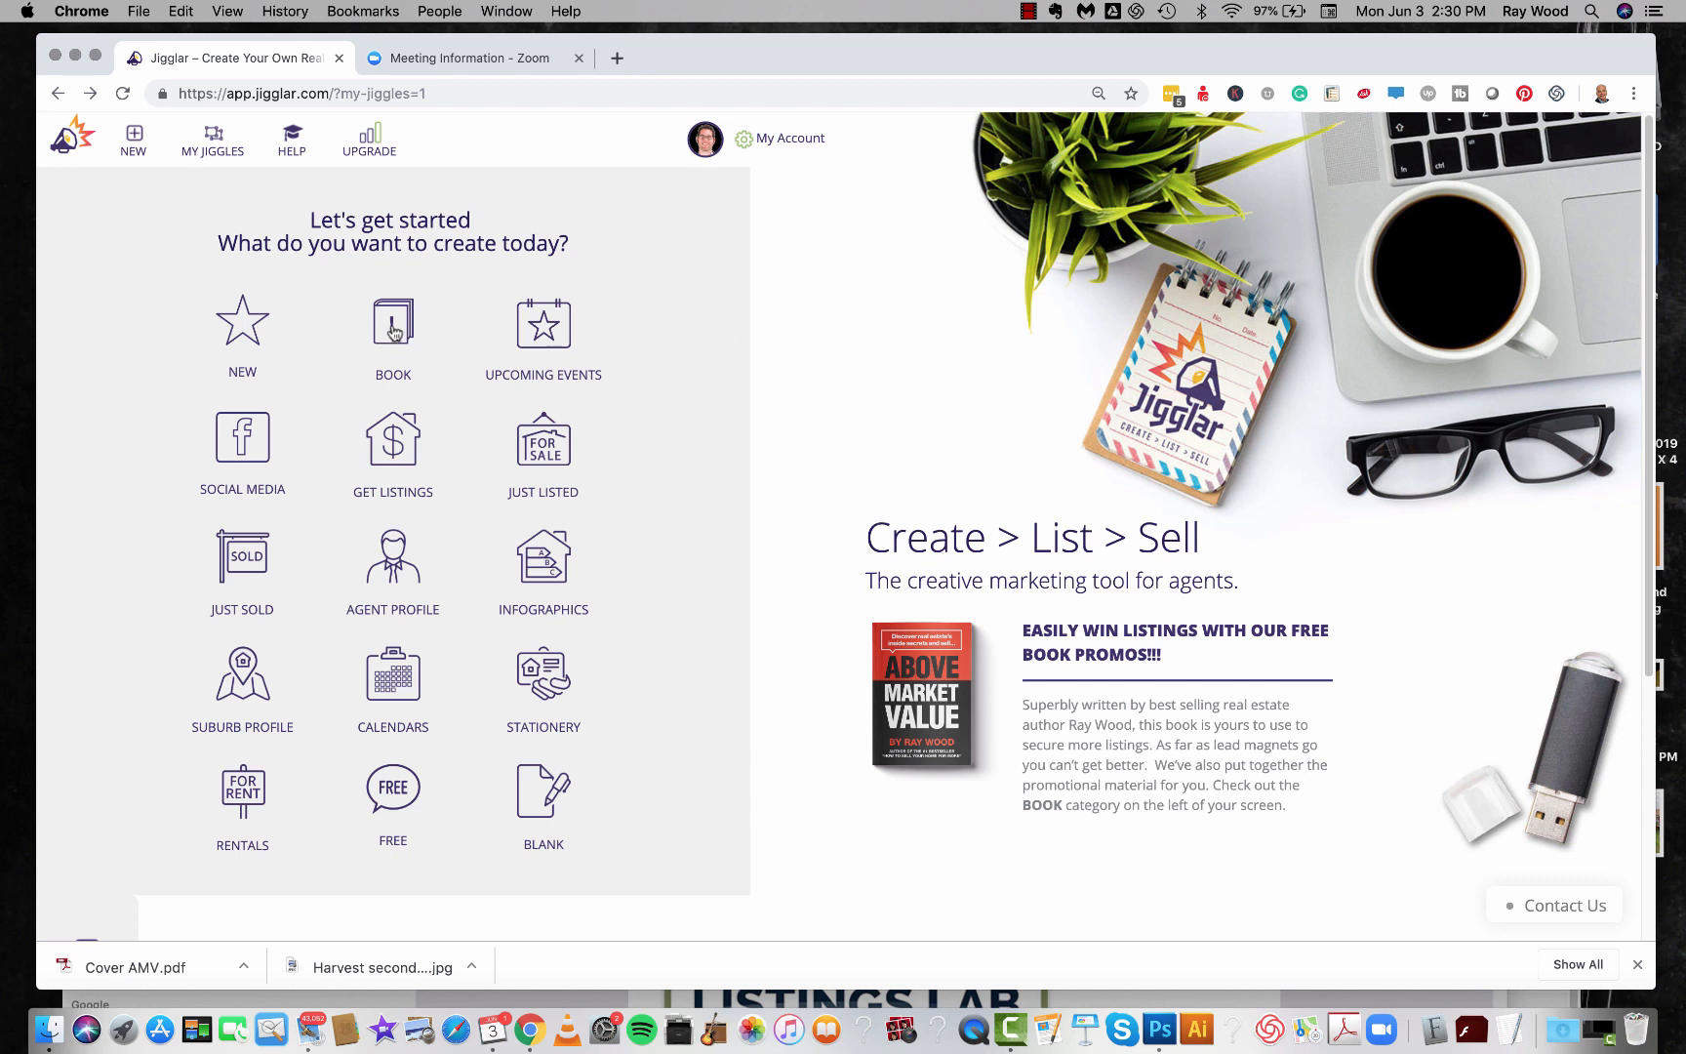
Show the Book template category and scroll to the Above Market Value designs.
left_click(392, 322)
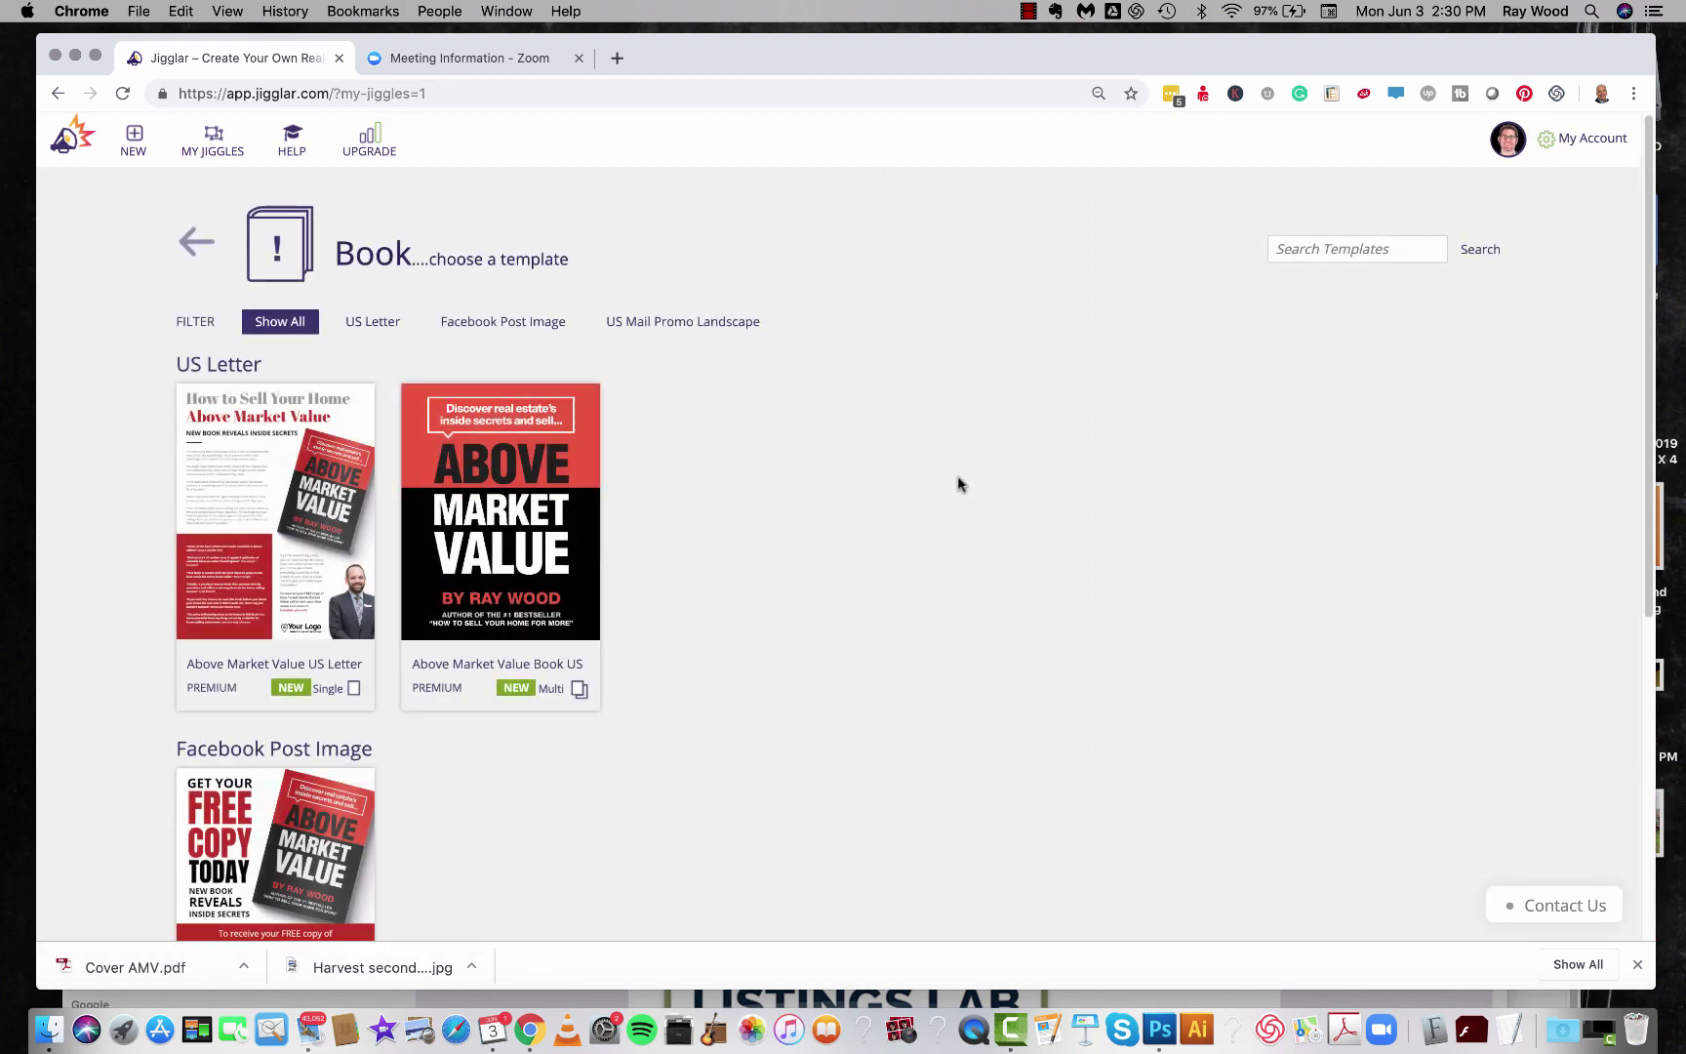
scroll("down", 3)
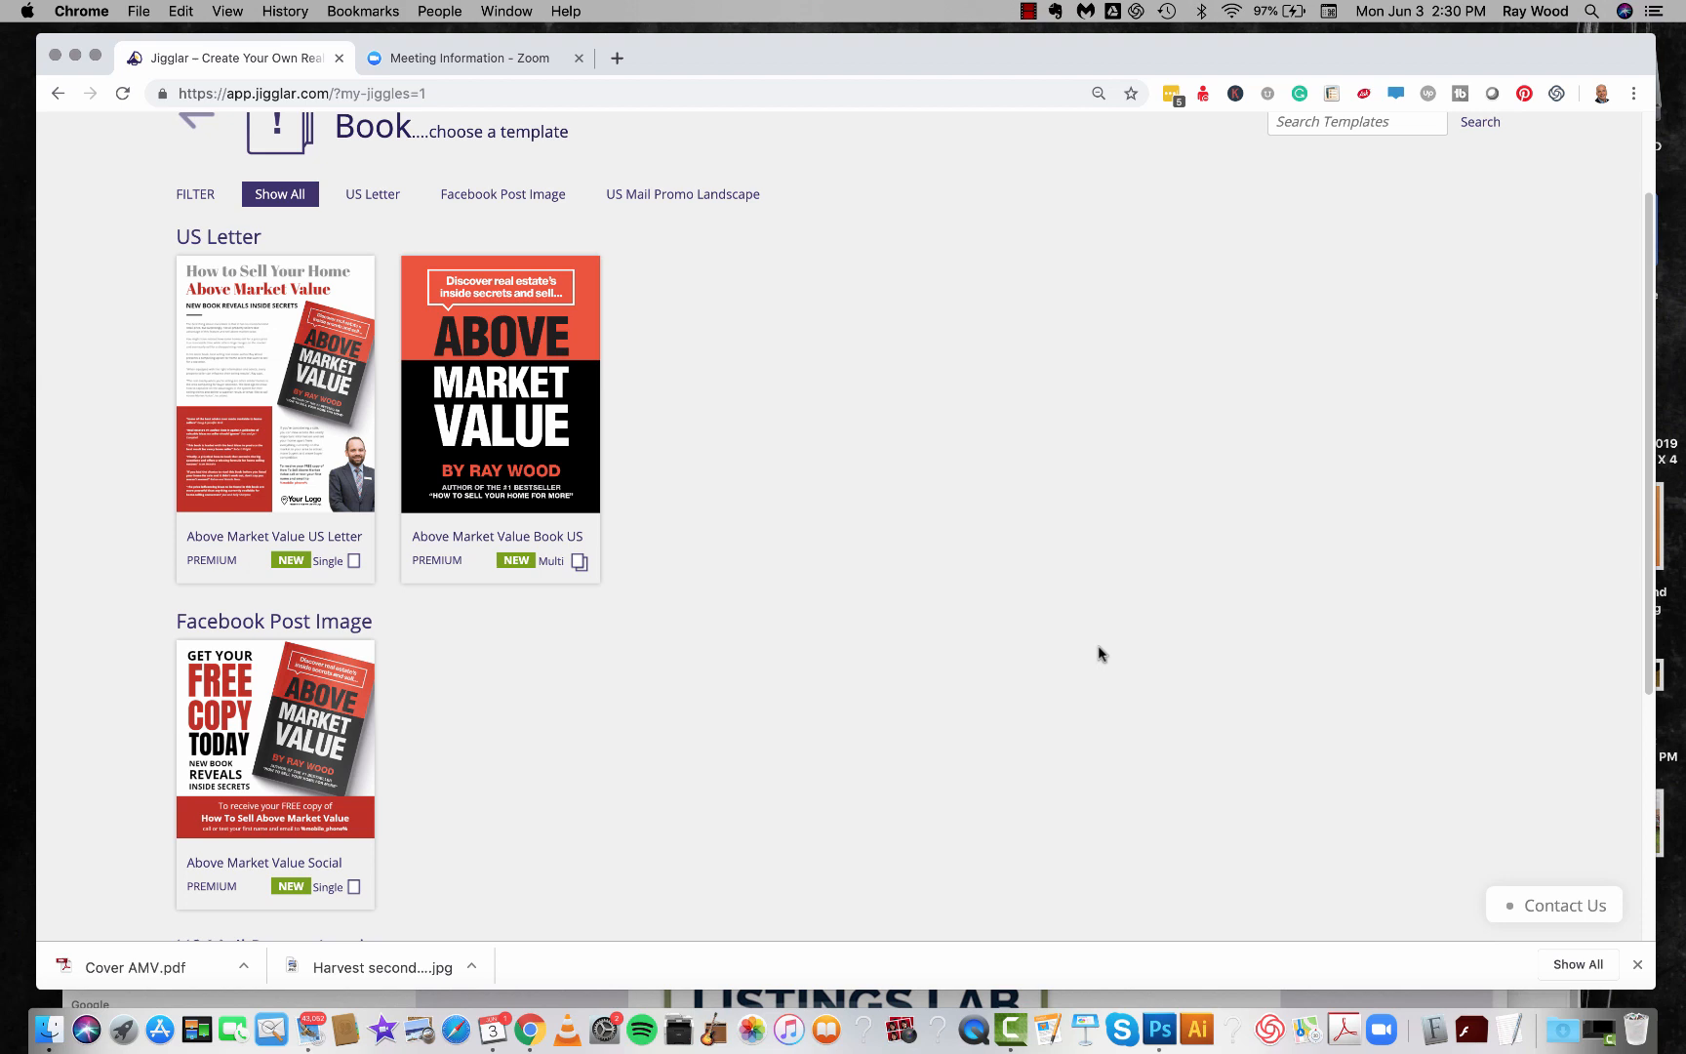
mouse_move(979, 685)
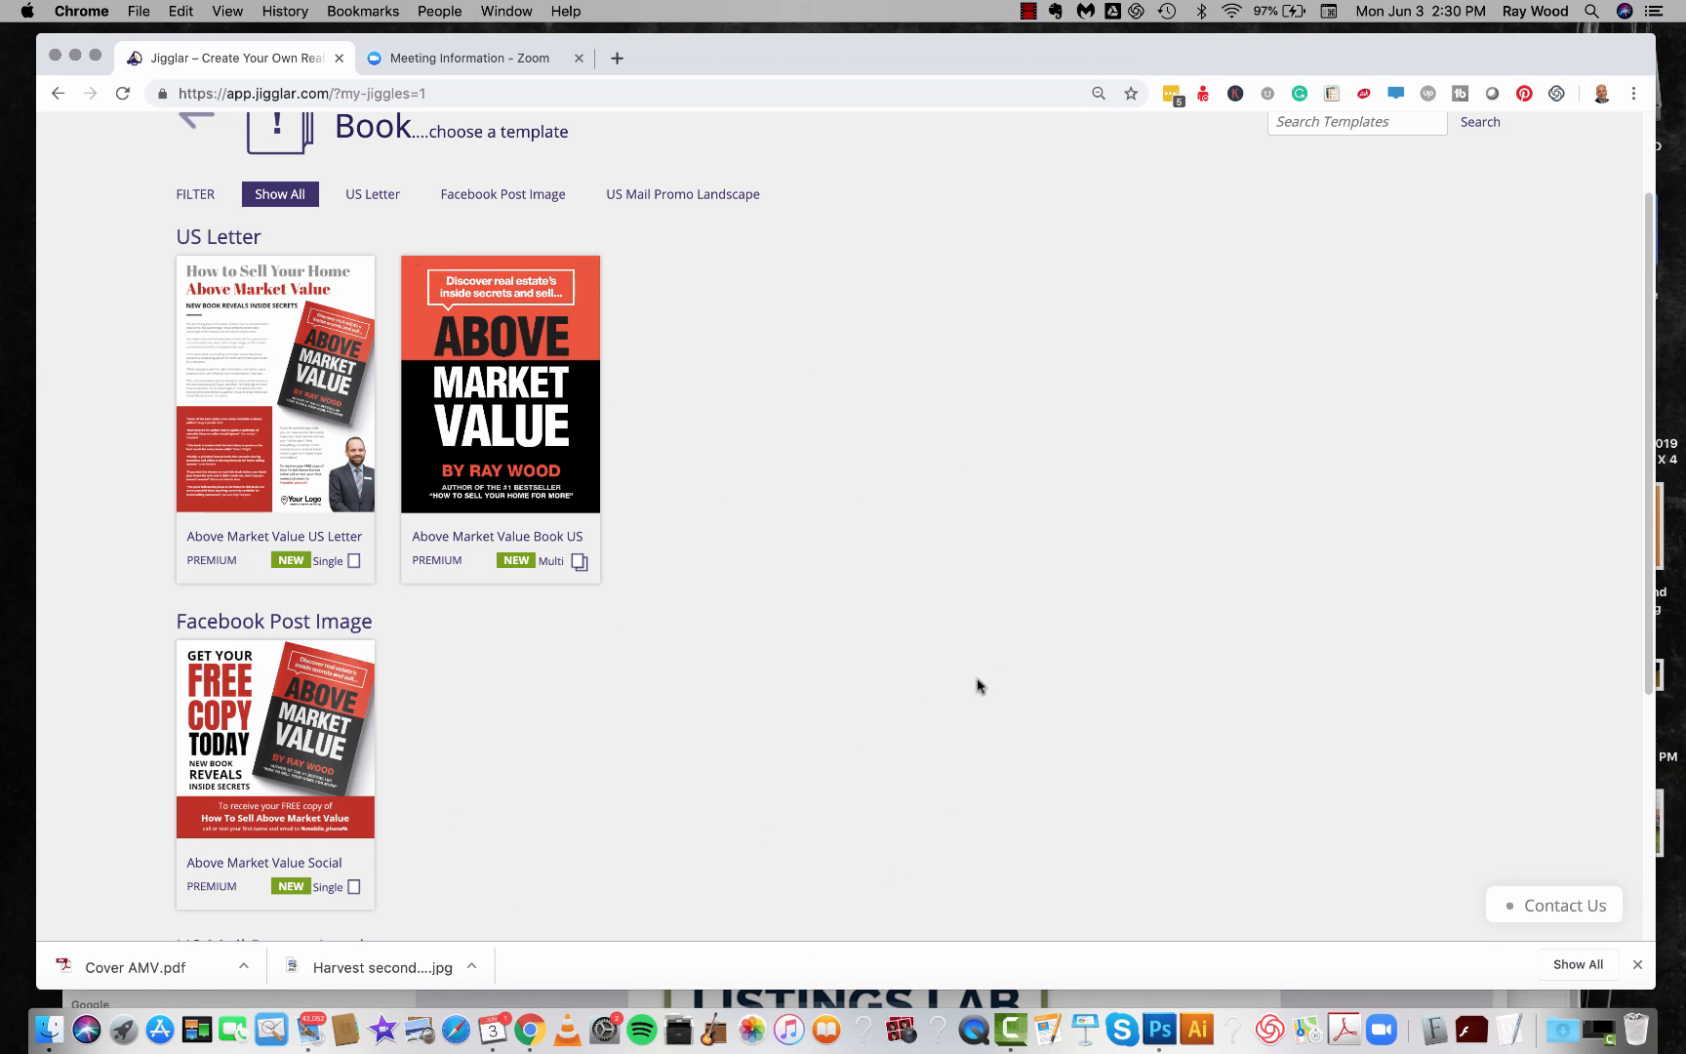
mouse_move(1148, 625)
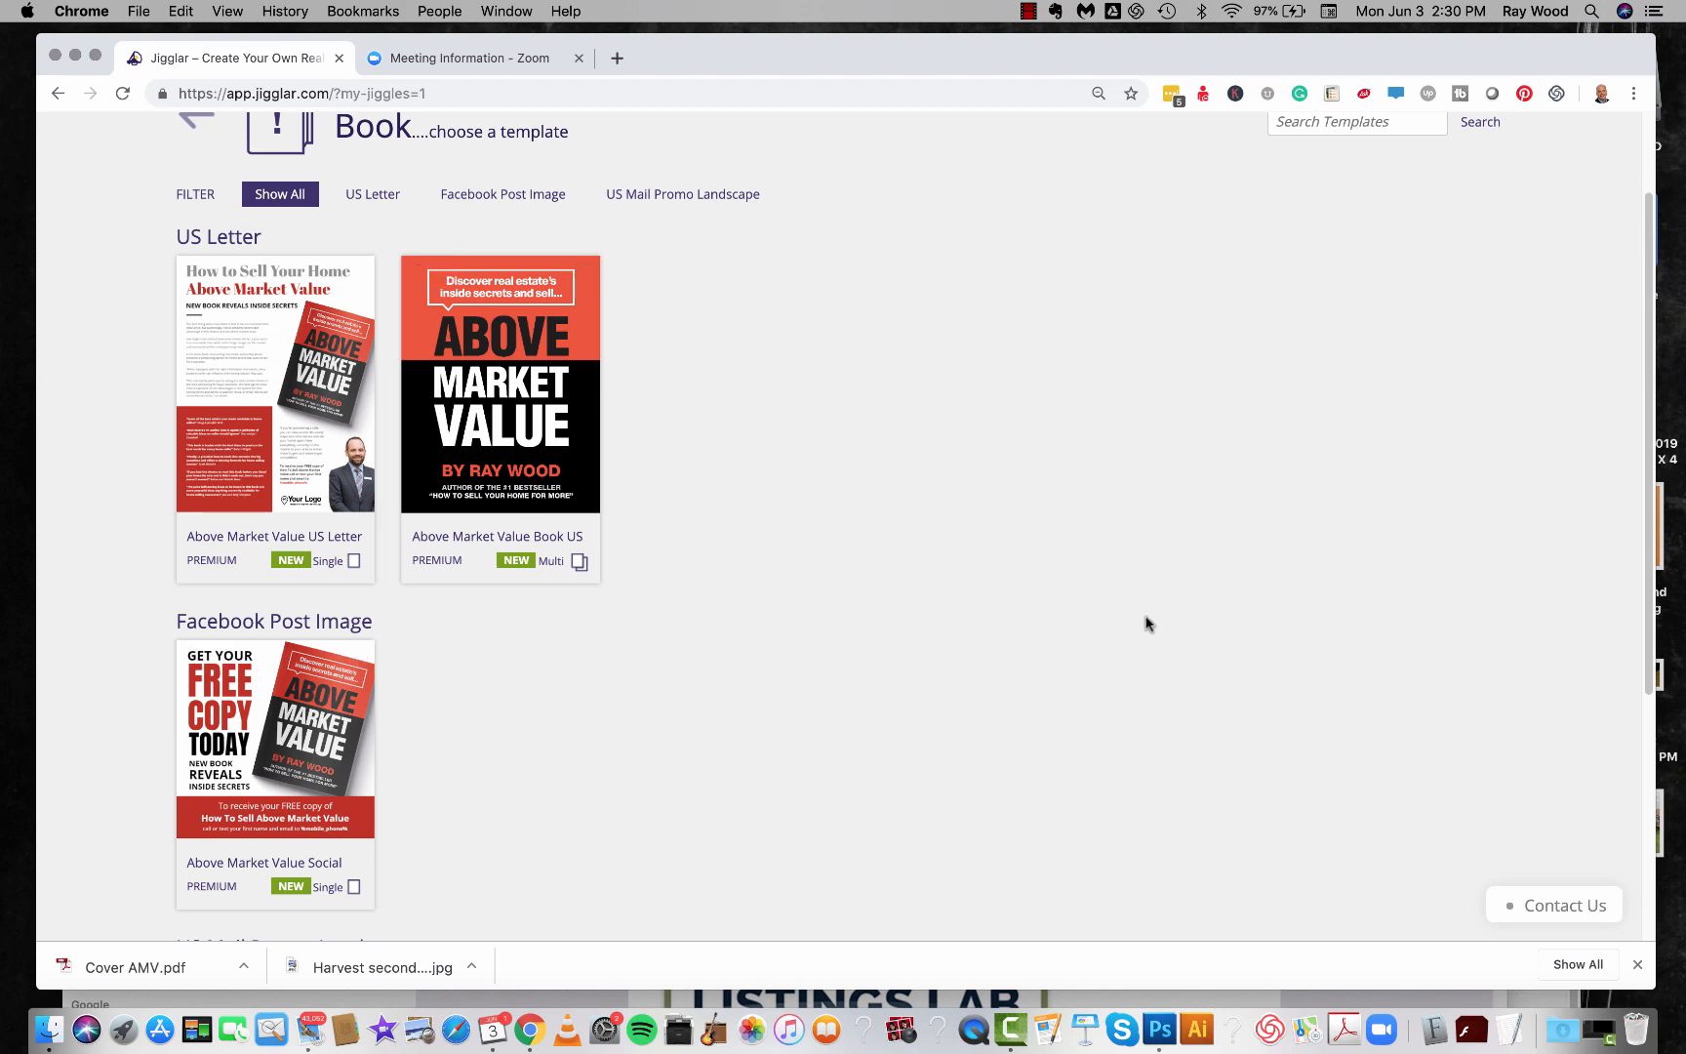
mouse_move(500, 410)
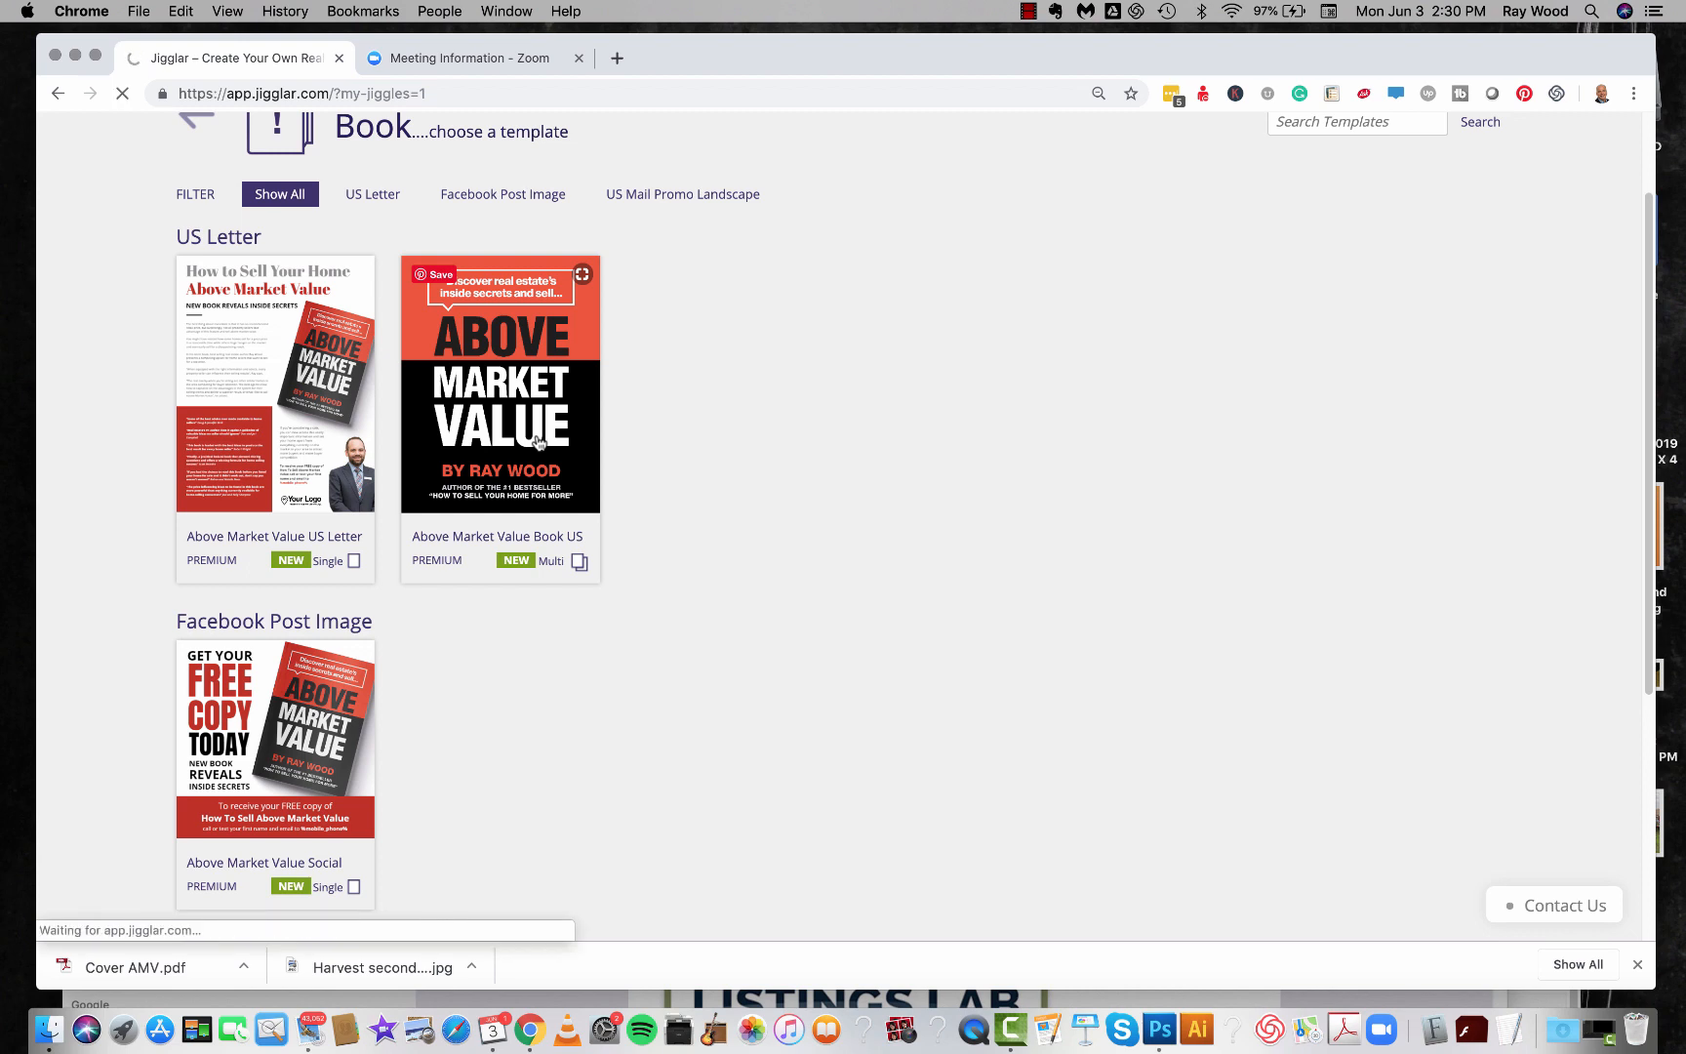
Open the 'Above Market Value Book US' template in the editor at its cover page.
left_click(500, 386)
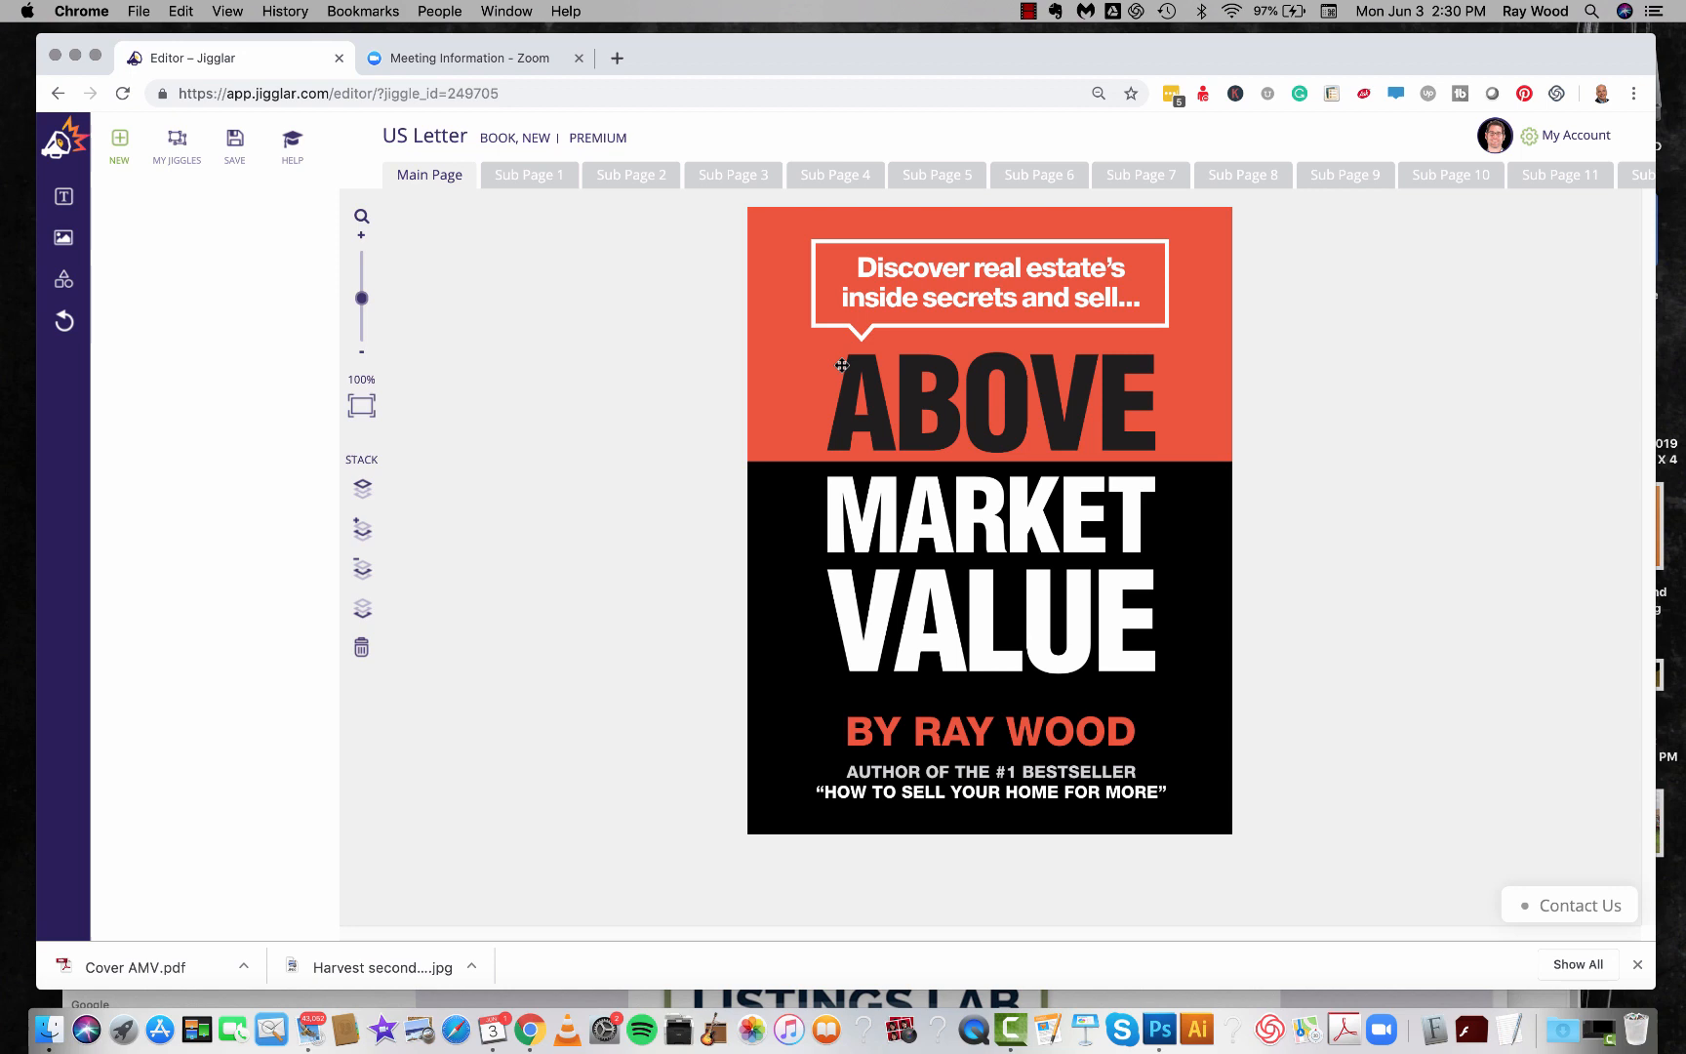
mouse_move(1069, 595)
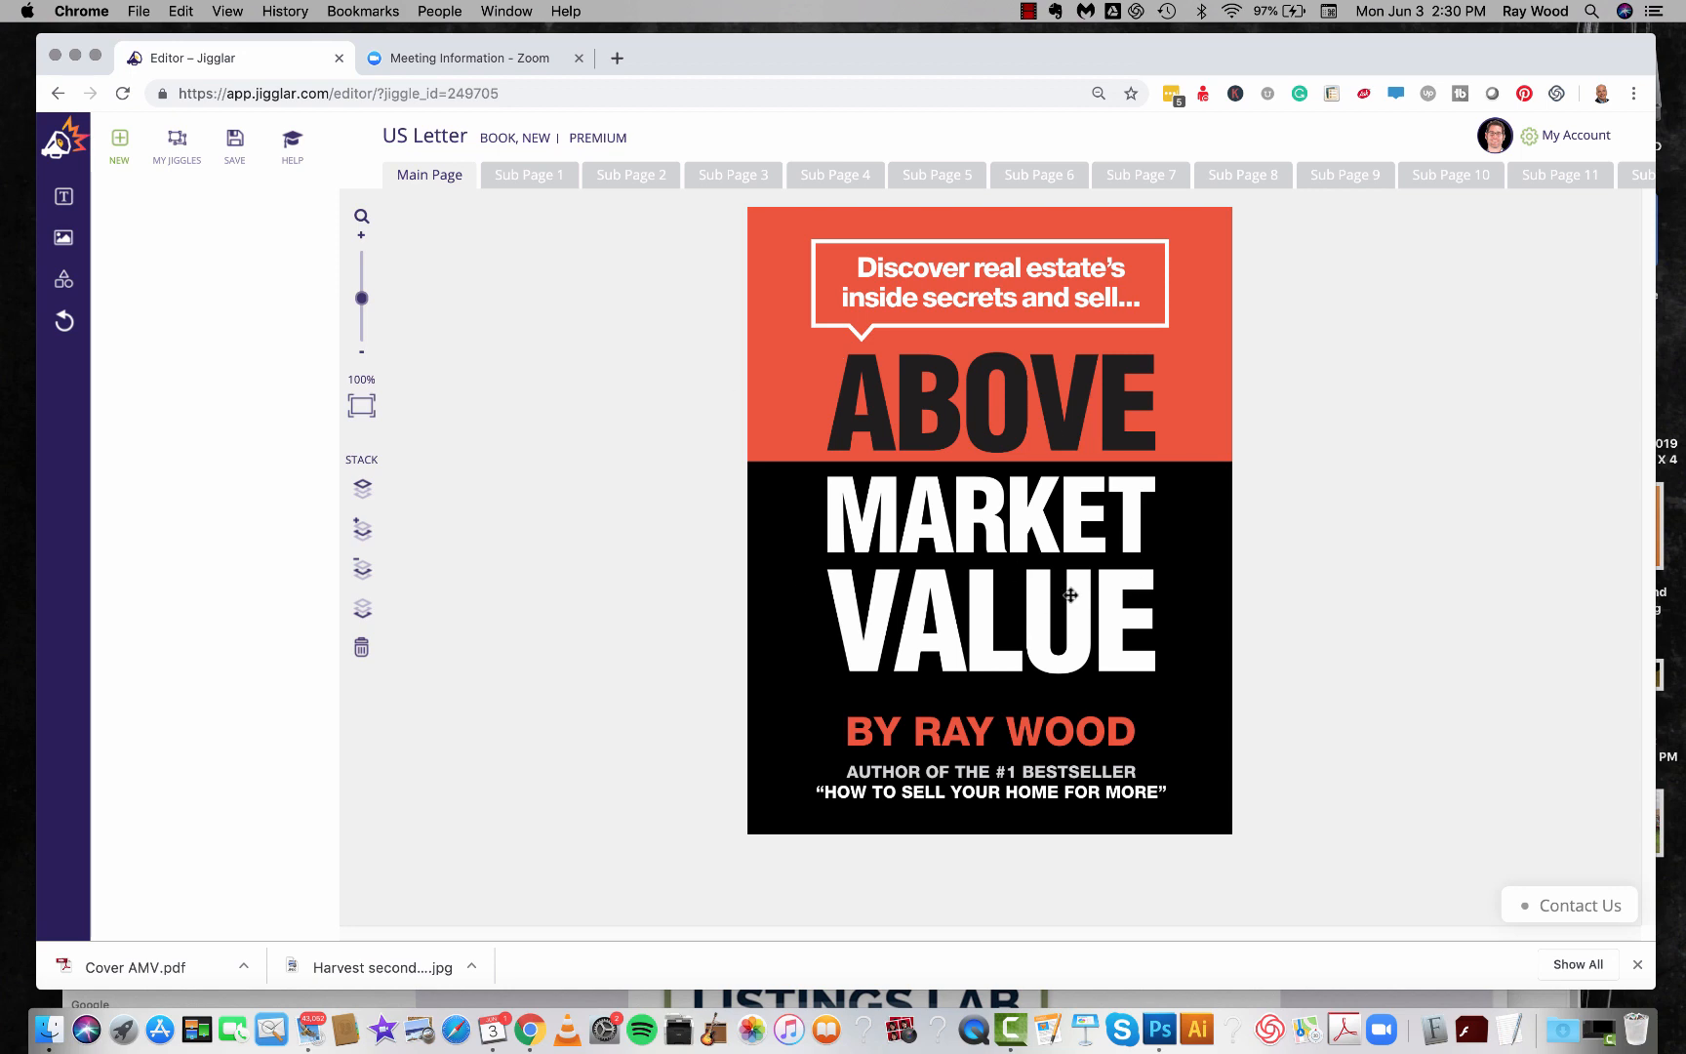
mouse_move(1011, 650)
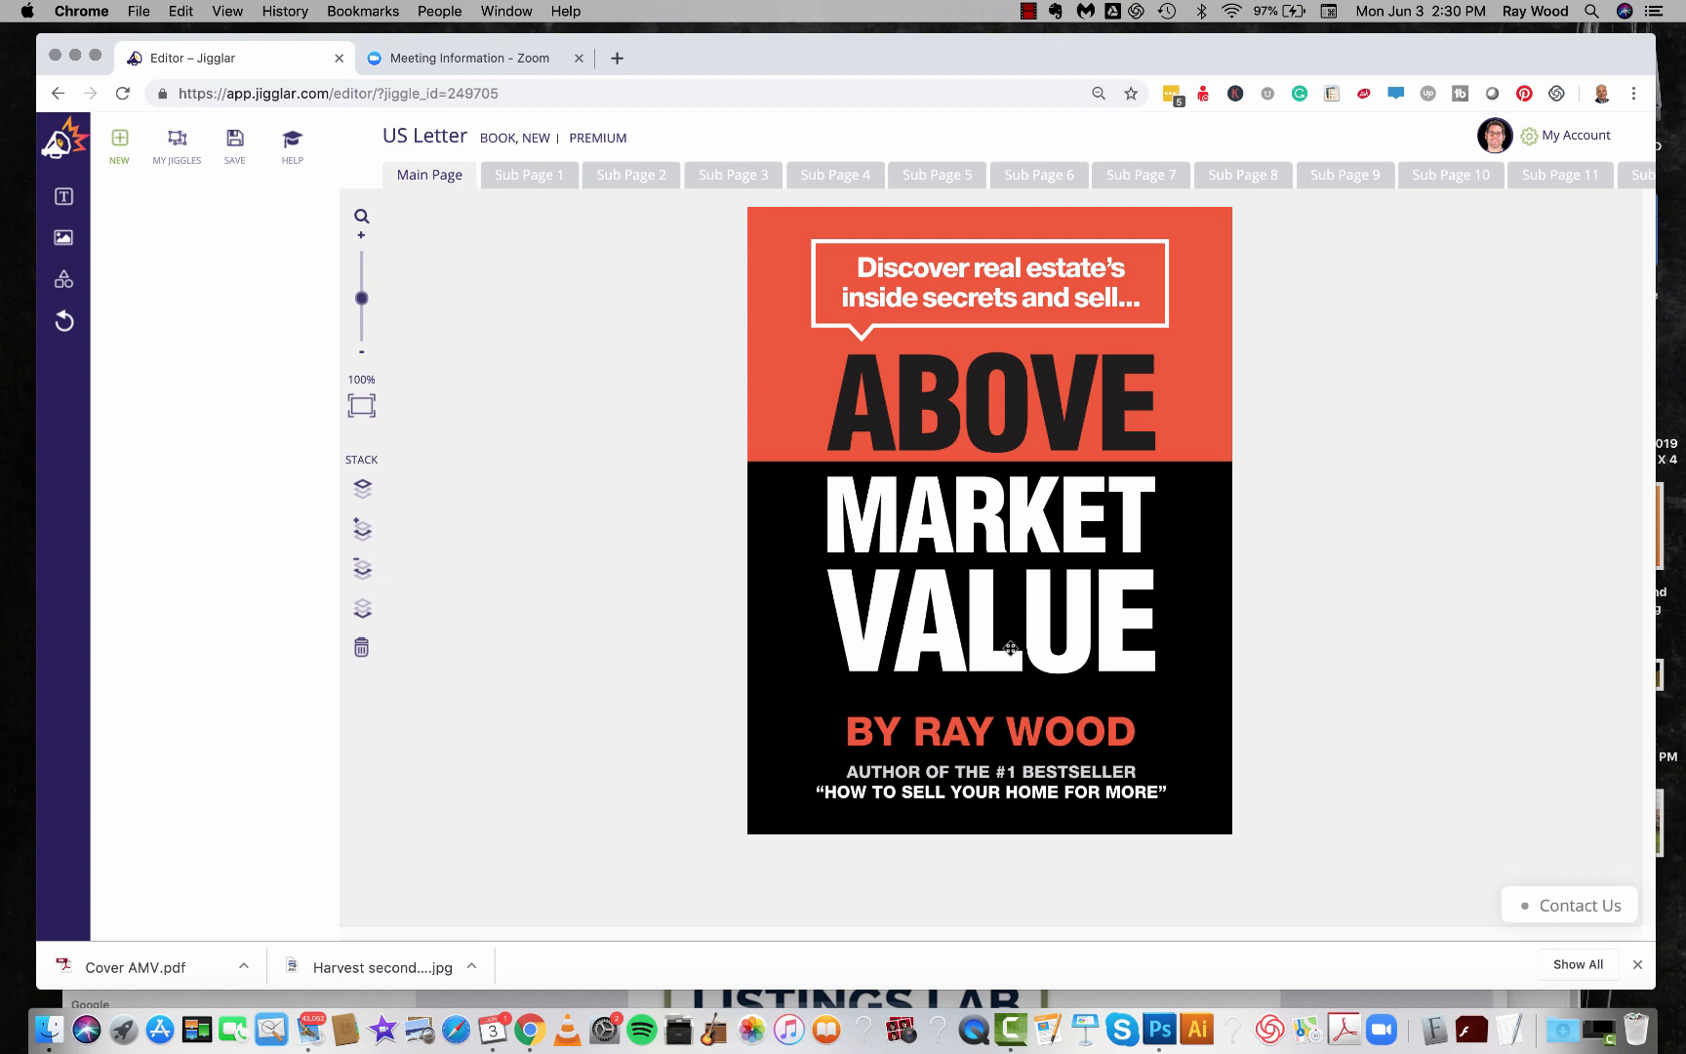
mouse_move(500, 316)
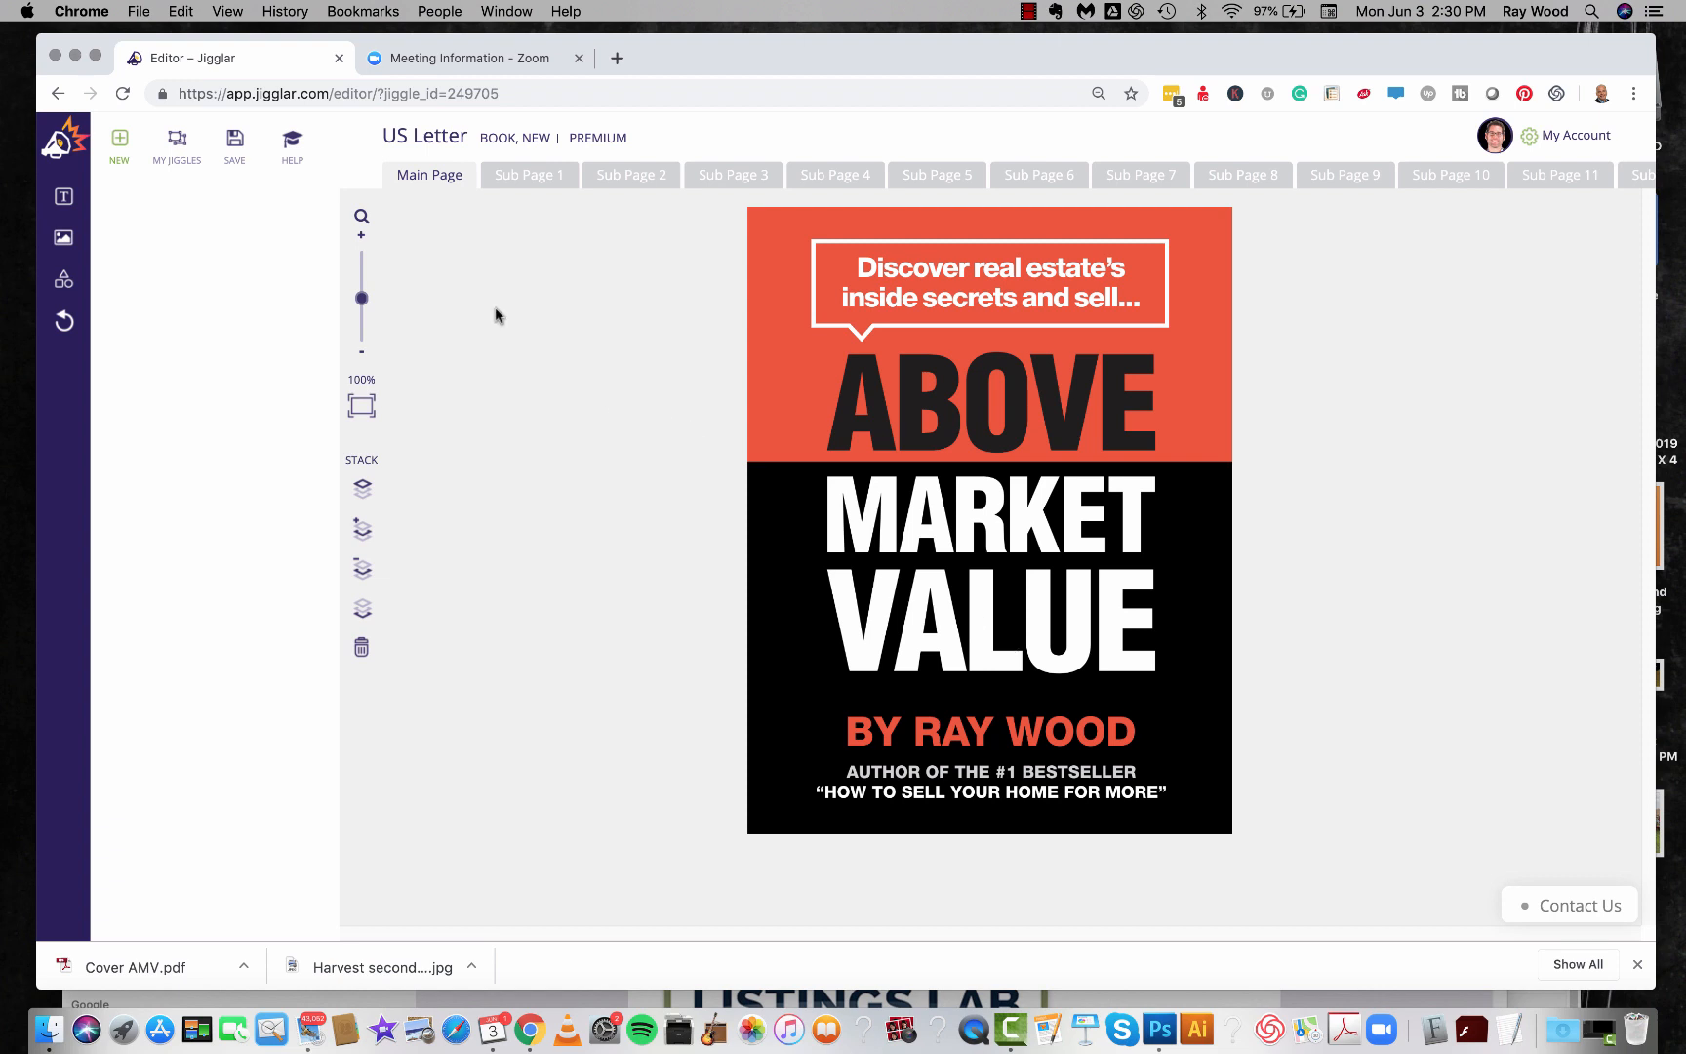
Save the project to My Jiggles as a new jiggle named 'Gregs eBook'.
left_click(235, 143)
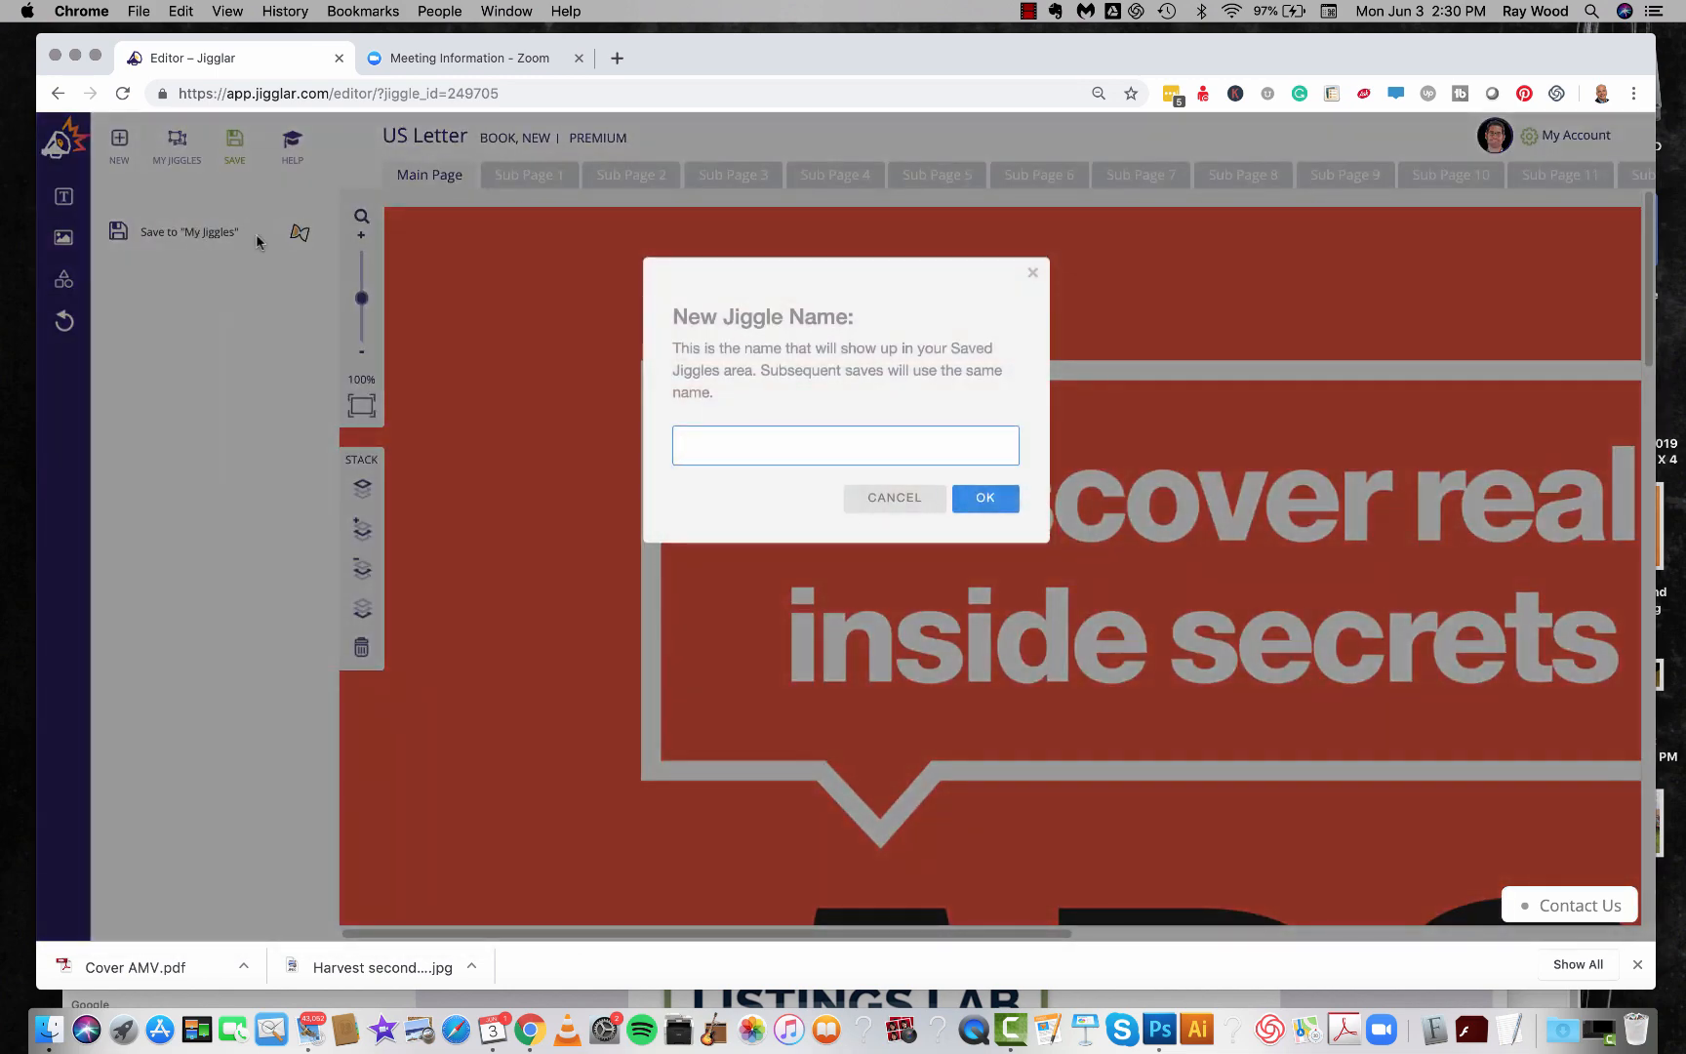
type("Gregs eBook")
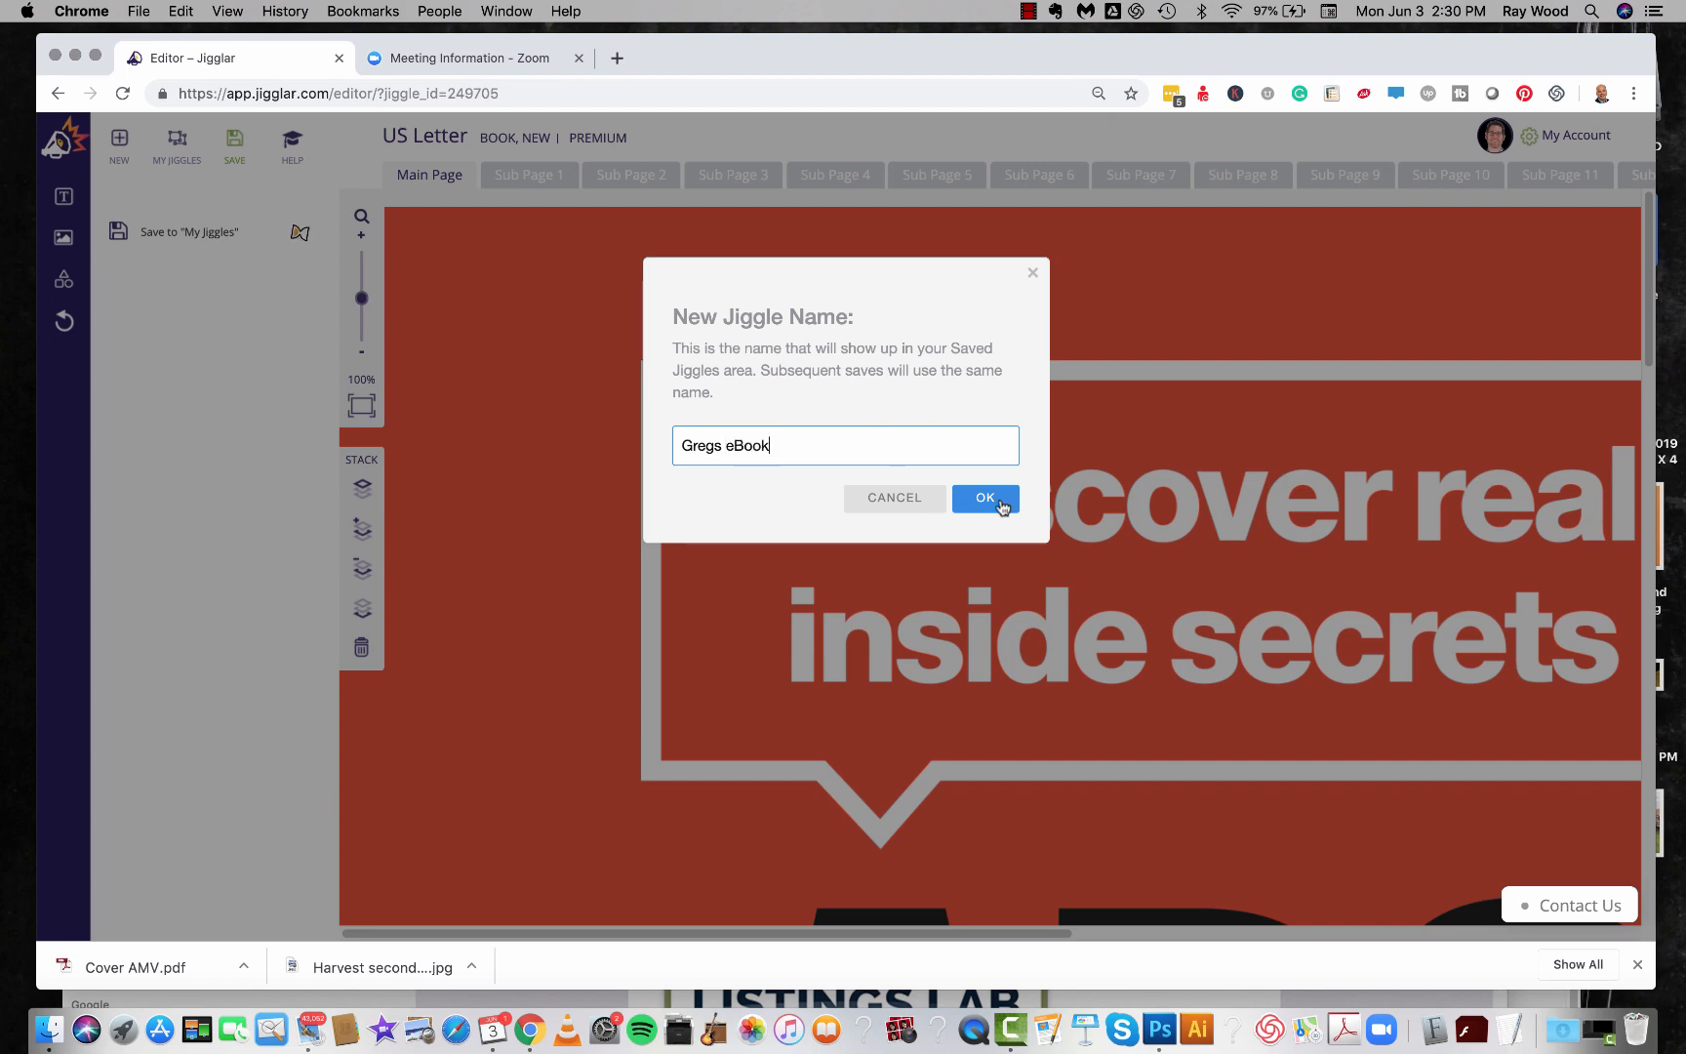
left_click(985, 498)
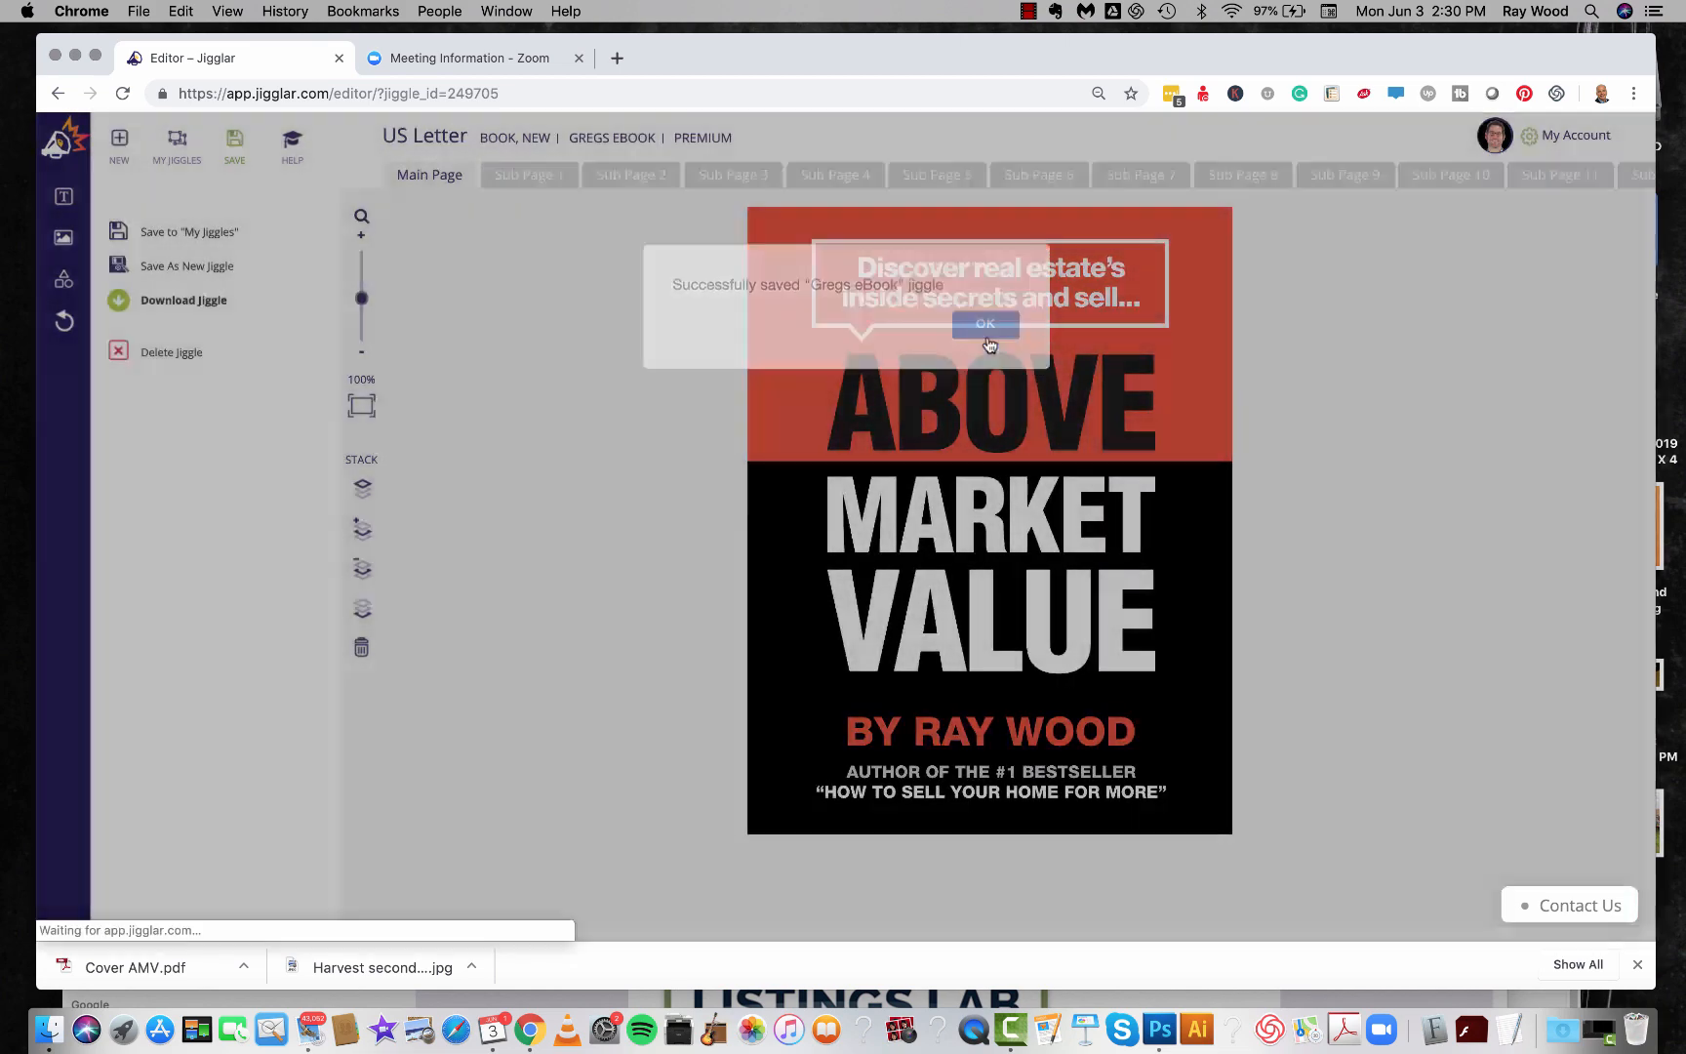
left_click(529, 173)
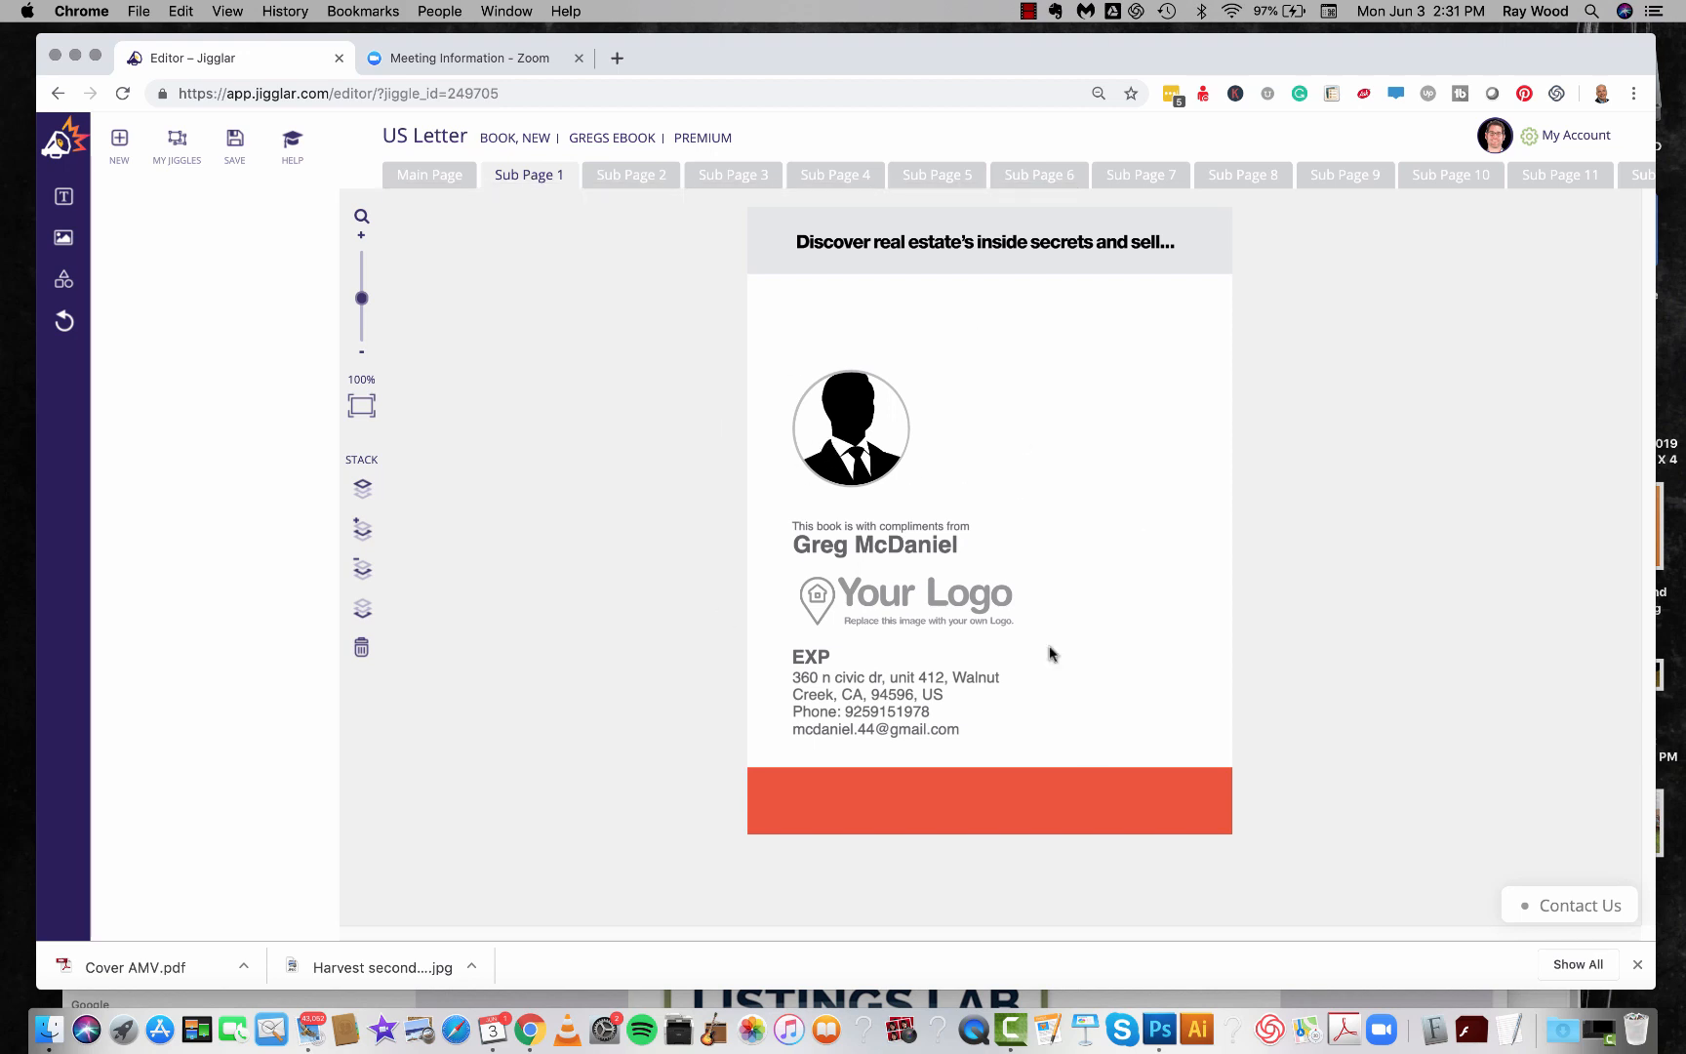
mouse_move(1031, 644)
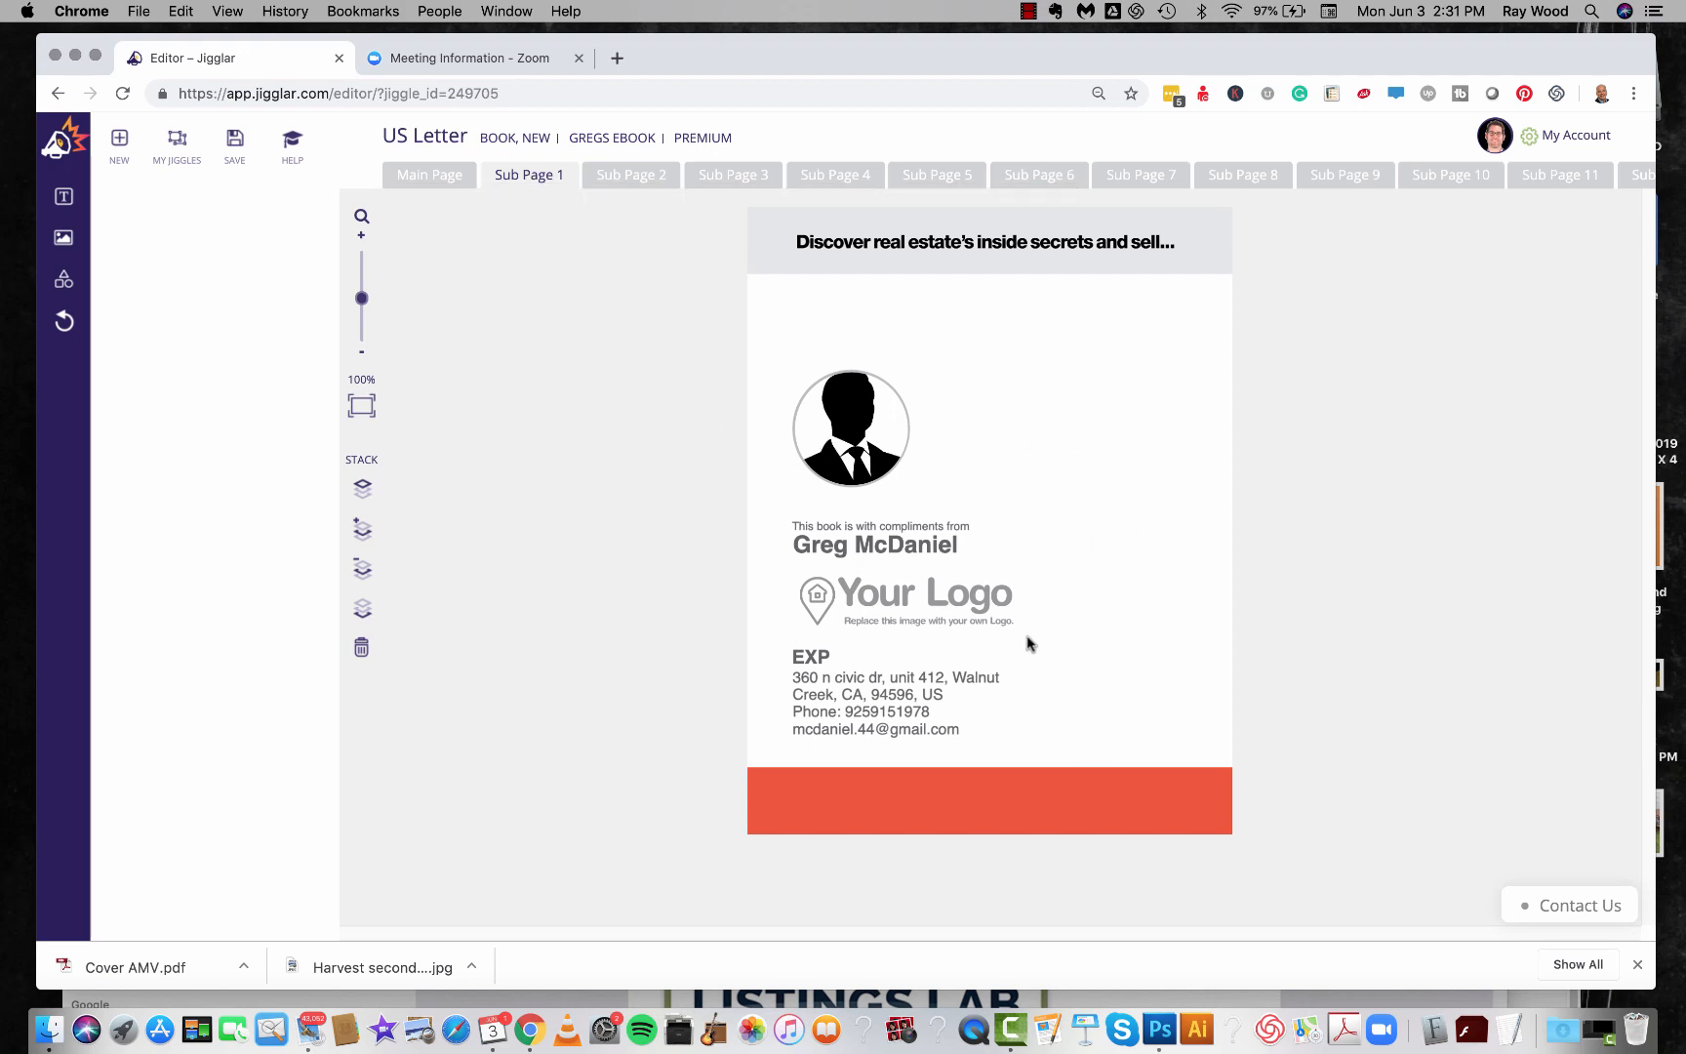
mouse_move(904, 716)
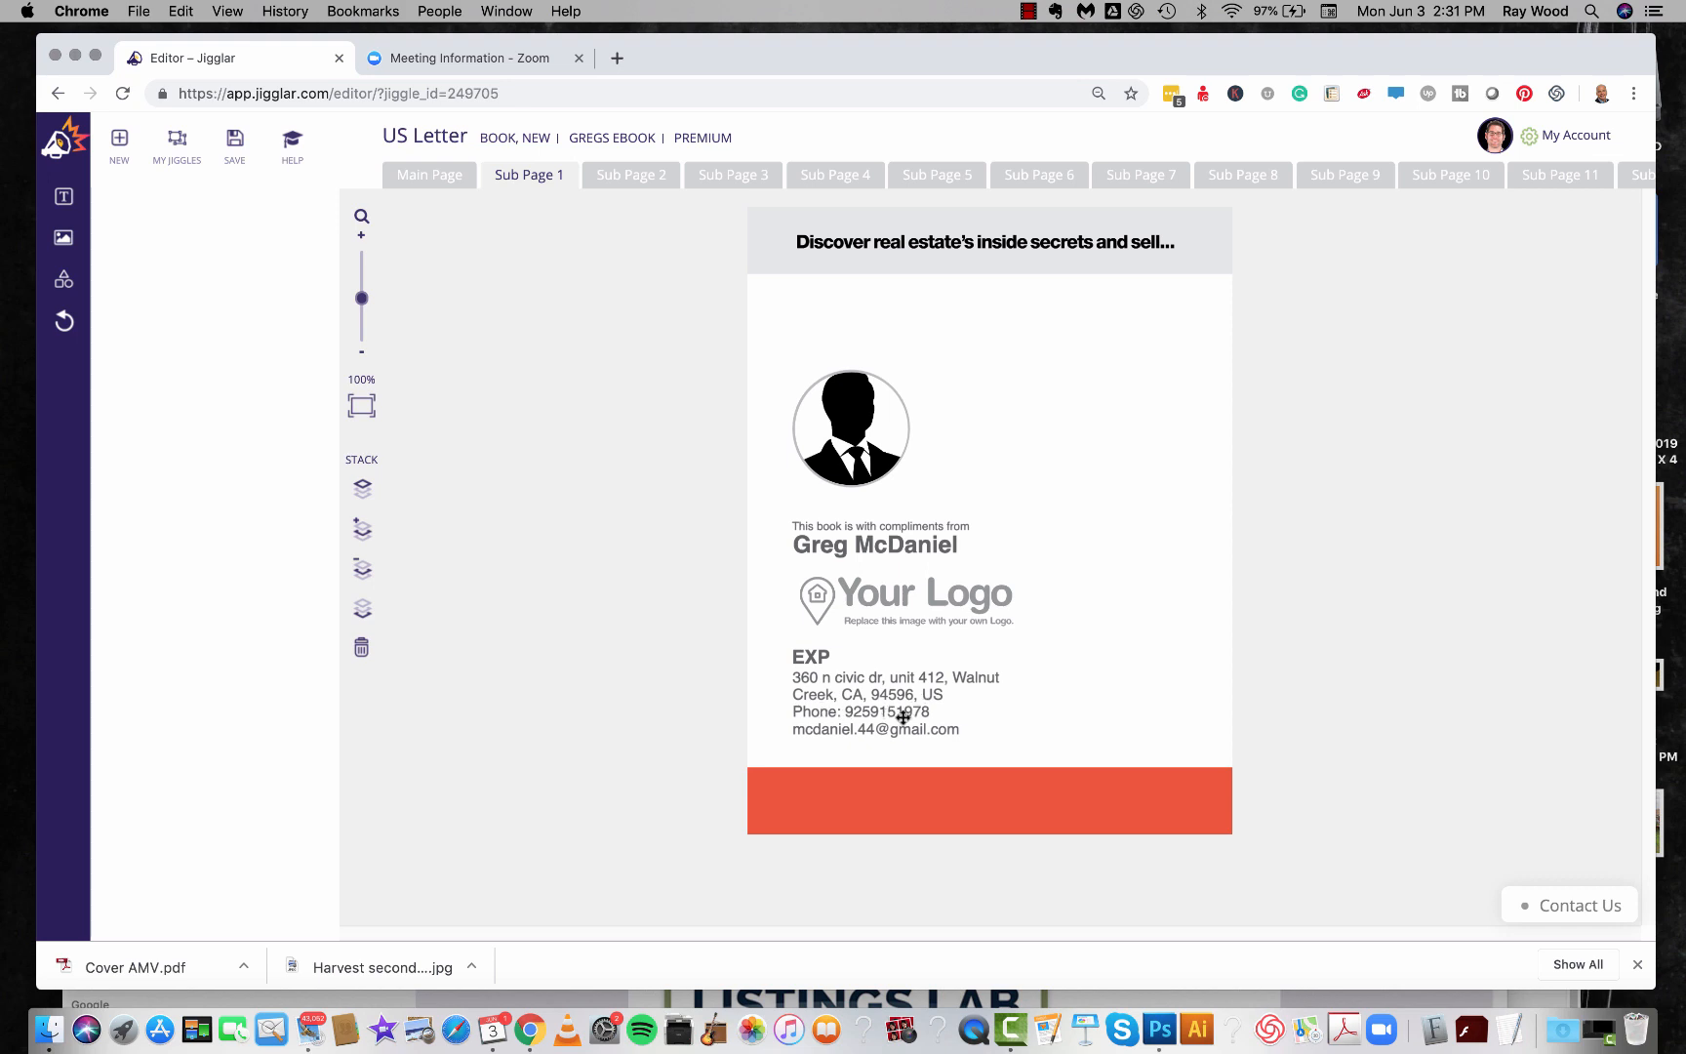
left_click(851, 427)
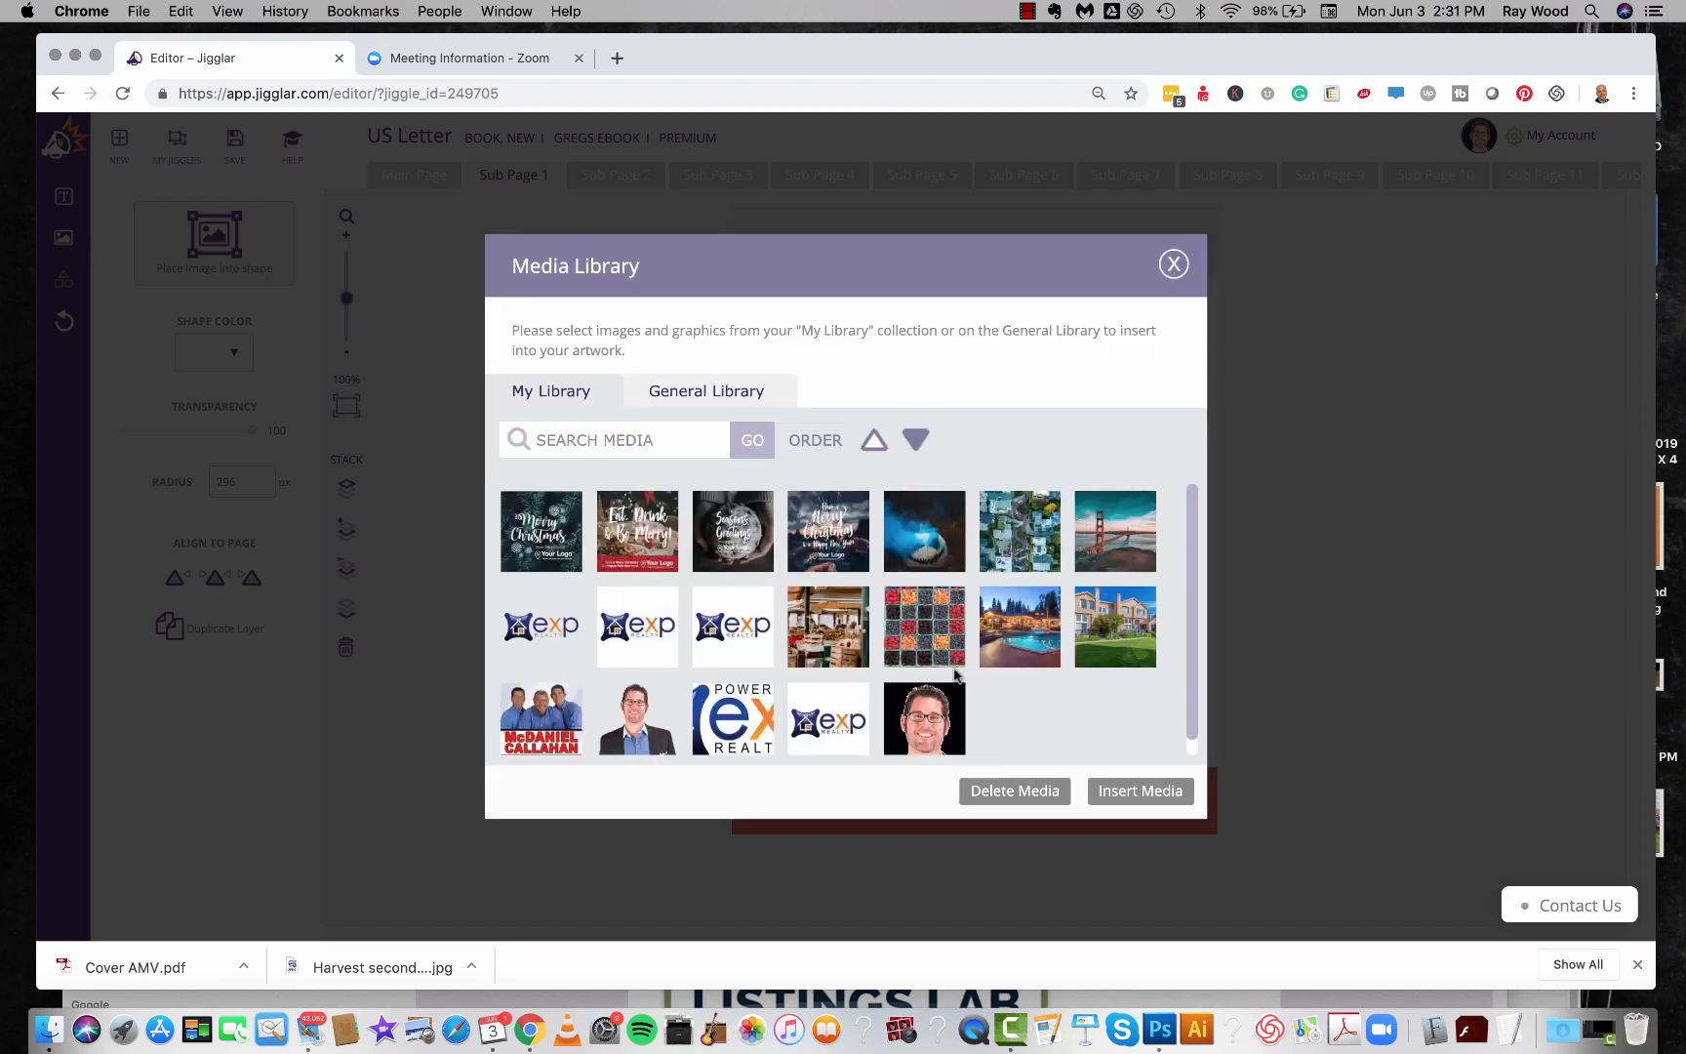
left_click(1140, 791)
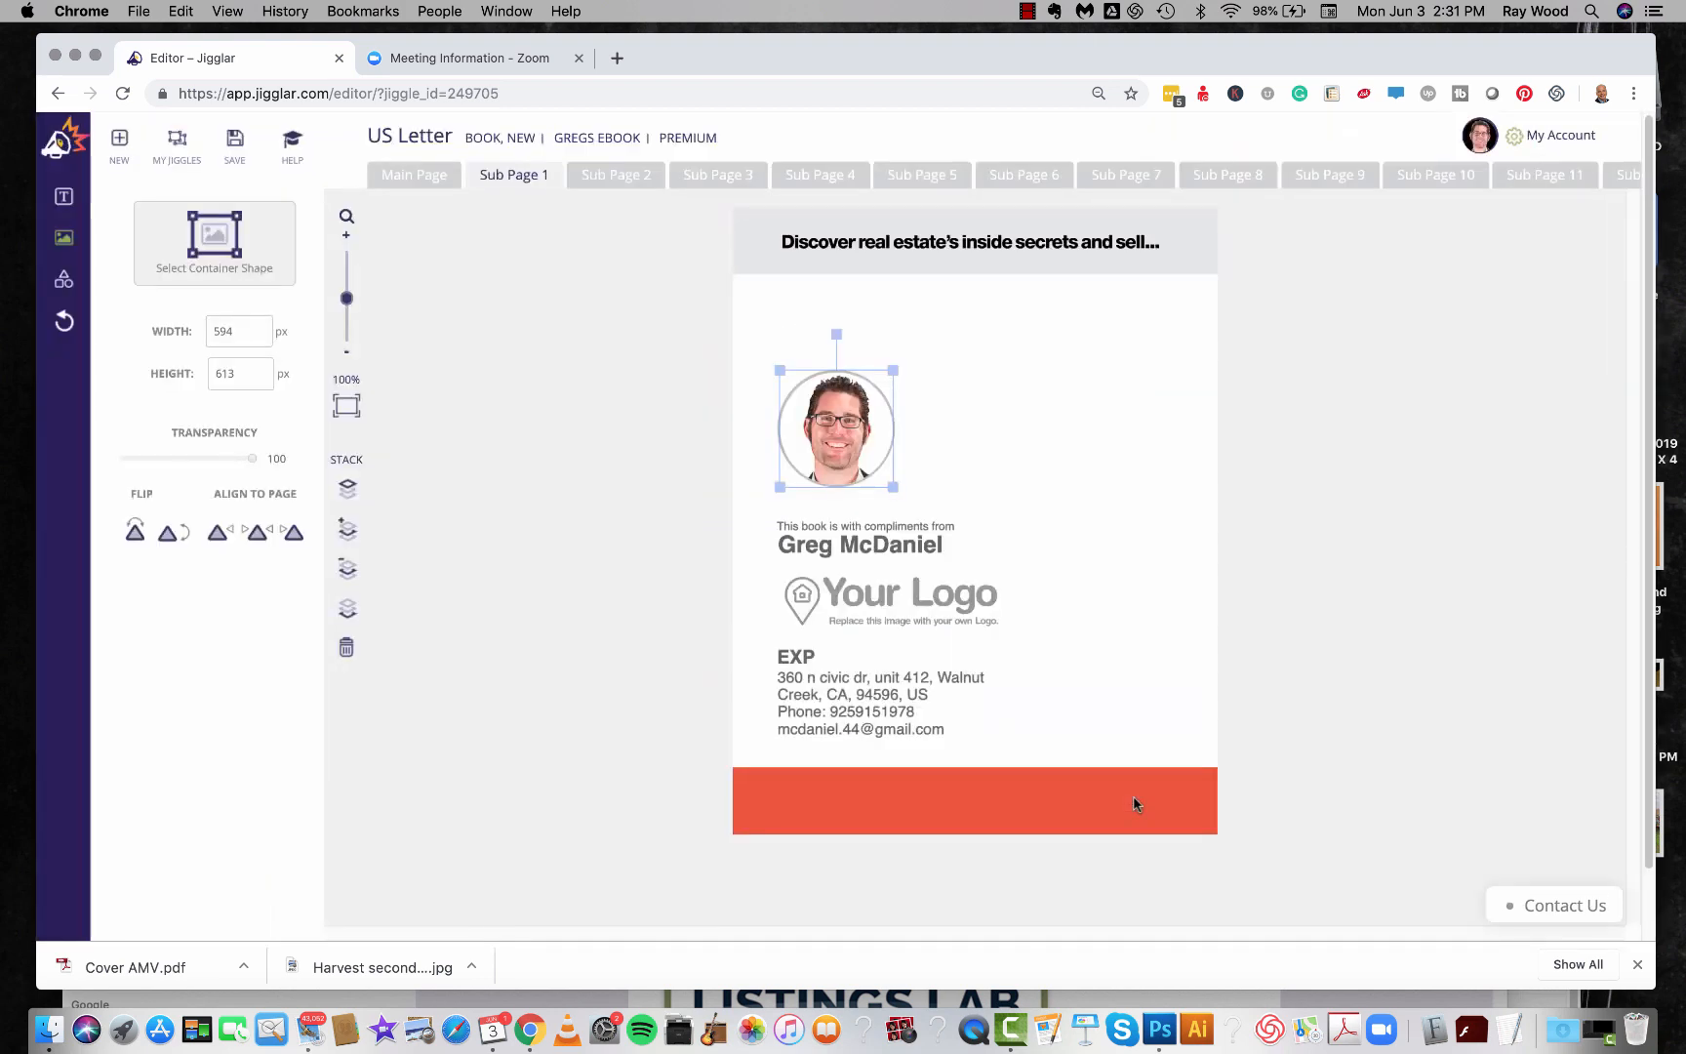
left_click(904, 603)
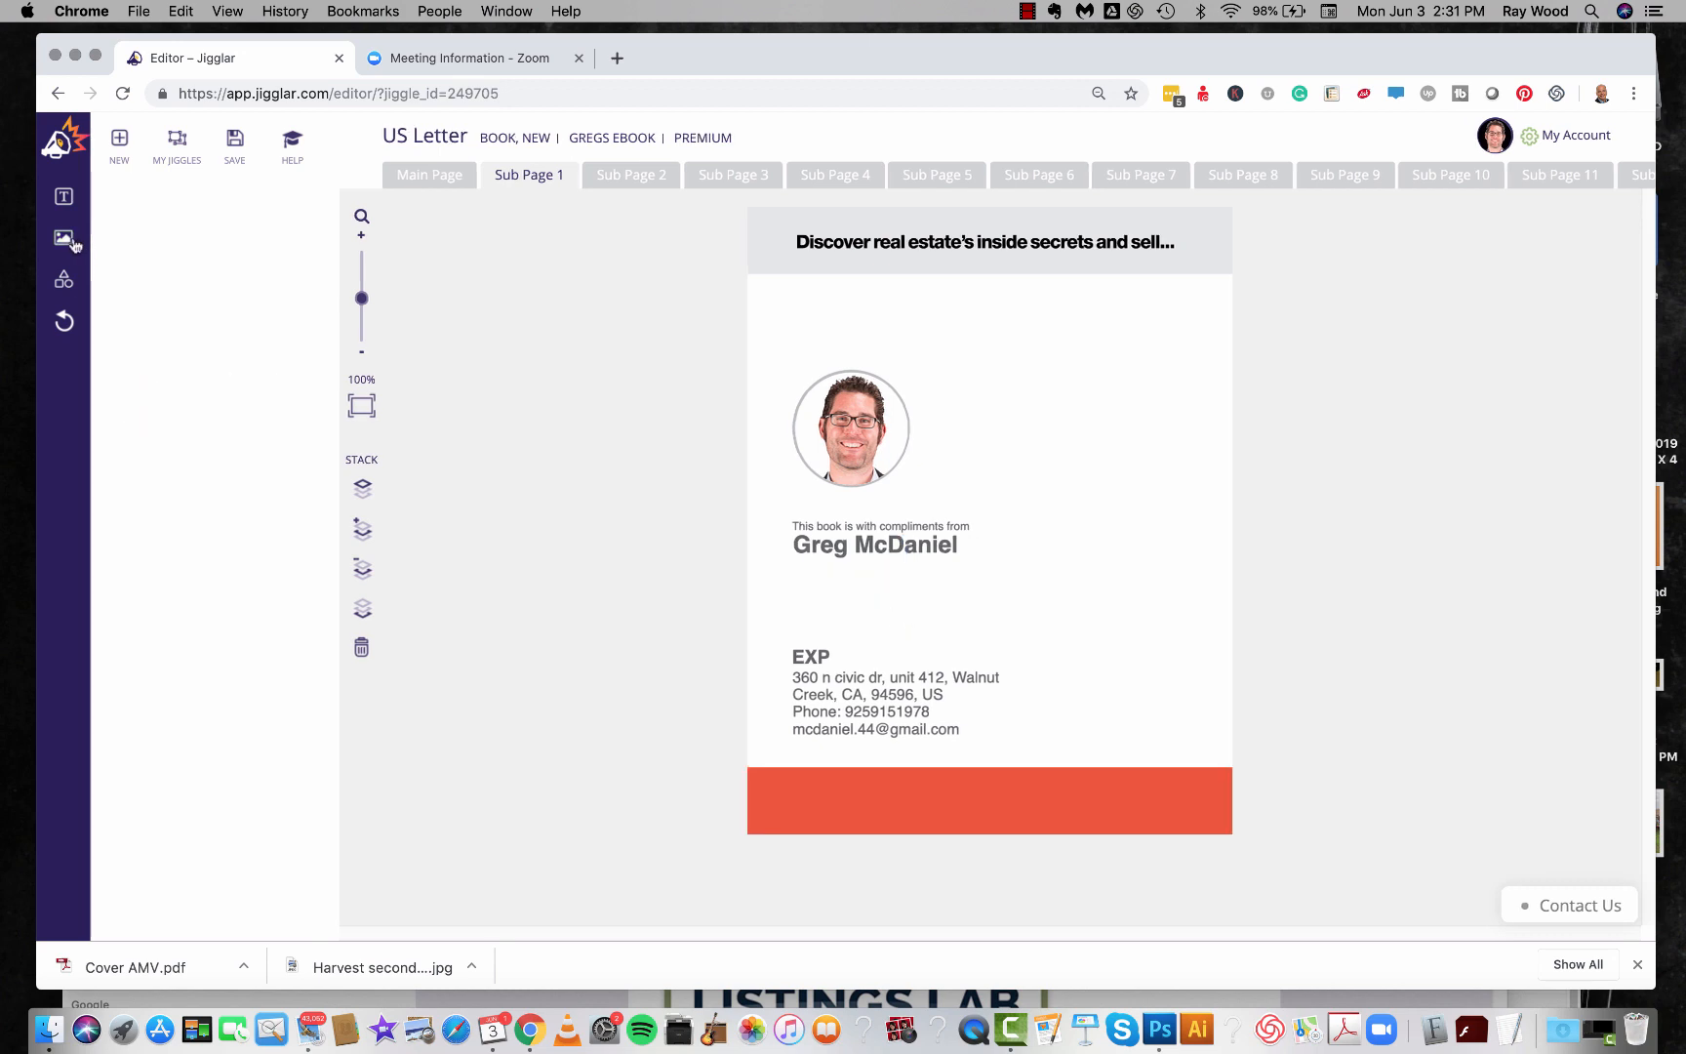
Insert the eXp Realty logo from the image library and enlarge it beneath Greg McDaniel's name.
left_click(62, 238)
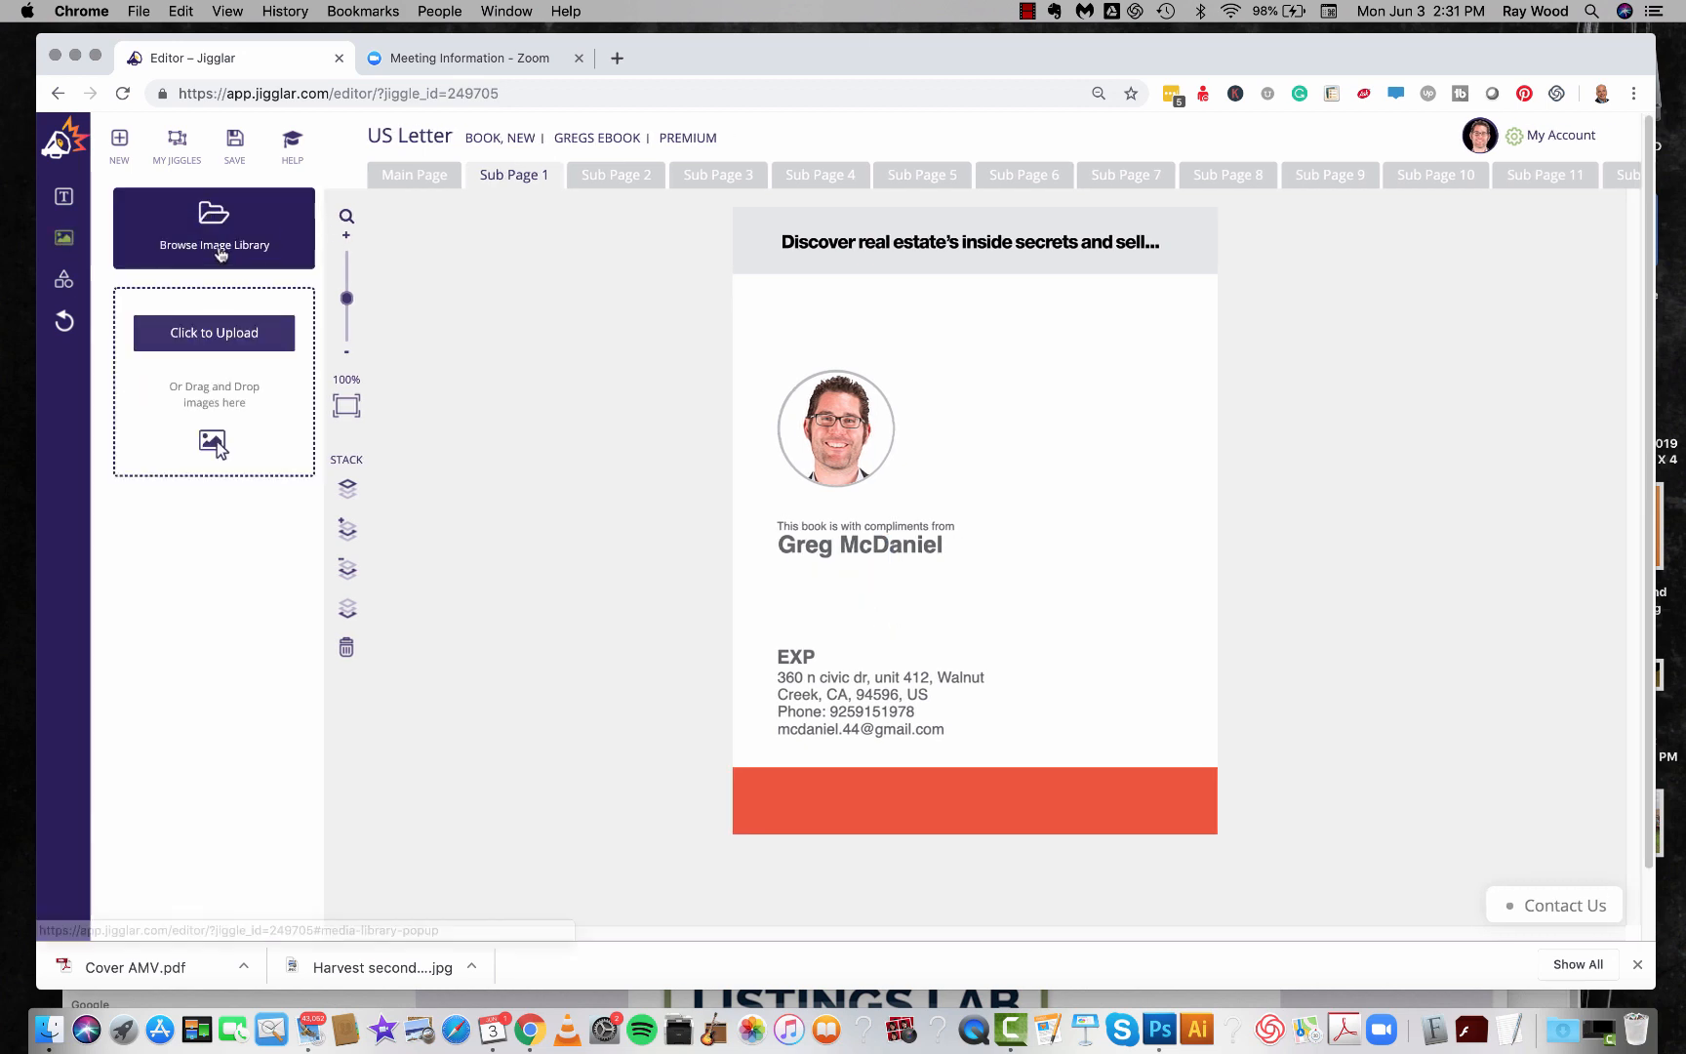
left_click(215, 229)
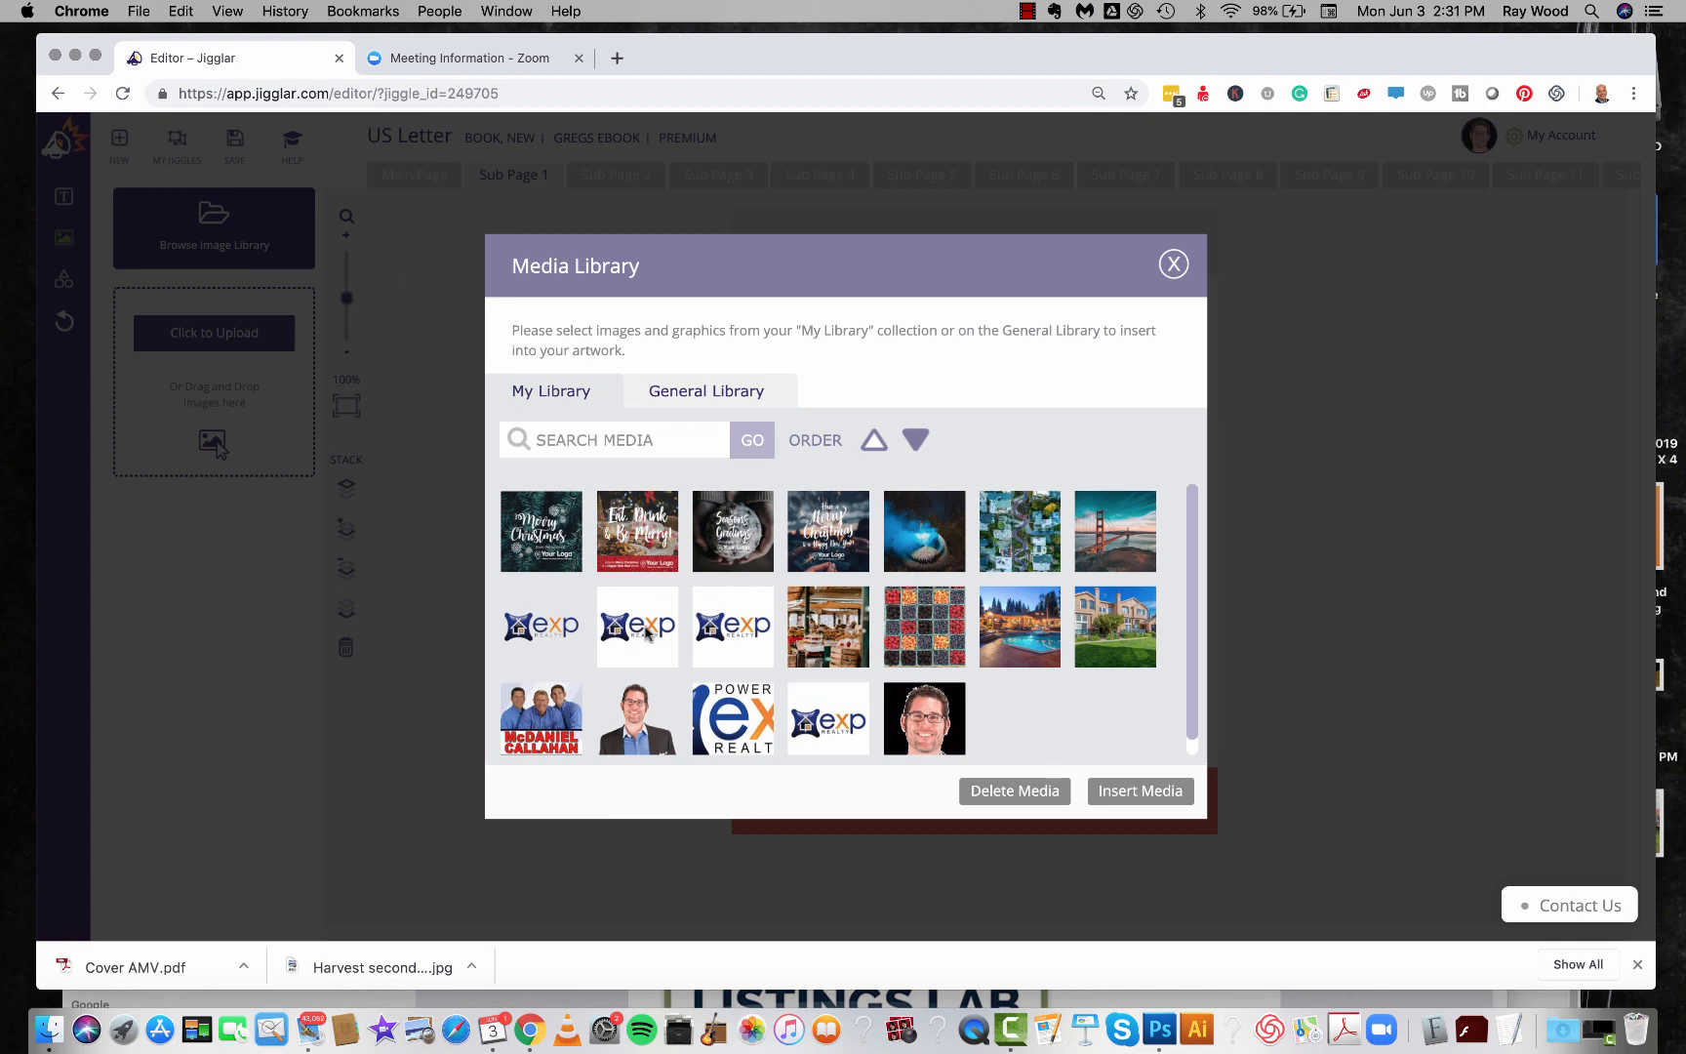
left_click(541, 627)
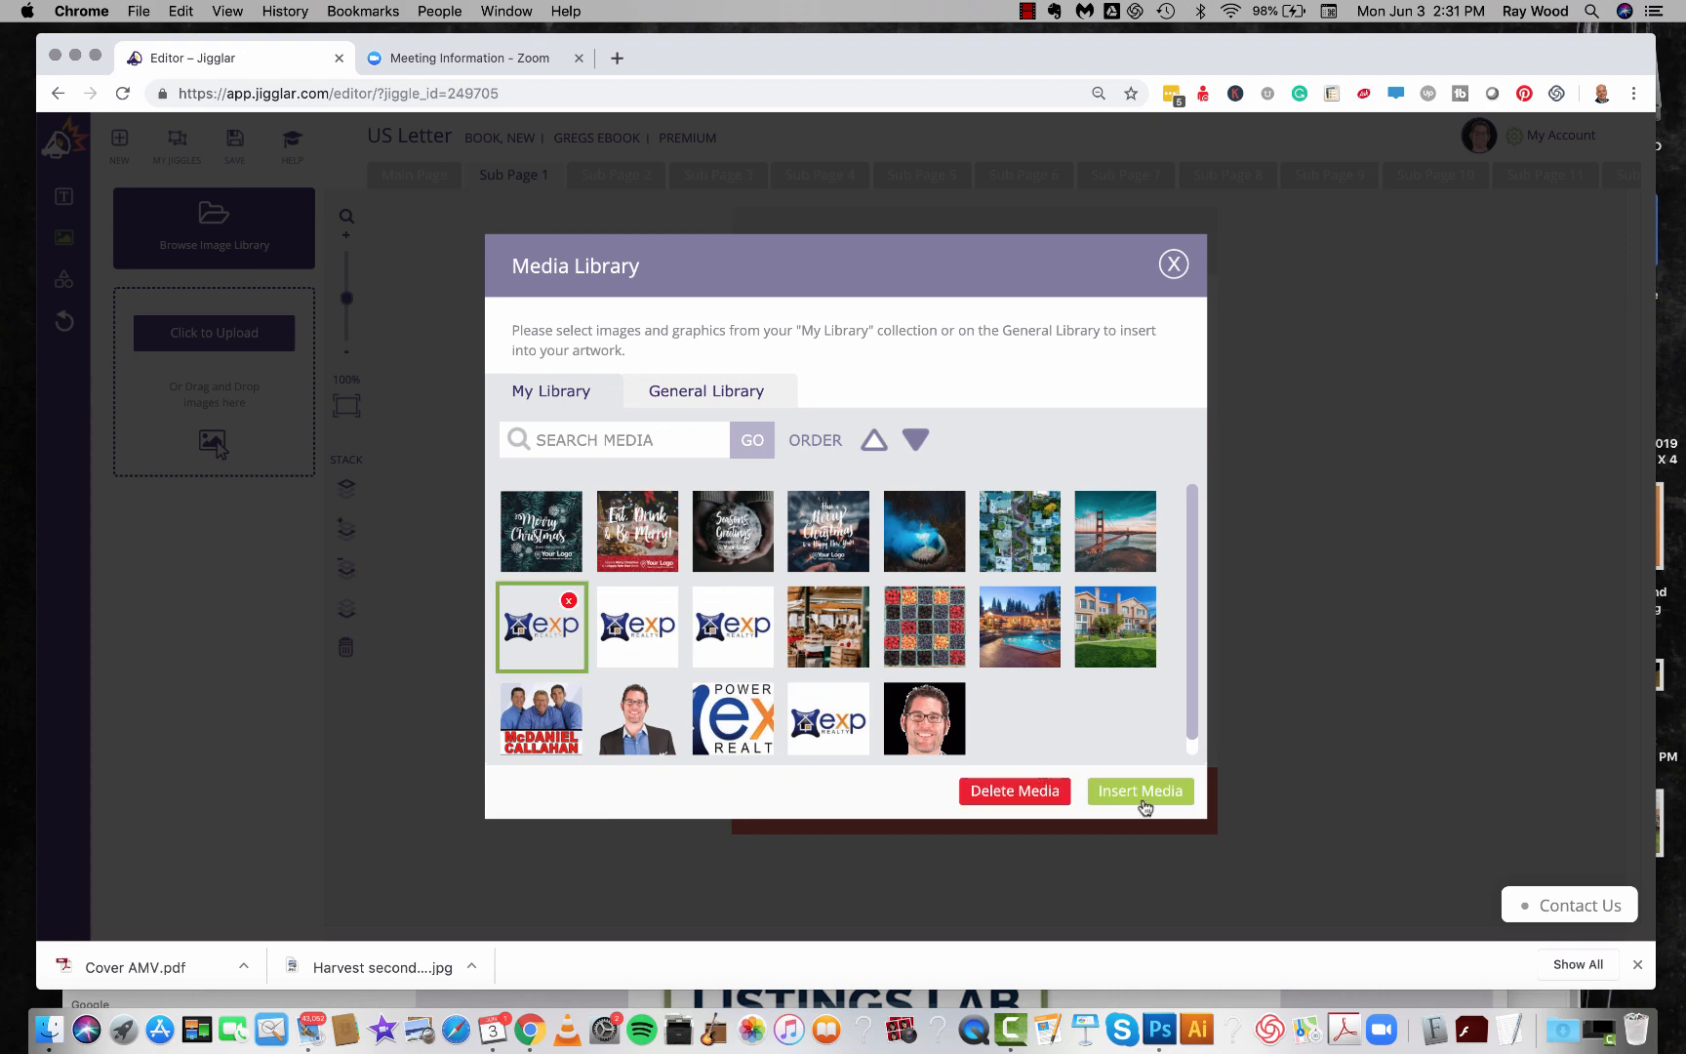
left_click(1139, 791)
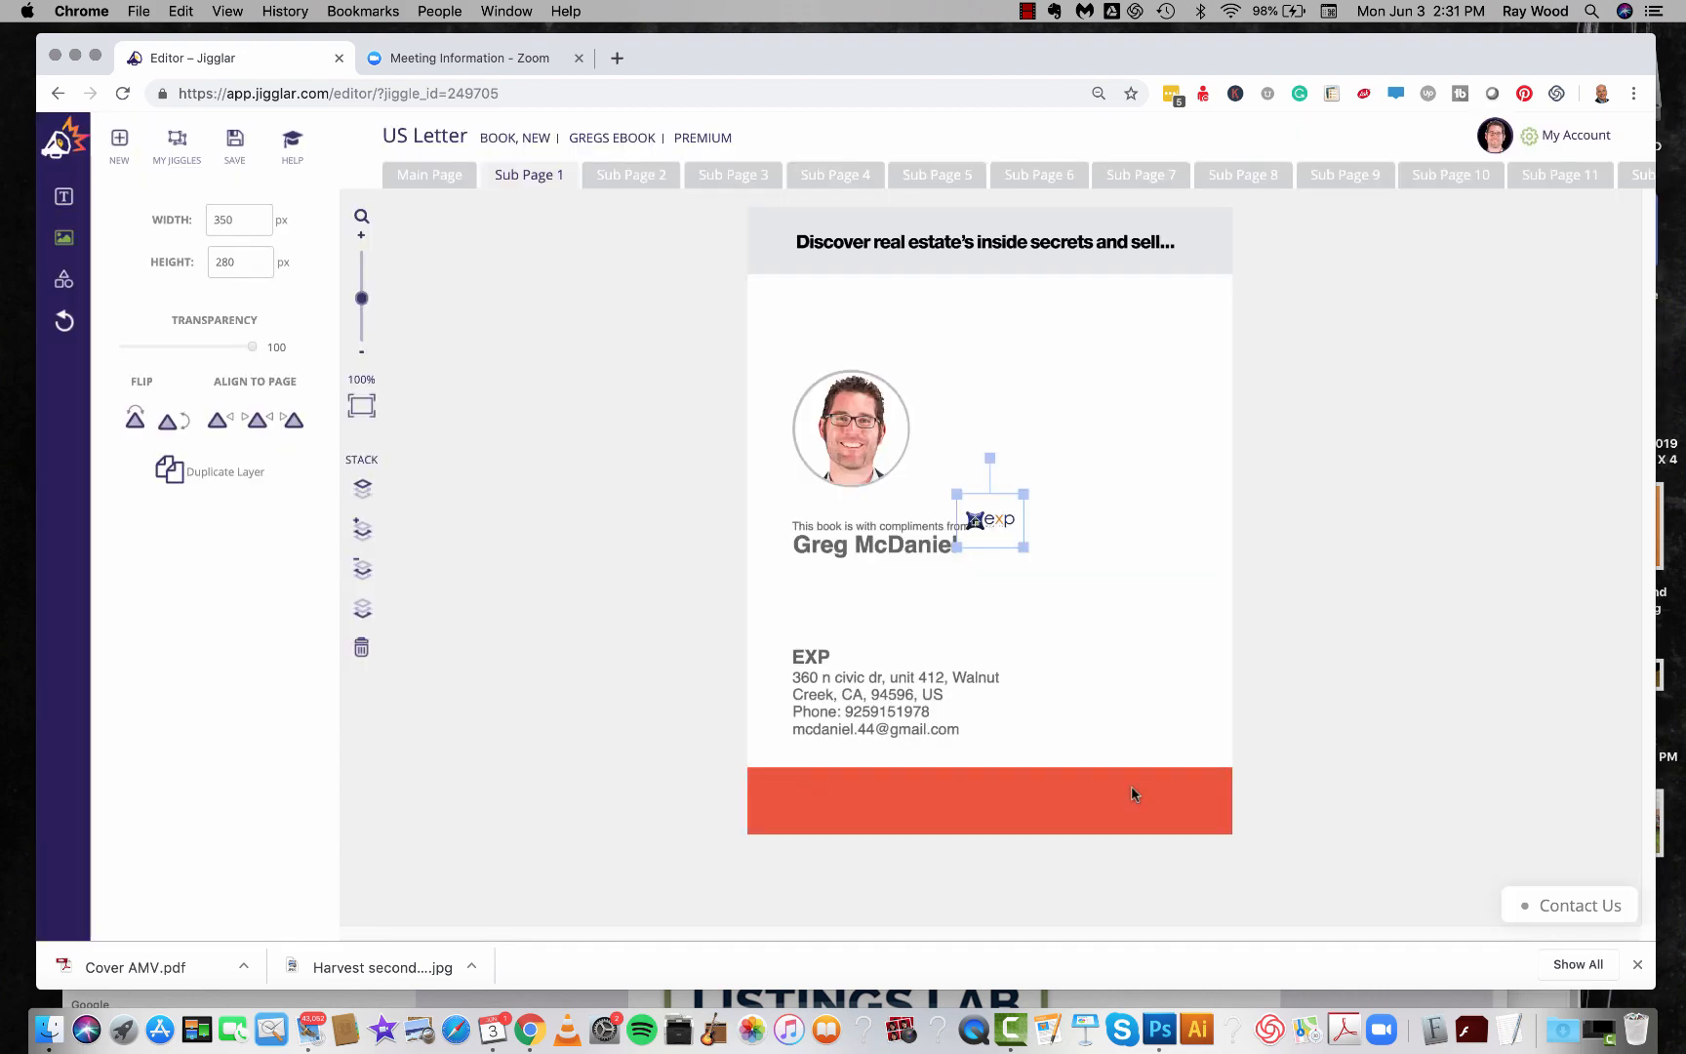
left_click_drag(990, 519, 827, 619)
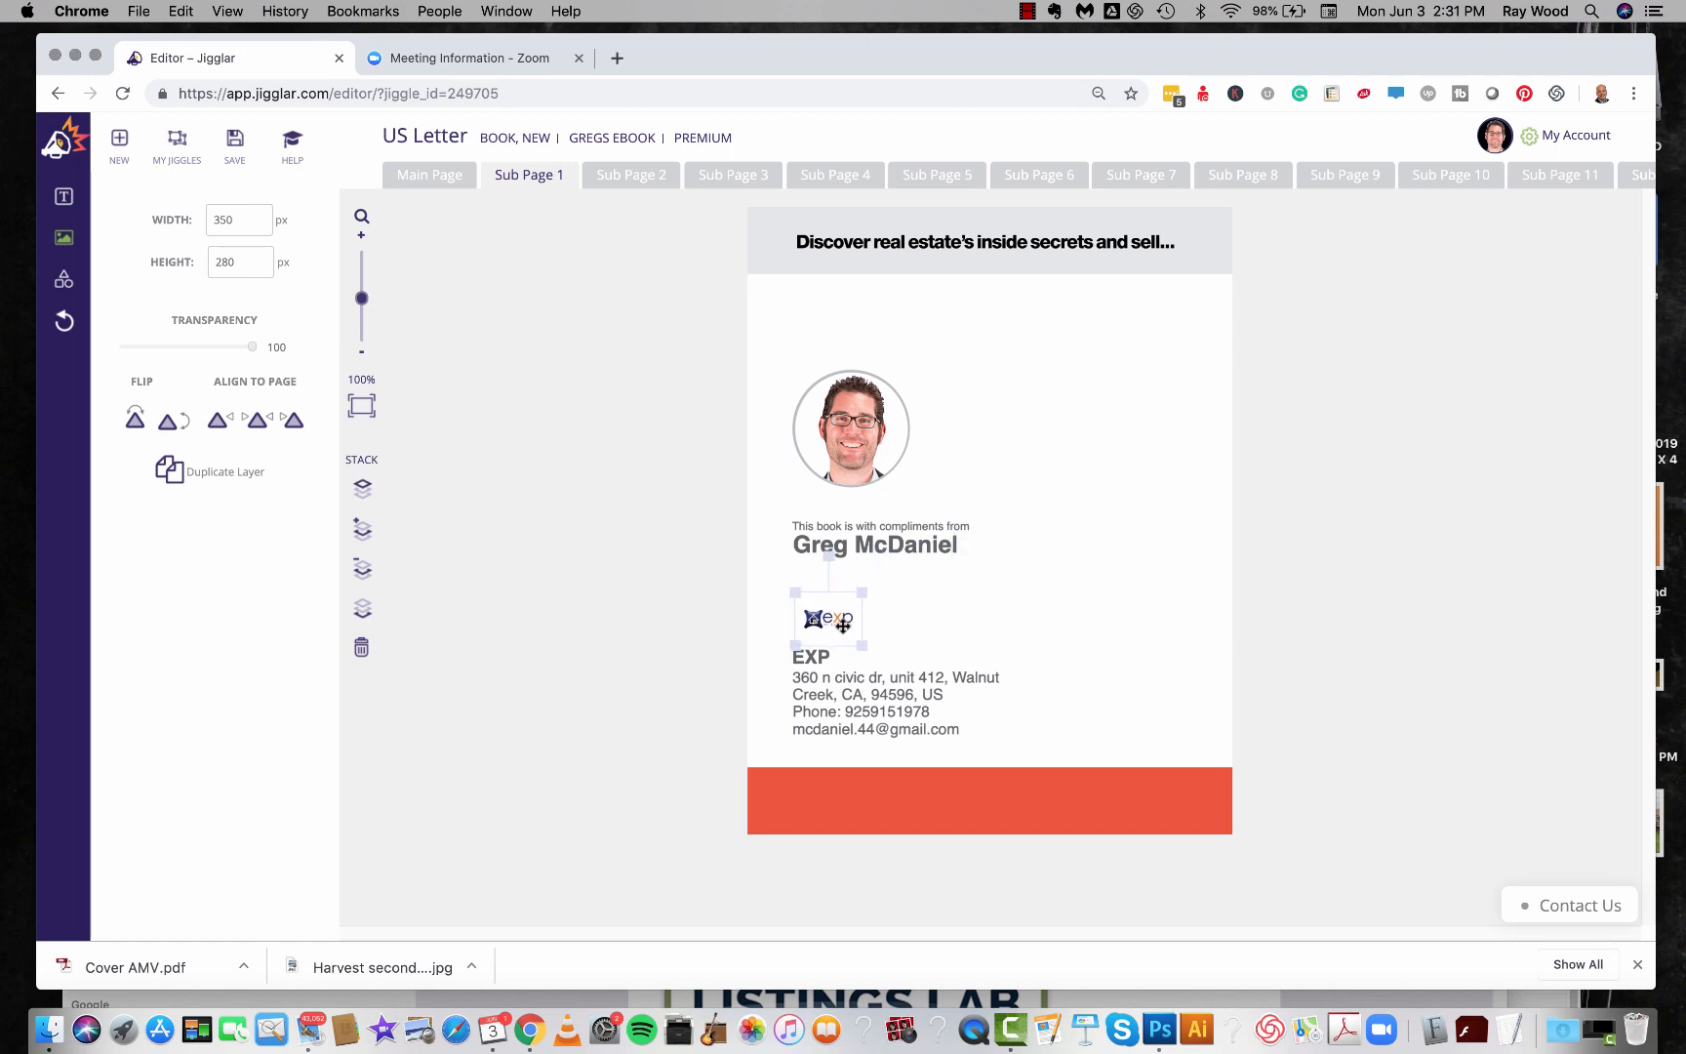
left_click_drag(863, 640, 915, 650)
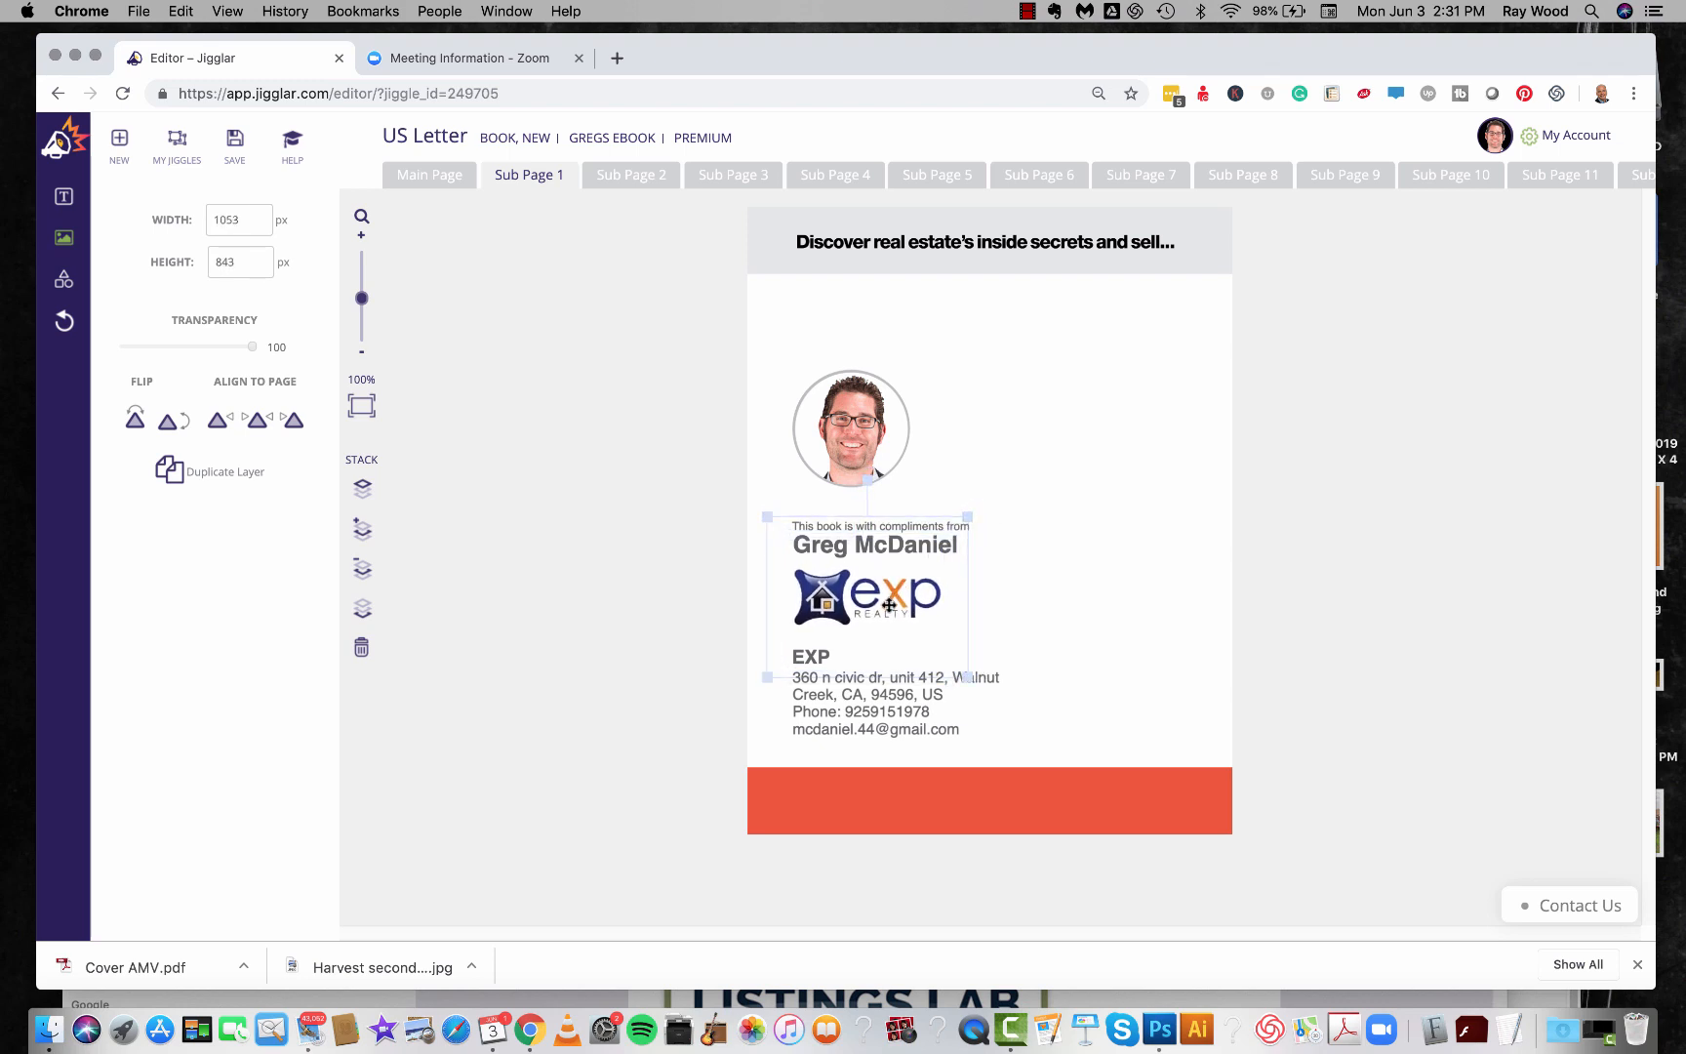
Rewrite the contact block with EXP REALTY heading and updated address and email.
left_click(898, 703)
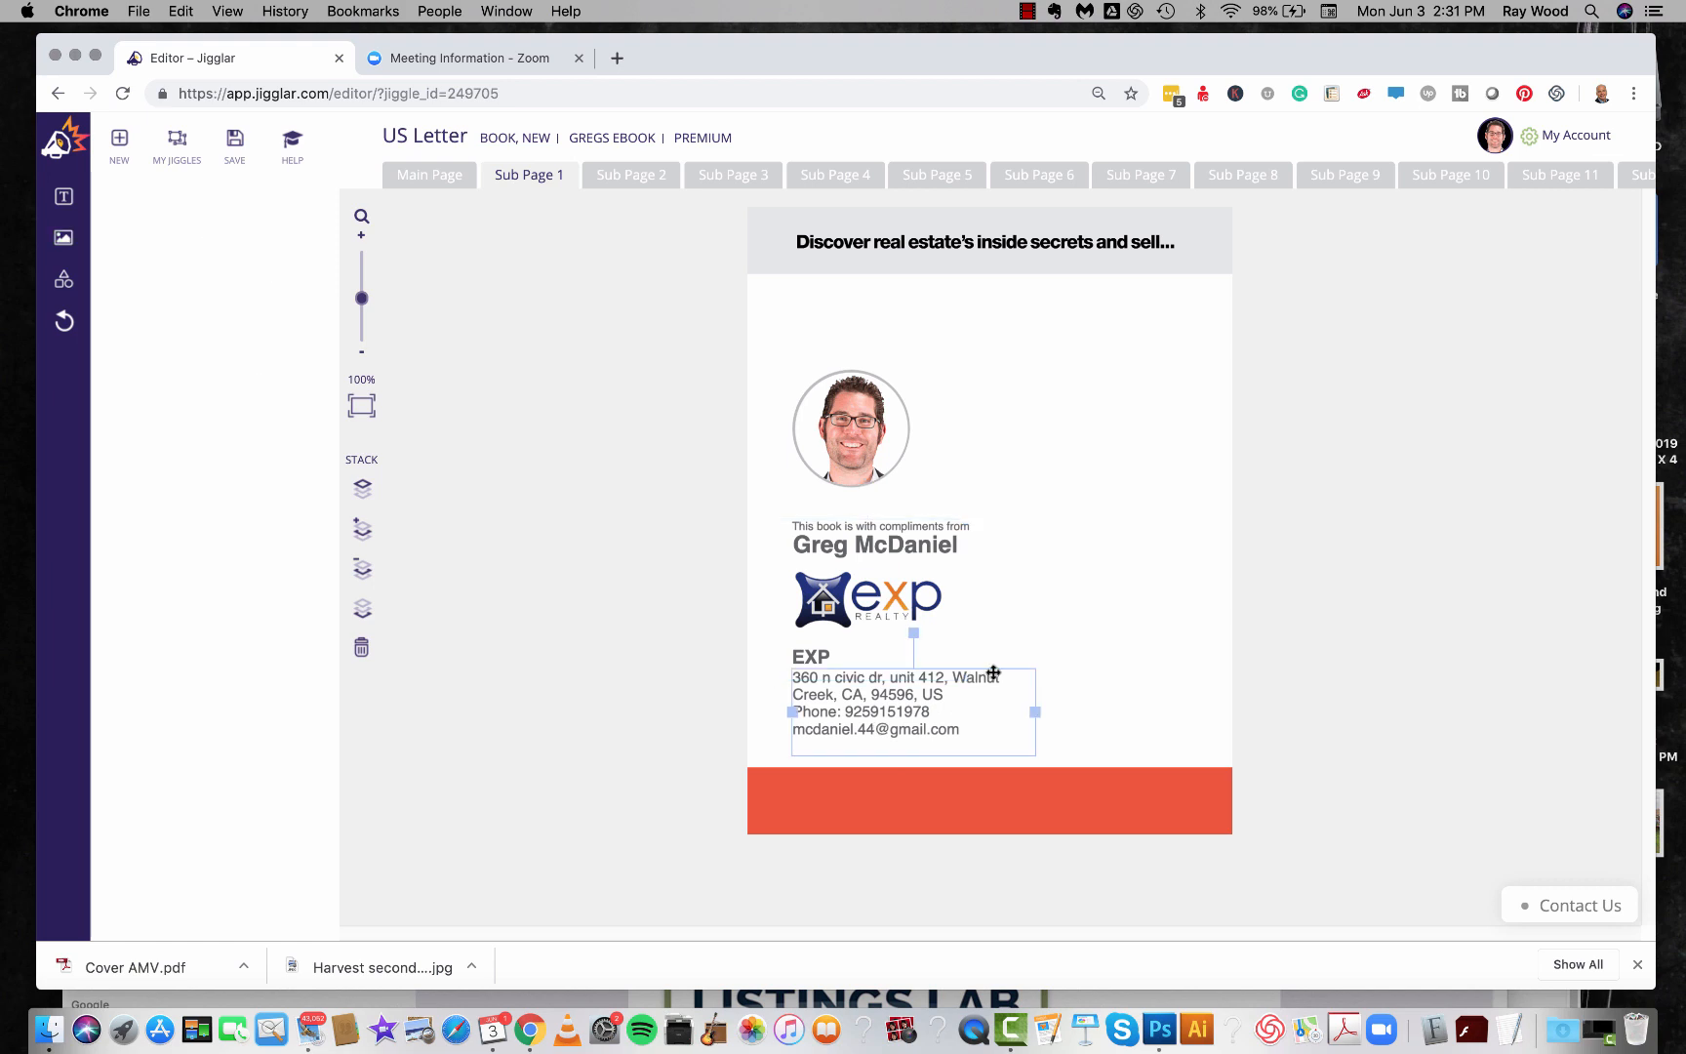
triple_click(860, 712)
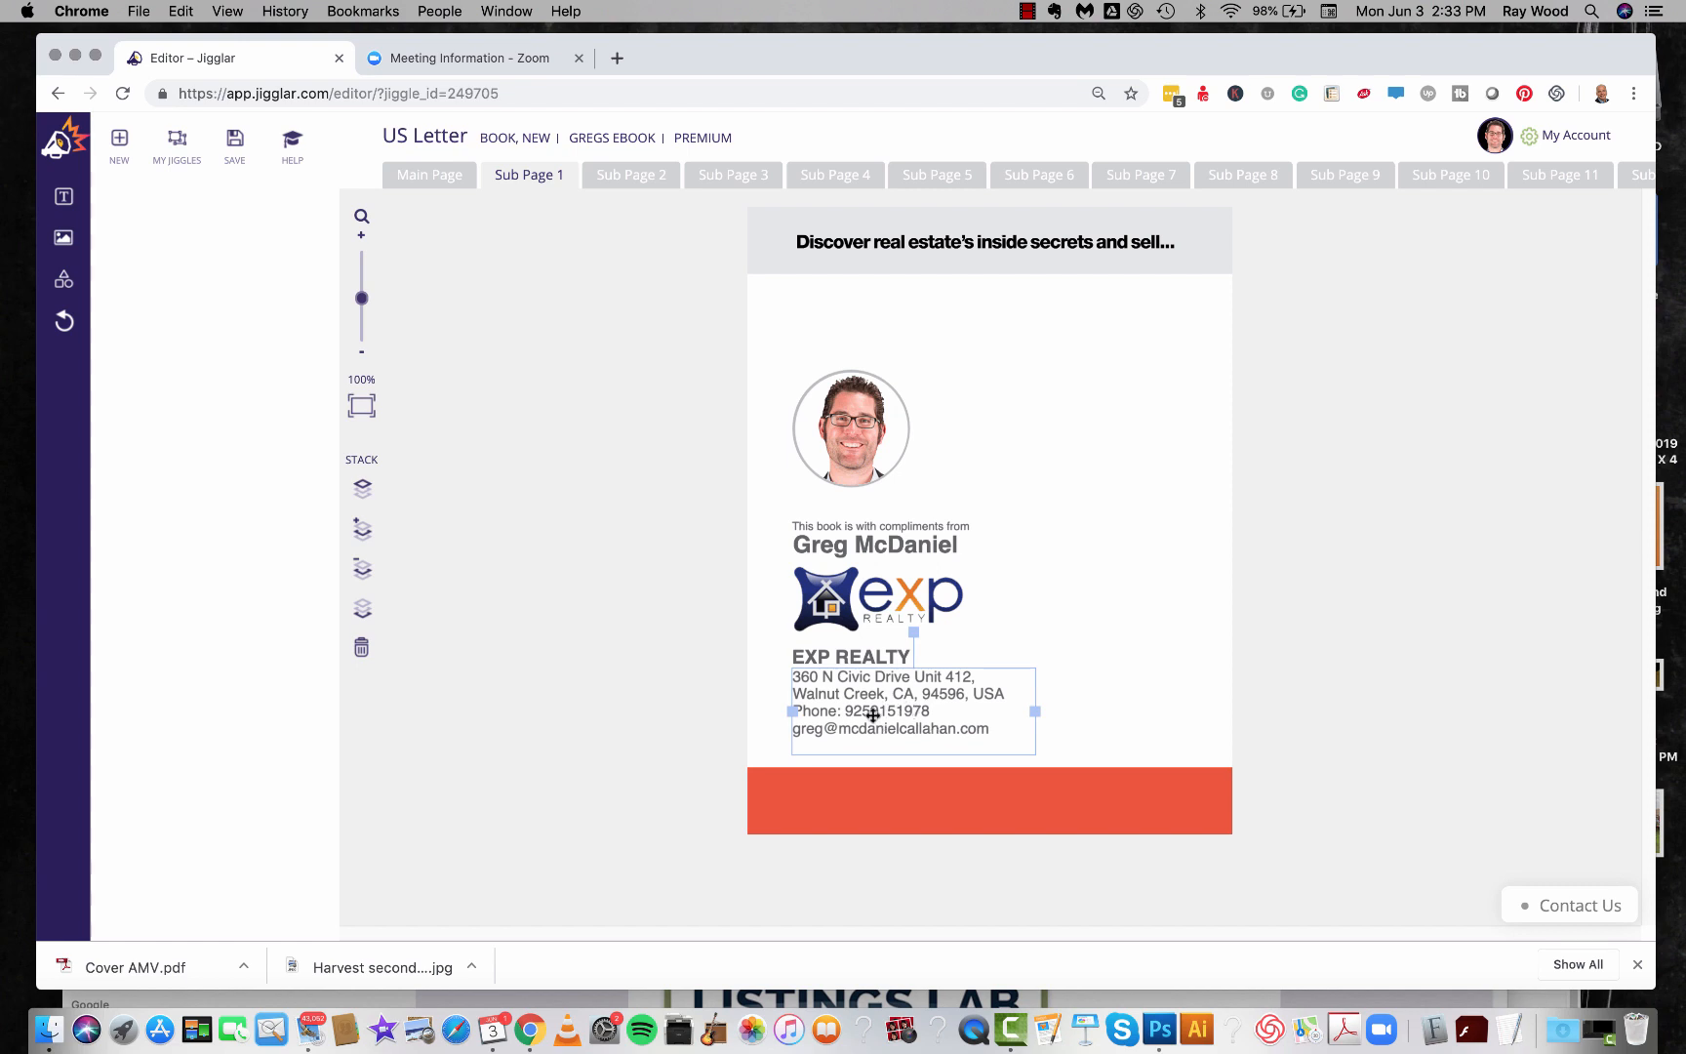
left_click_drag(870, 710, 871, 719)
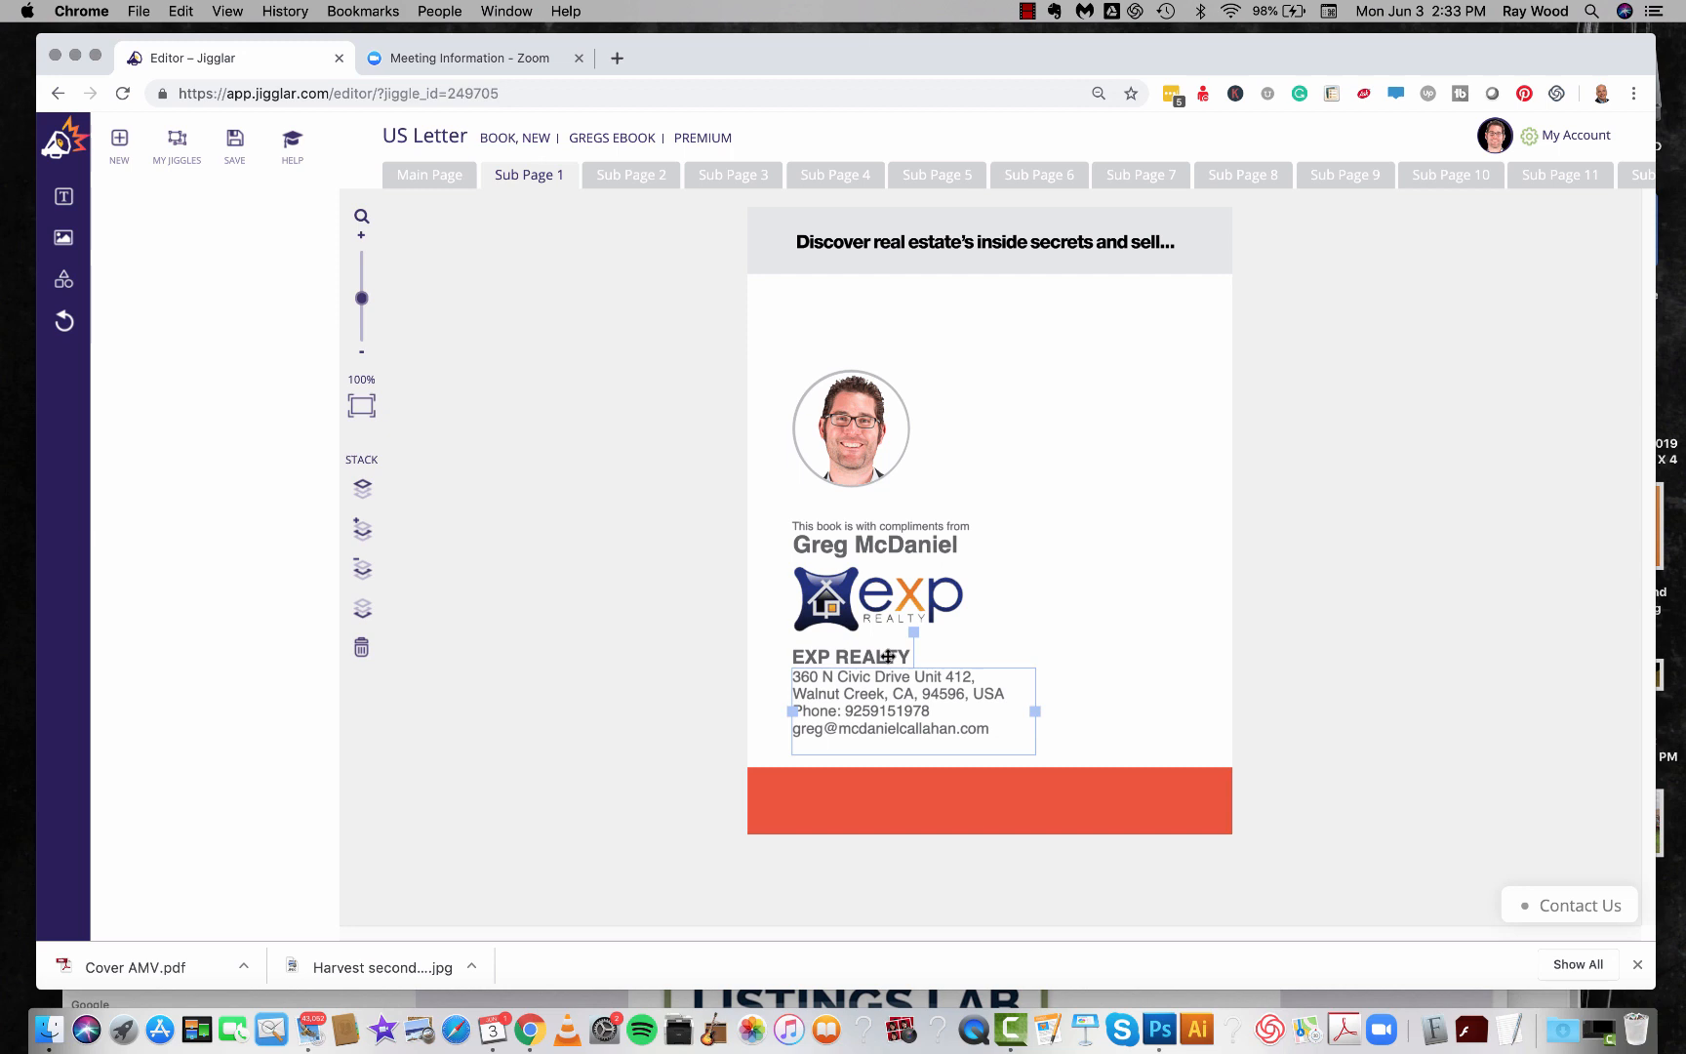
left_click(1045, 555)
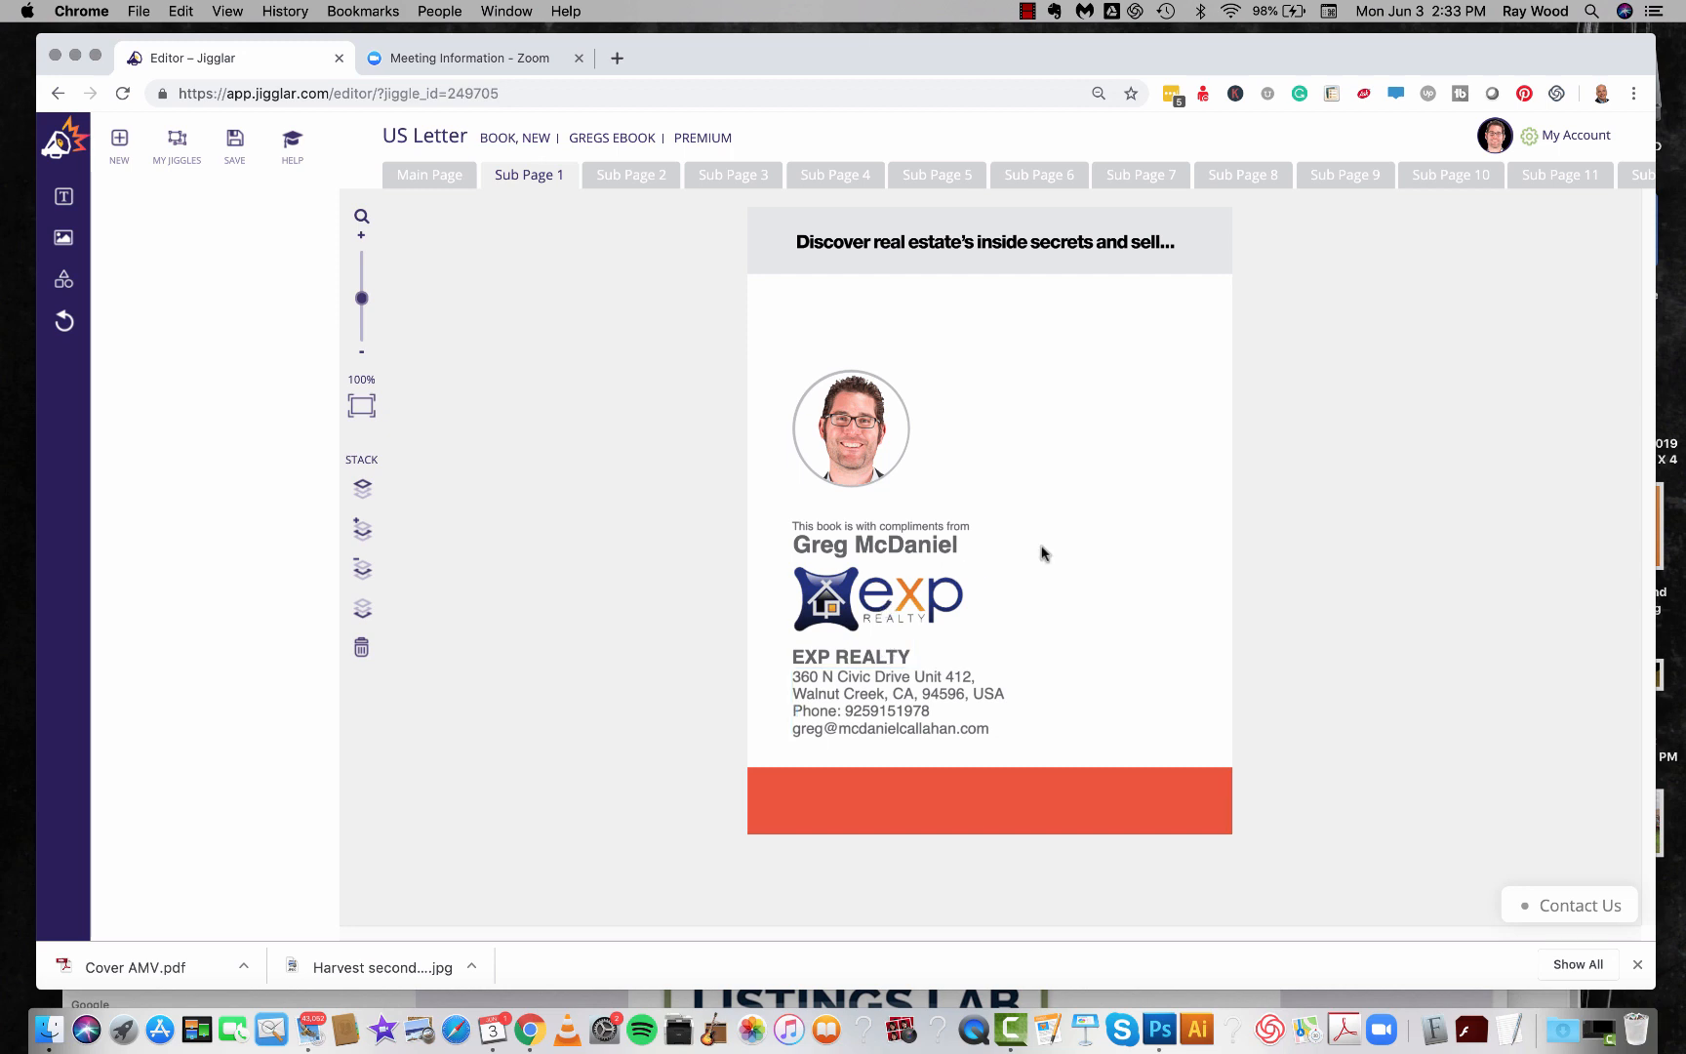
Save the edited ebook to My Jiggles again.
left_click(234, 140)
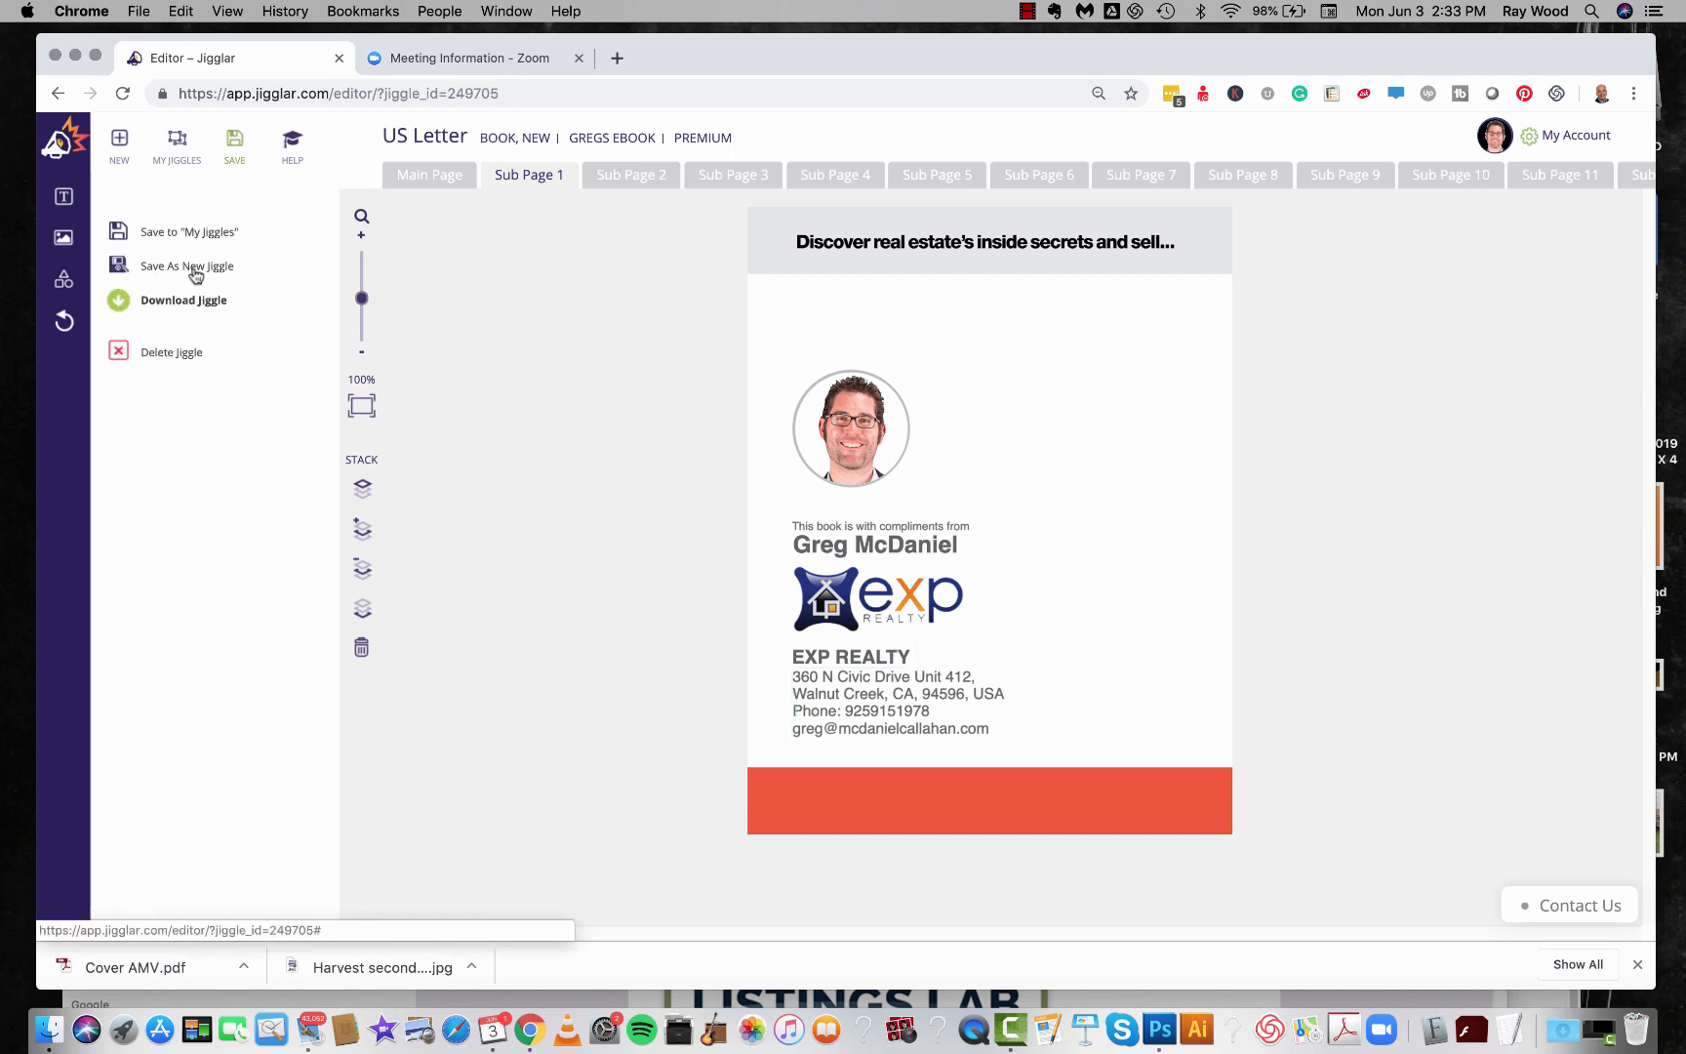
left_click(189, 233)
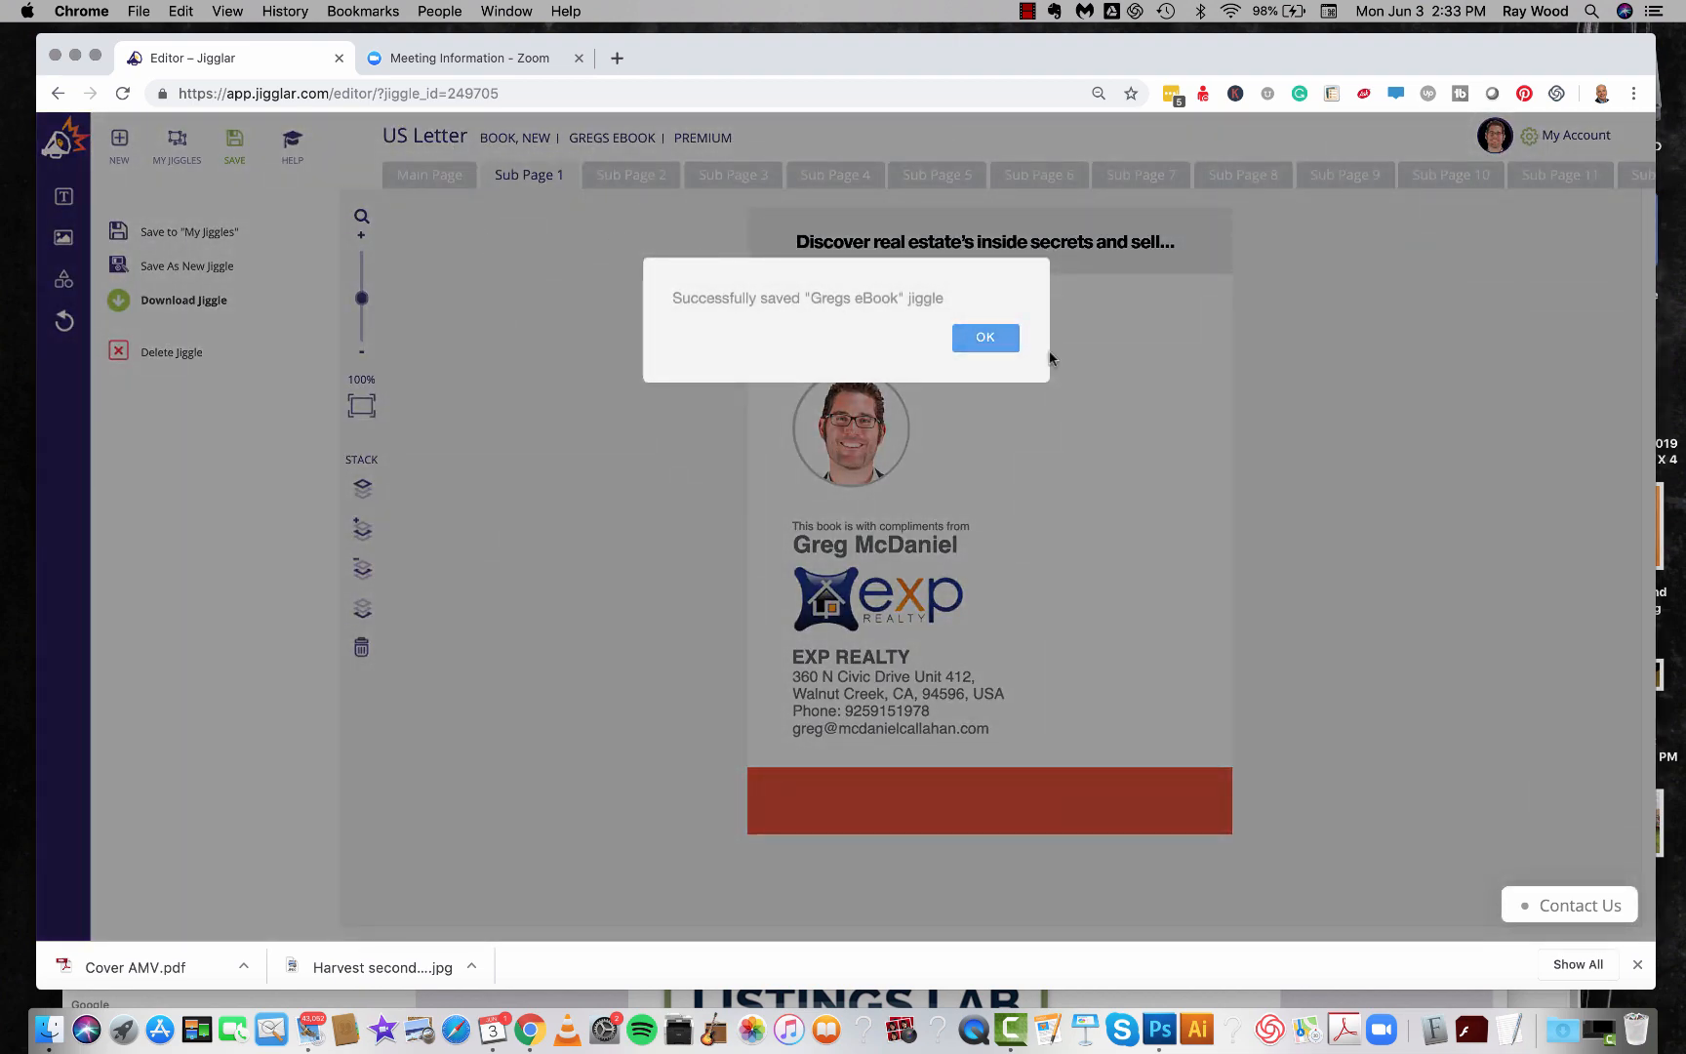
Dismiss the save alert and select Sub Page 1's contact details text.
left_click(986, 337)
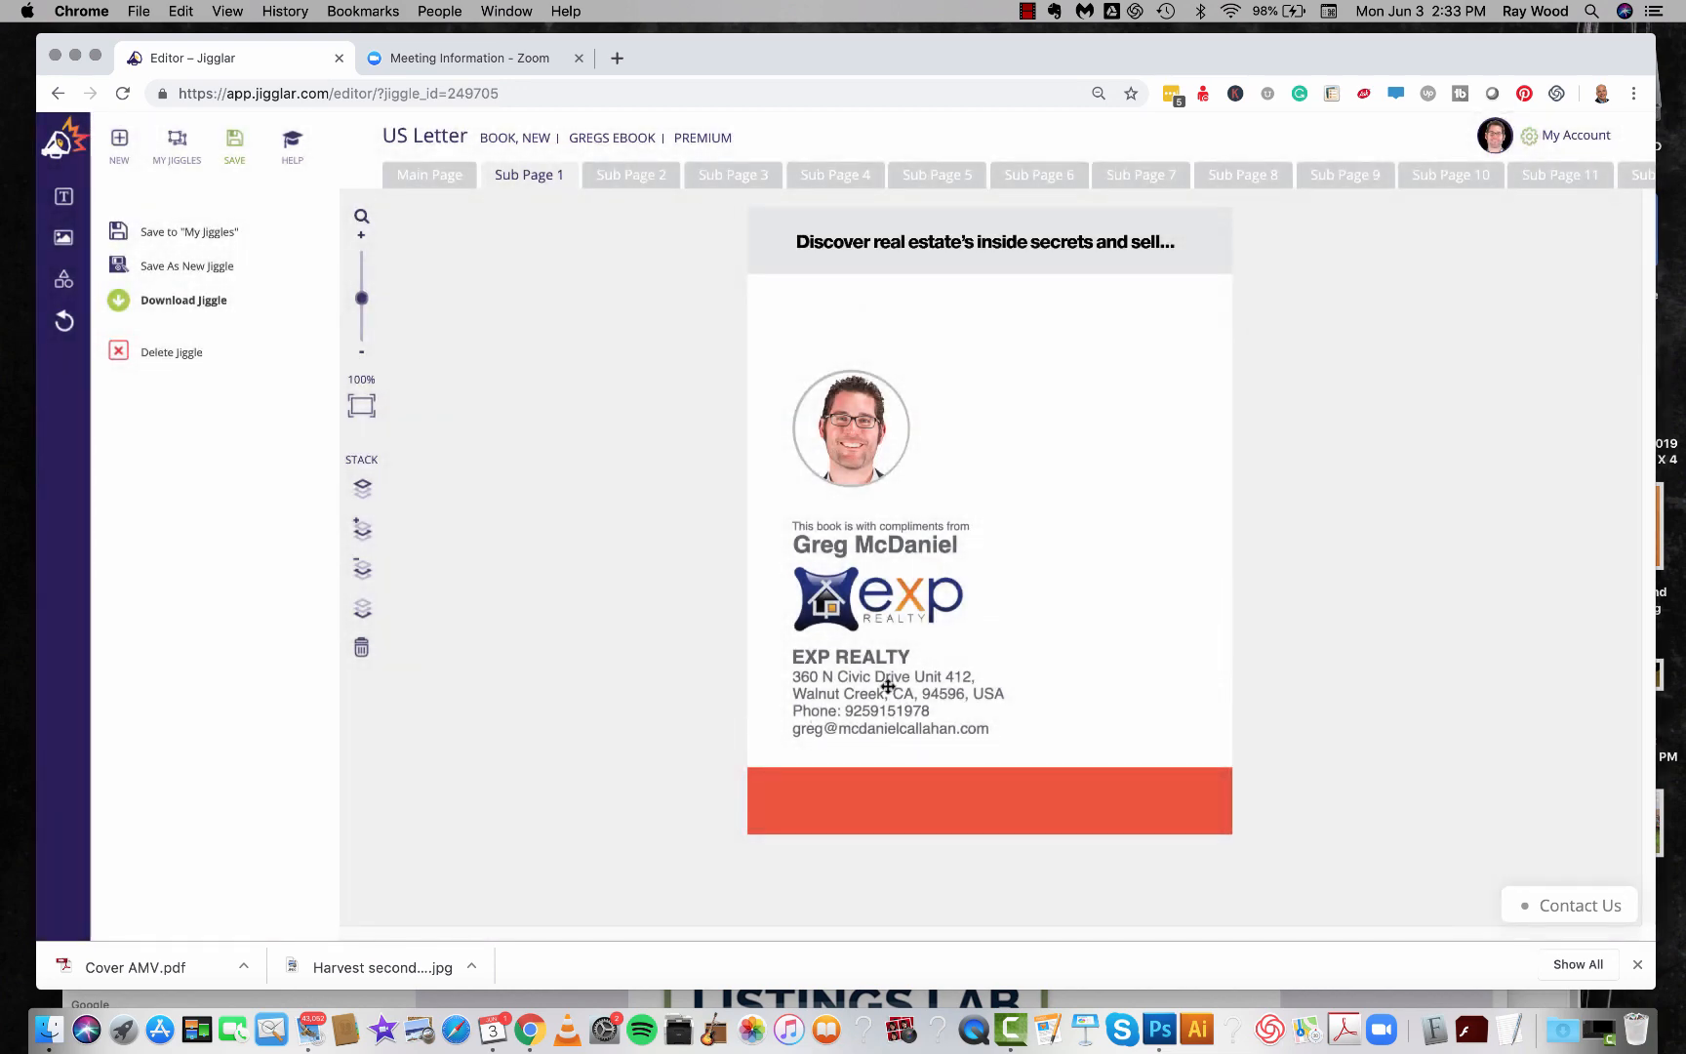
left_click(888, 687)
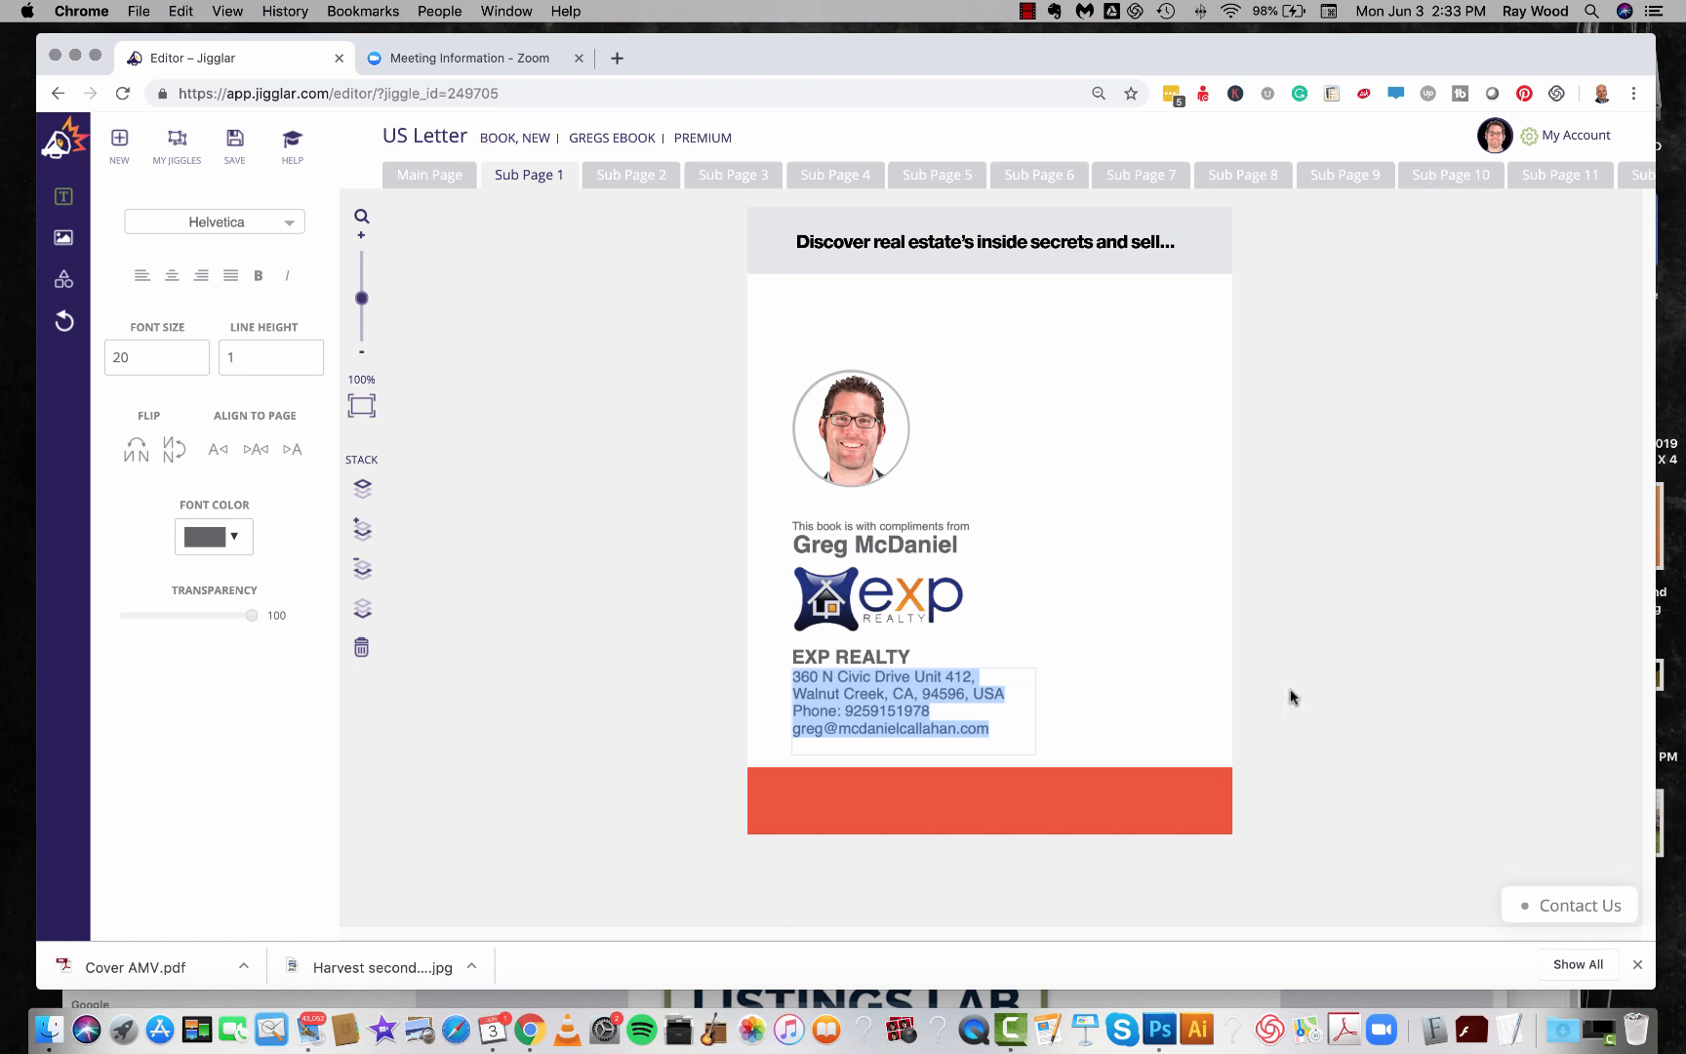
mouse_move(1259, 676)
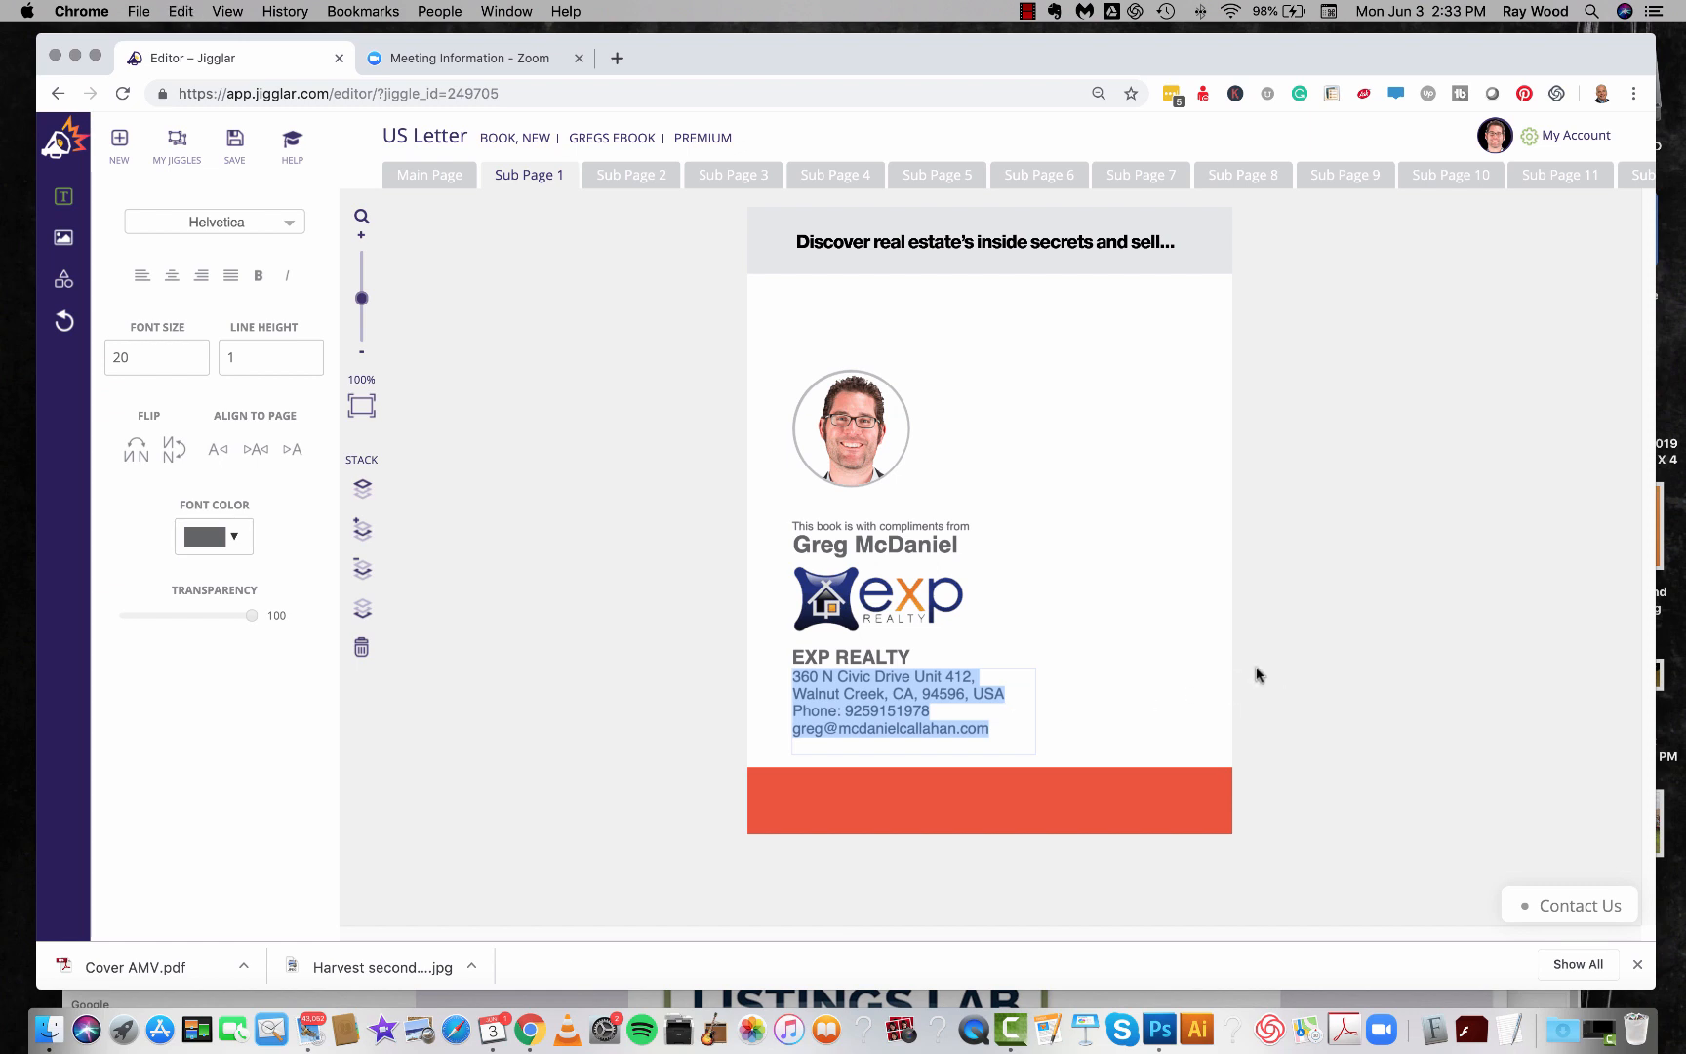
mouse_move(903, 663)
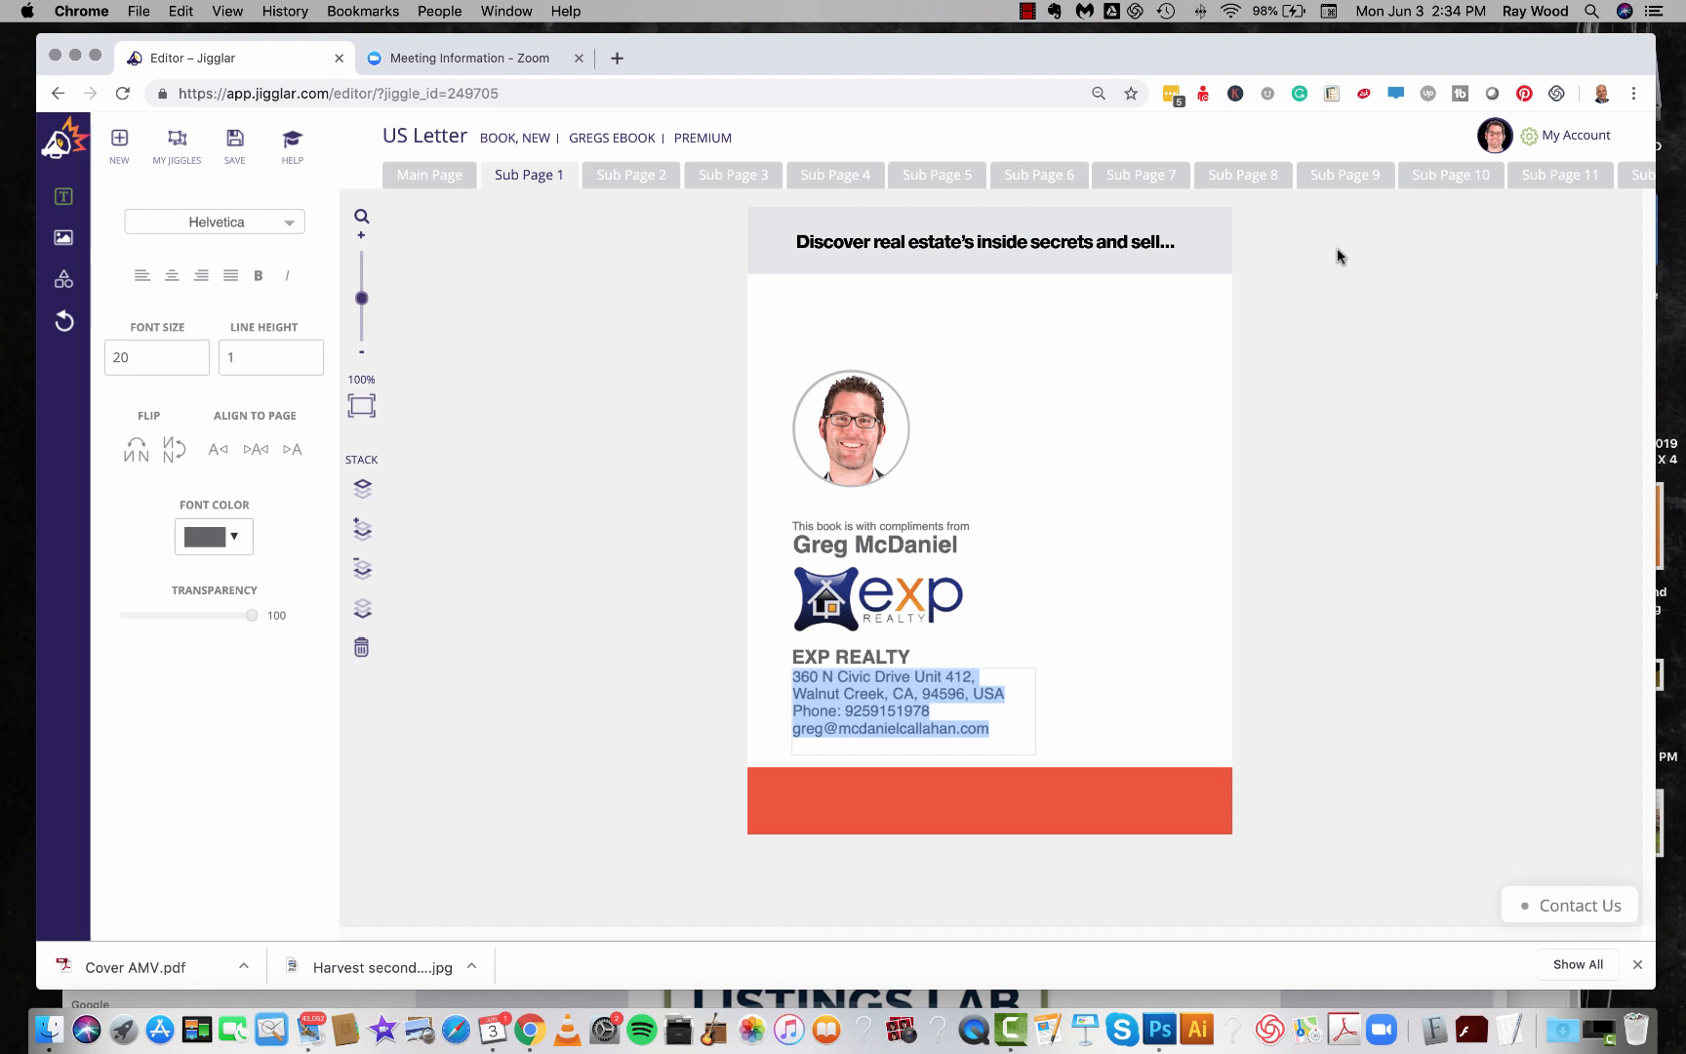
mouse_move(810, 203)
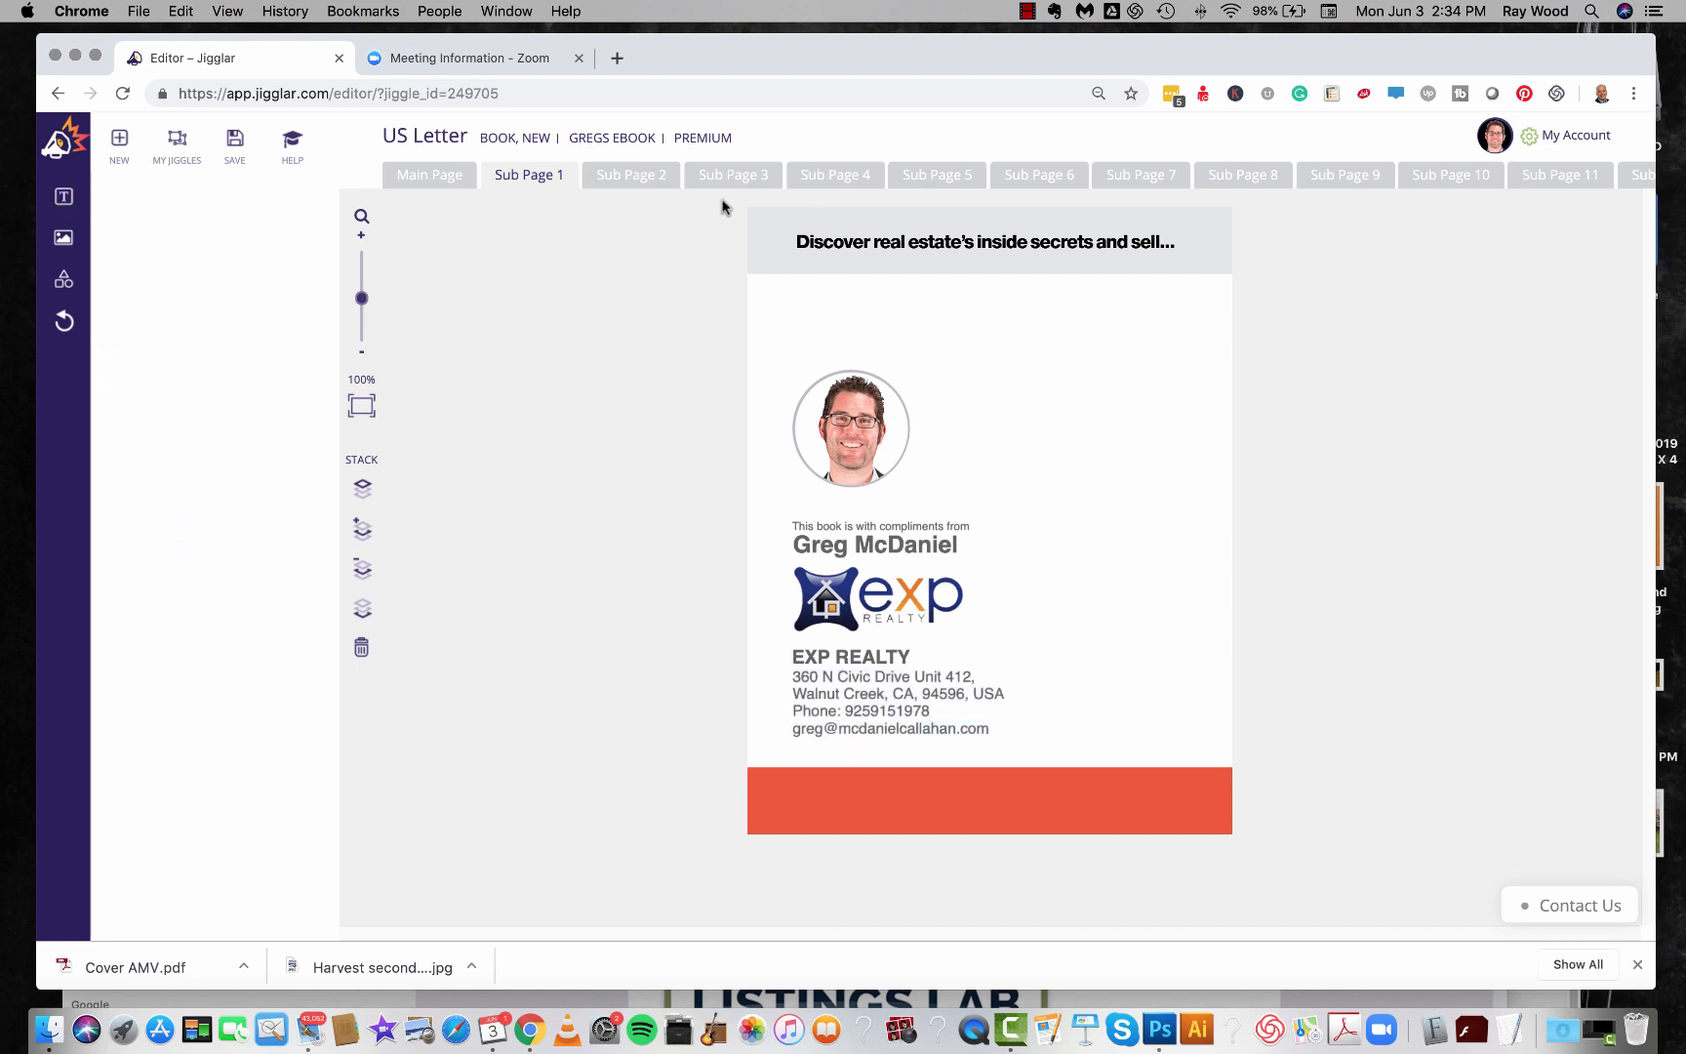
mouse_move(1323, 183)
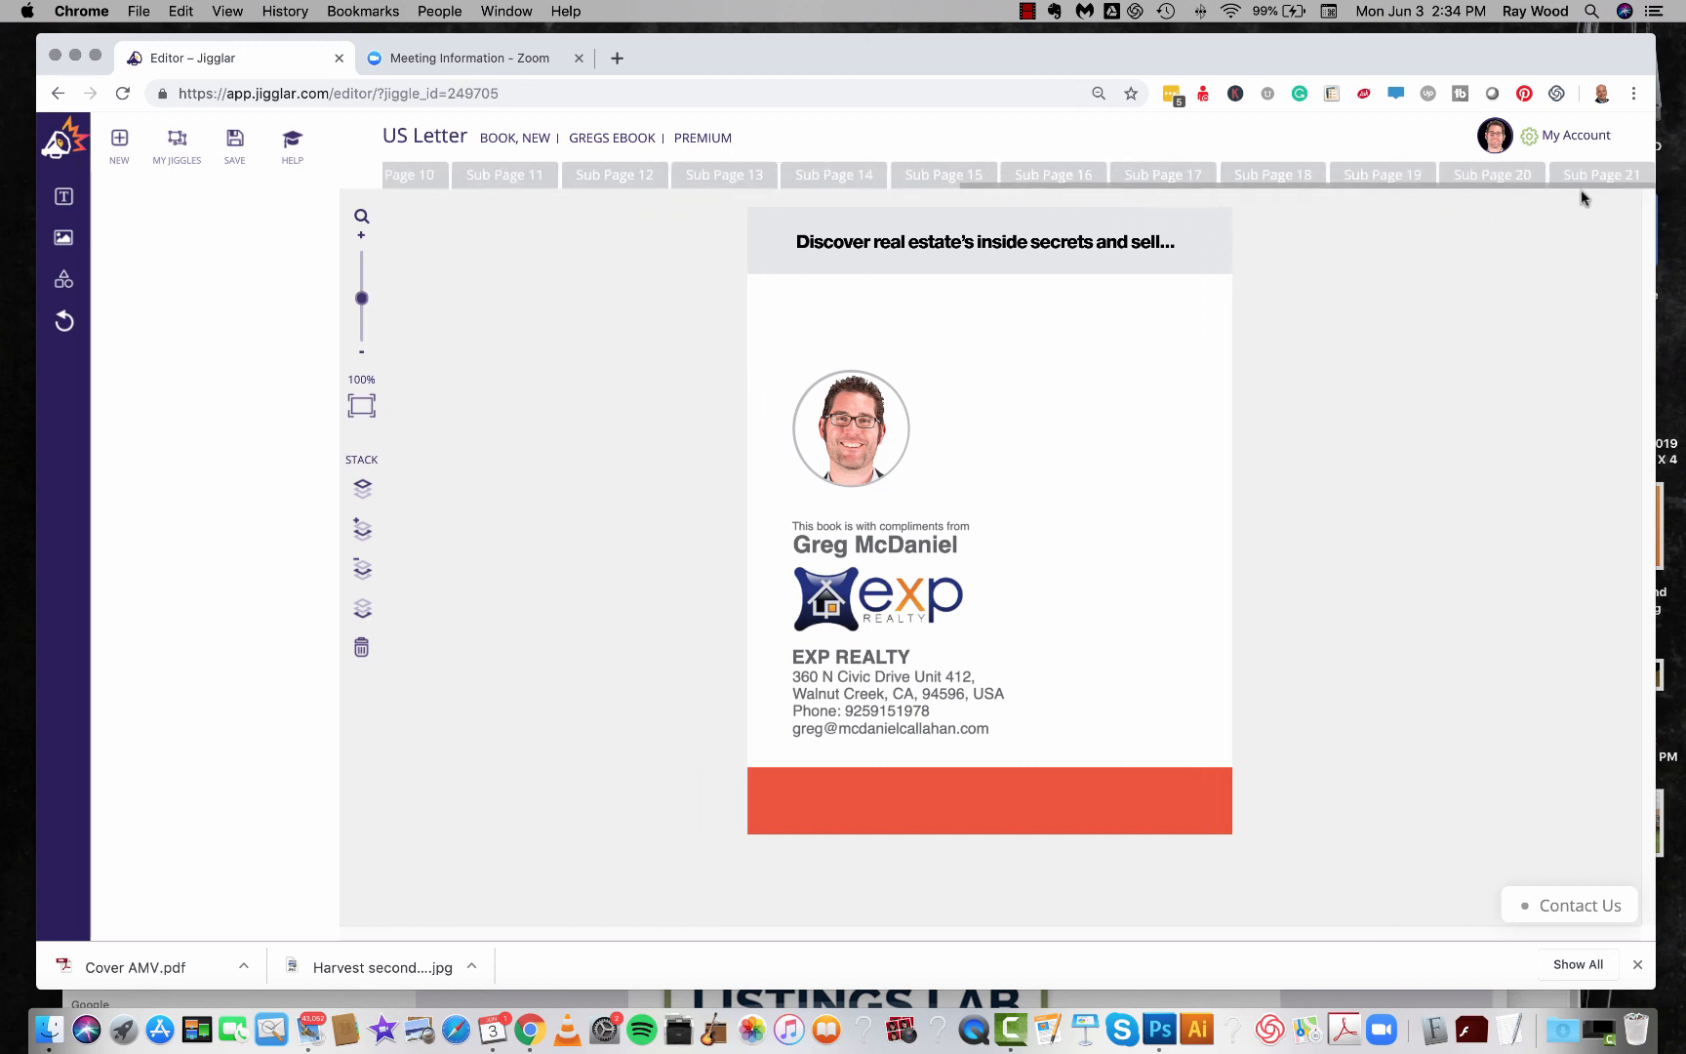
left_click(1601, 175)
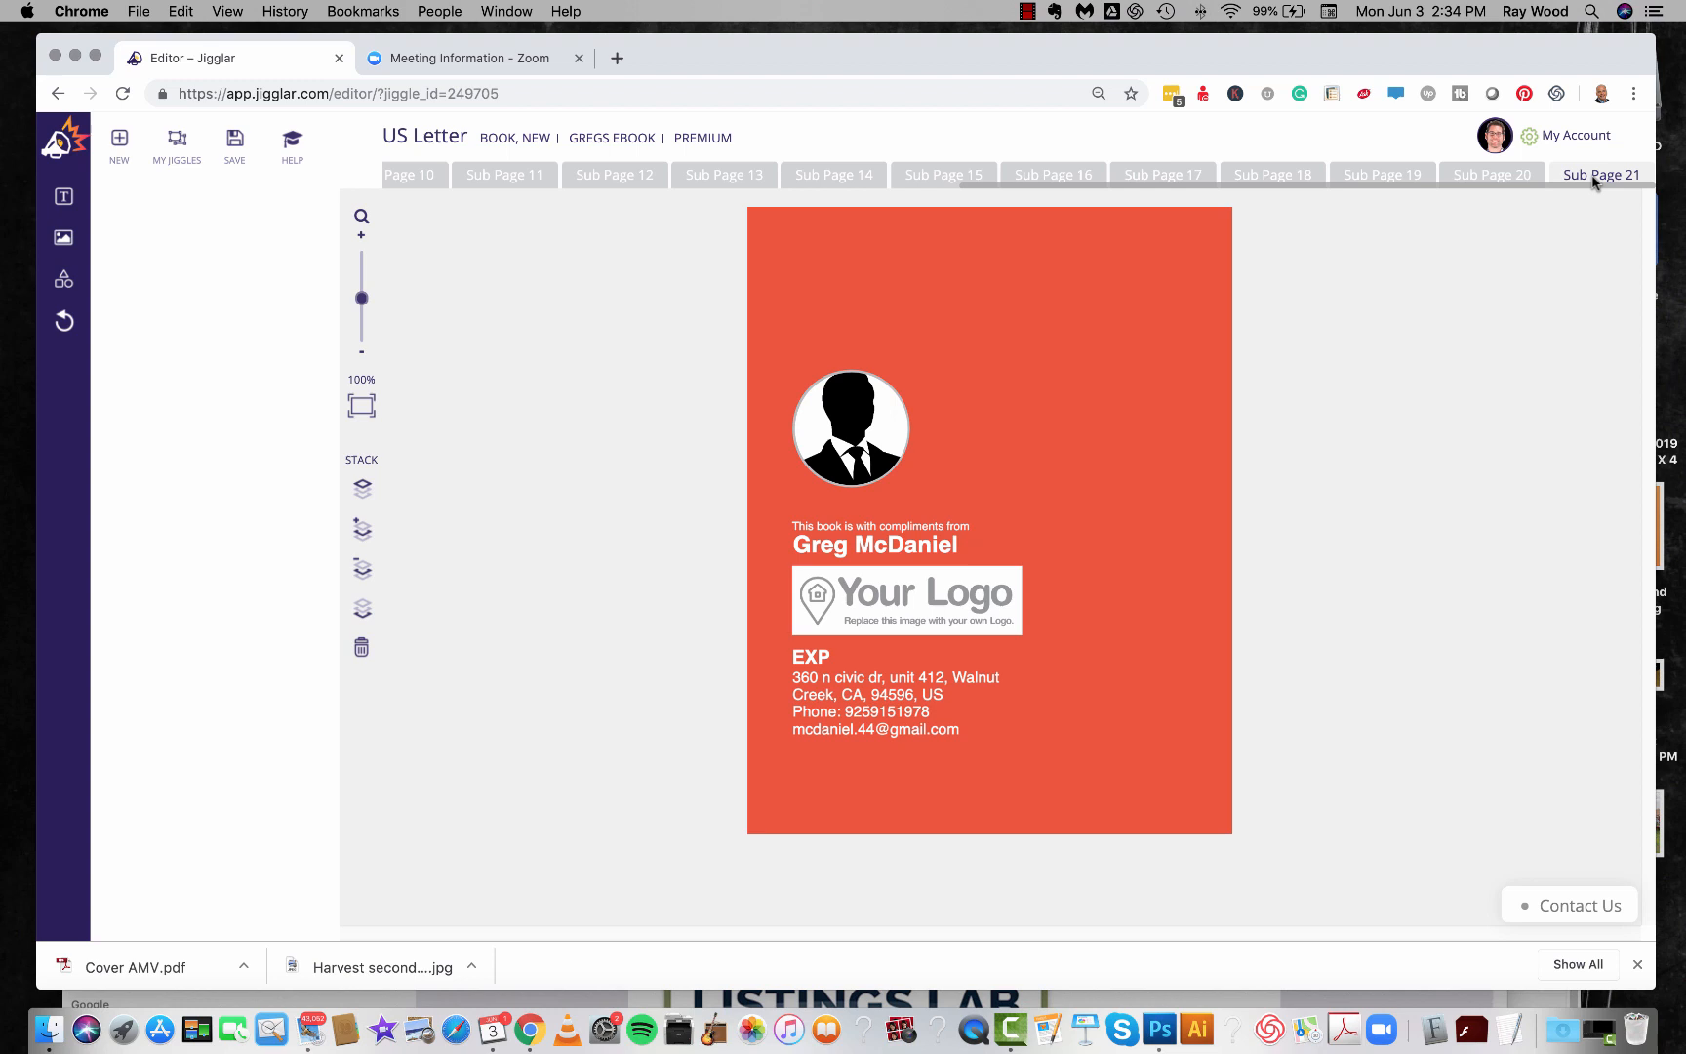
left_click(851, 429)
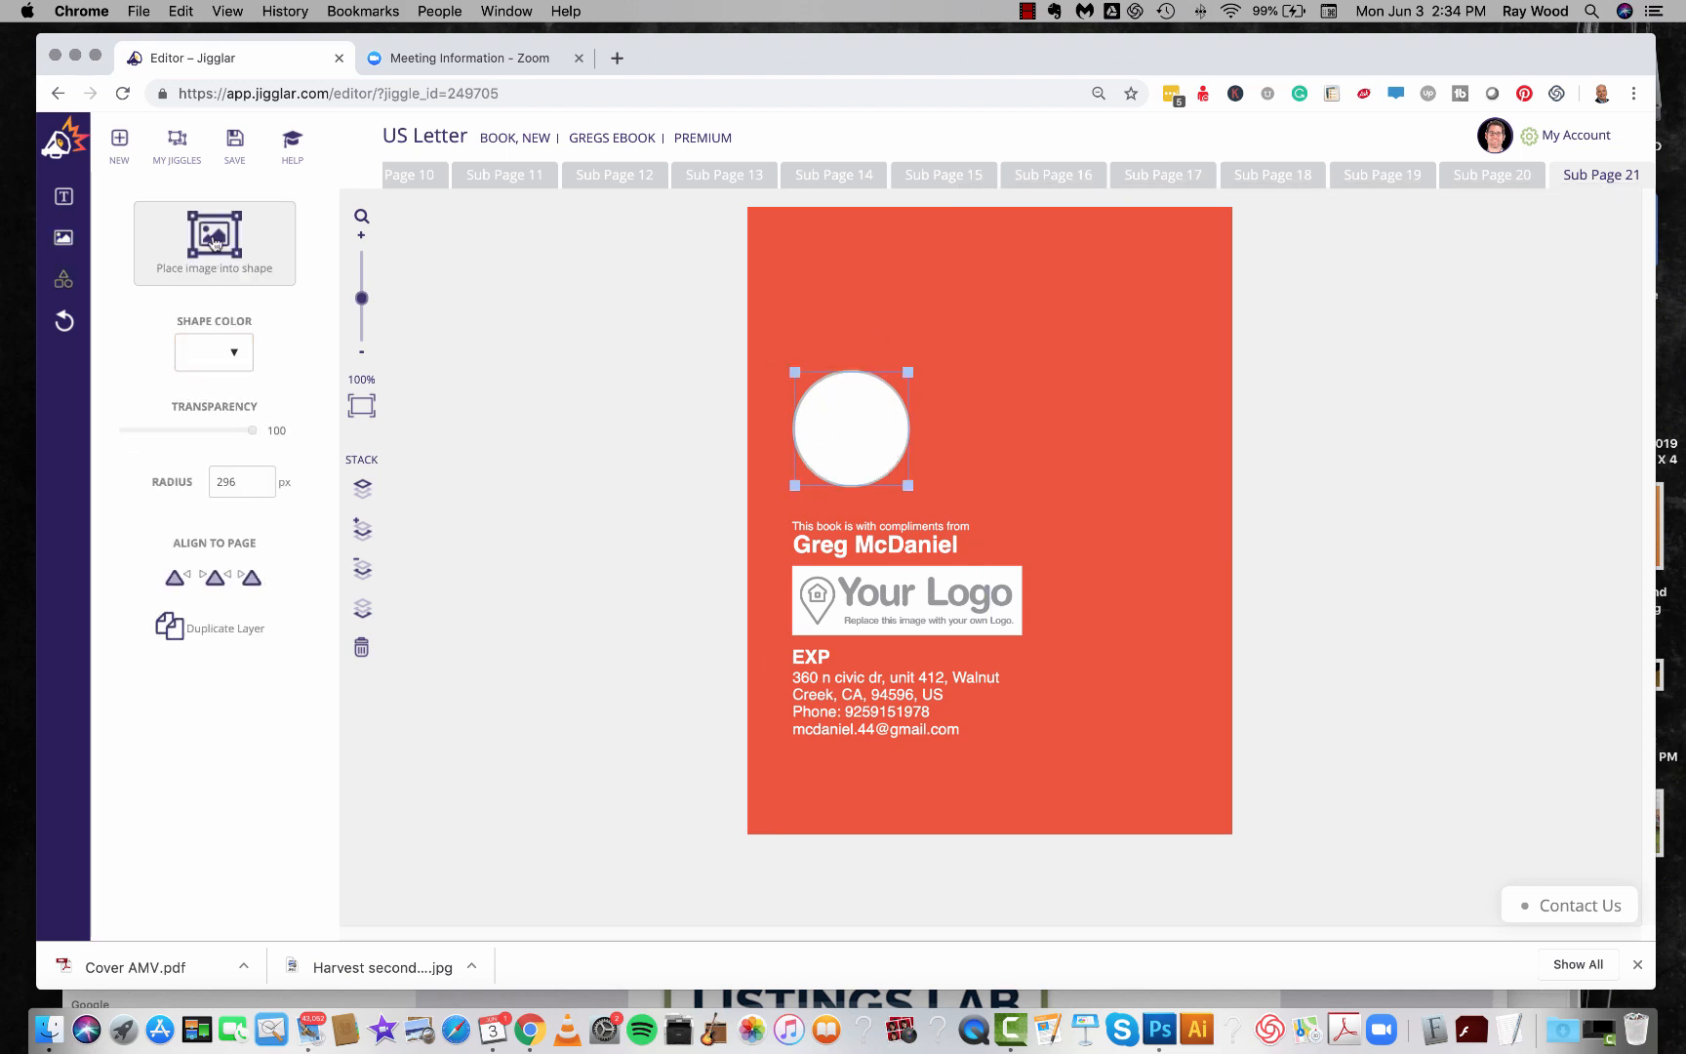
left_click(214, 242)
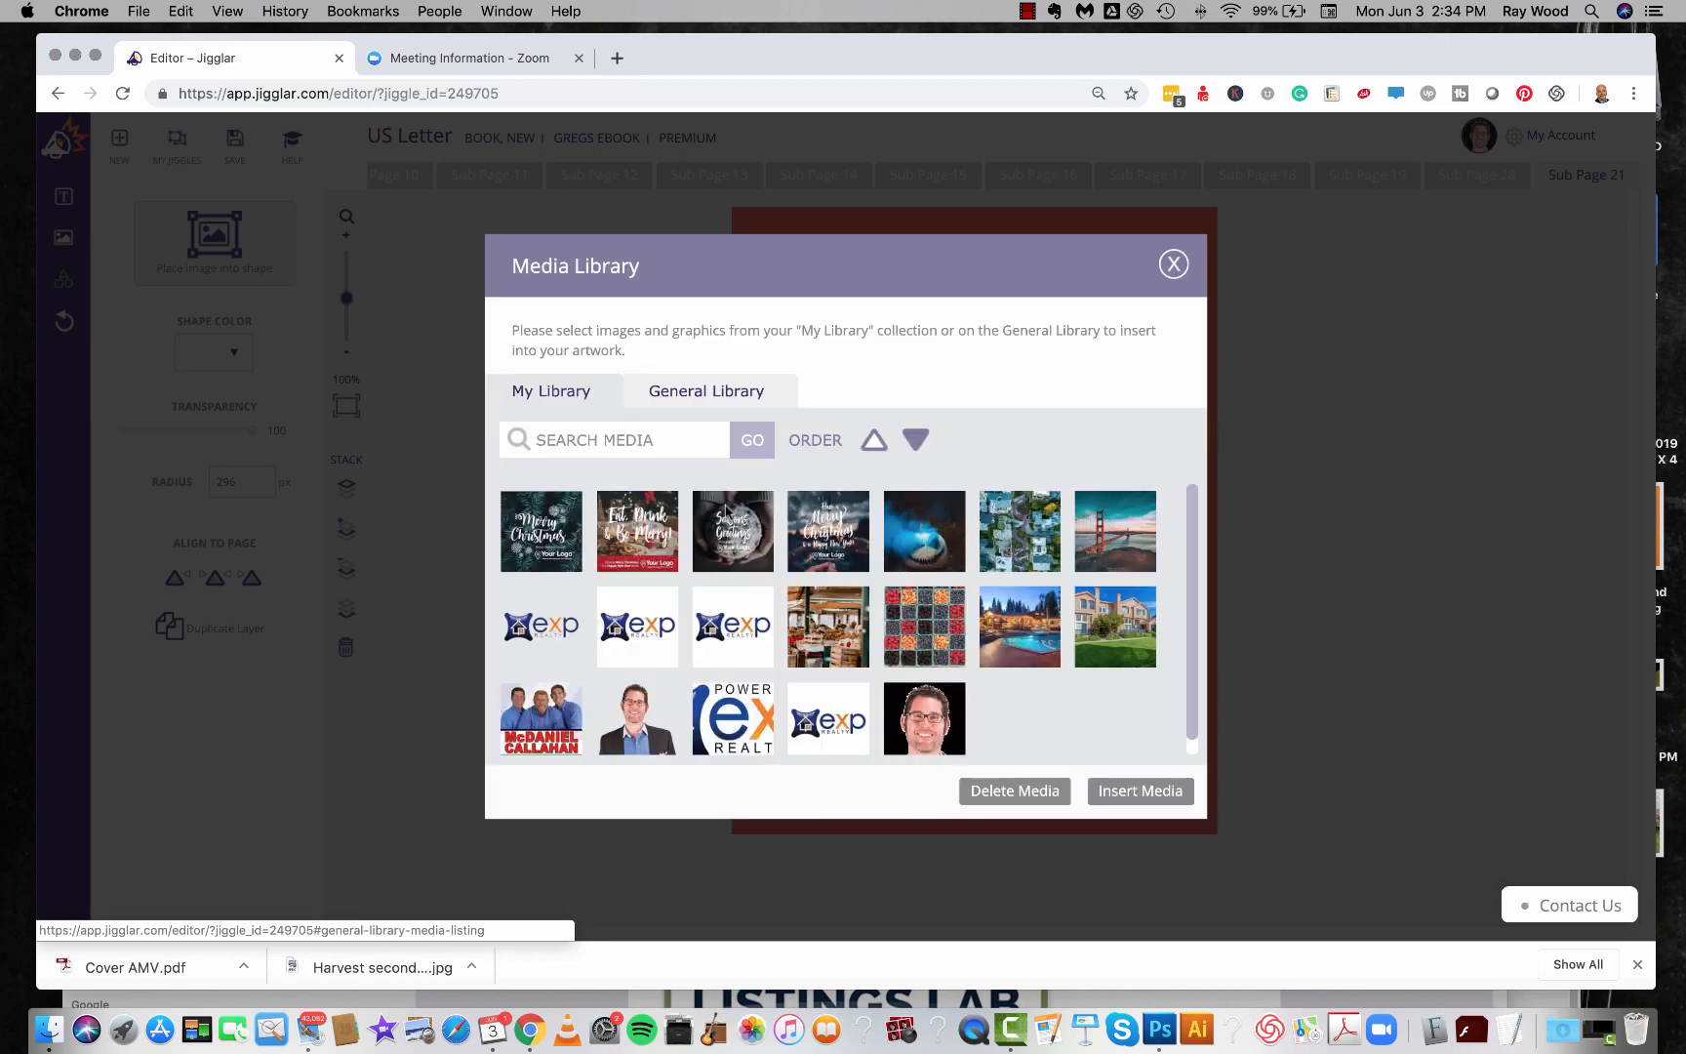
left_click(925, 718)
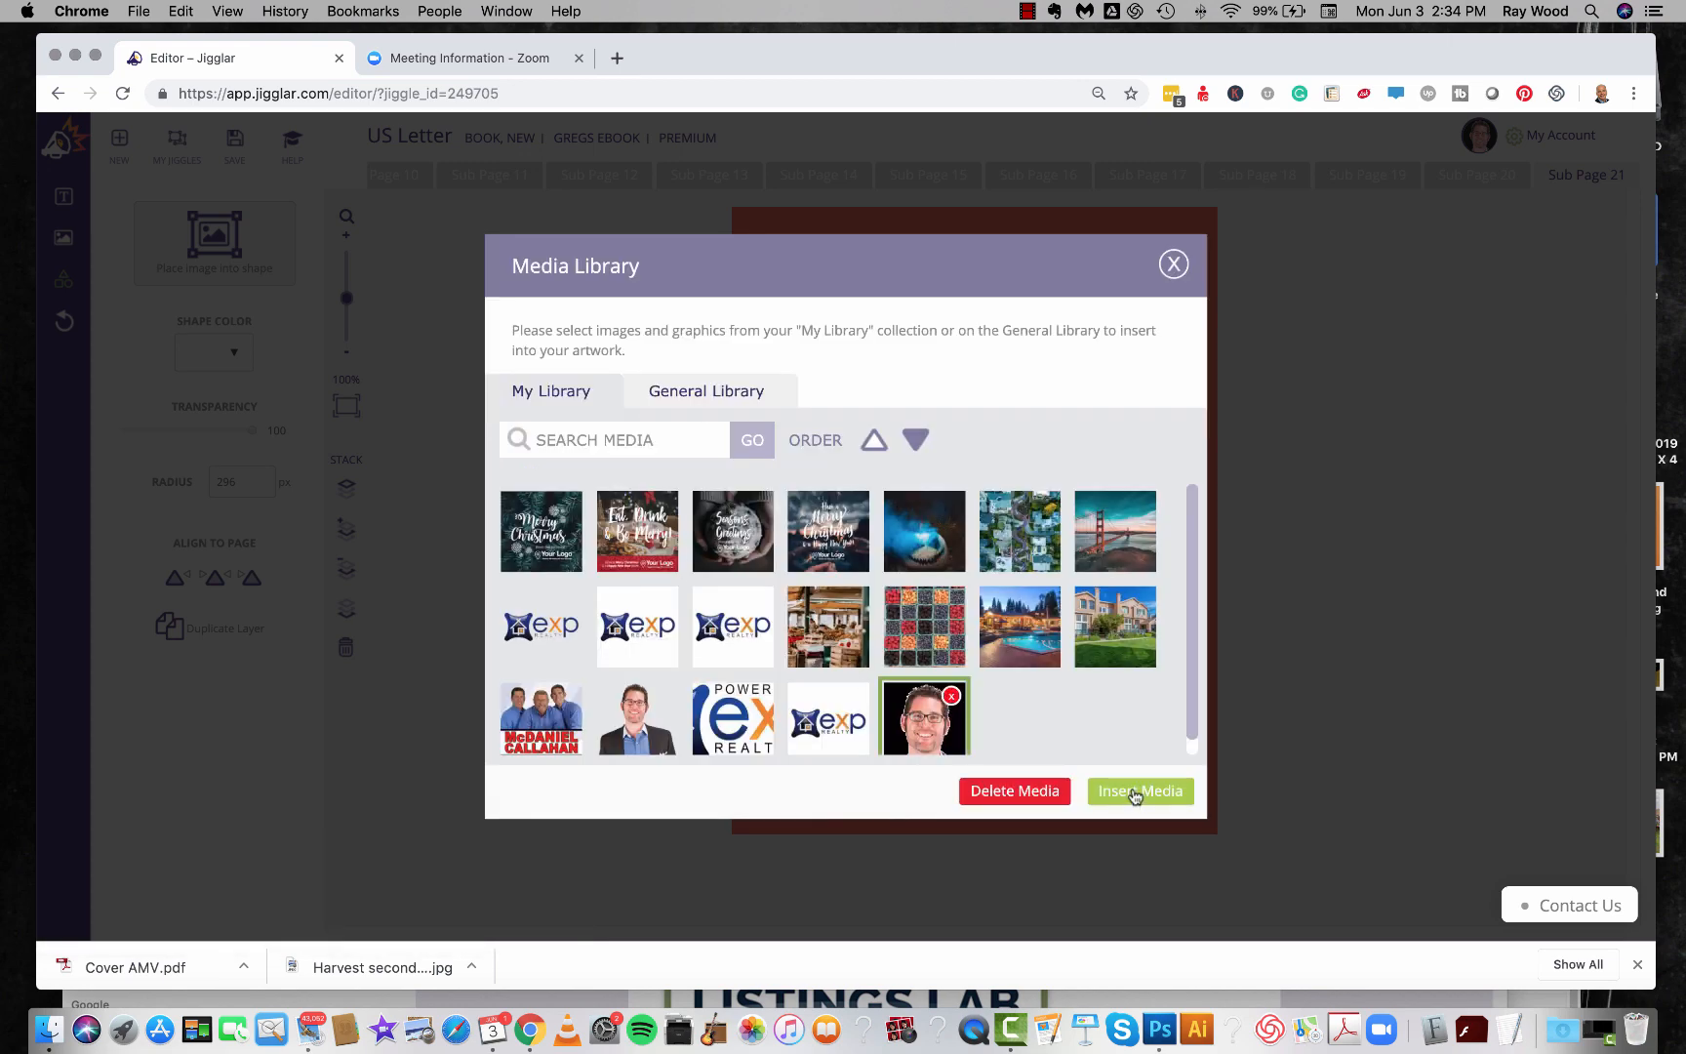
left_click(1140, 790)
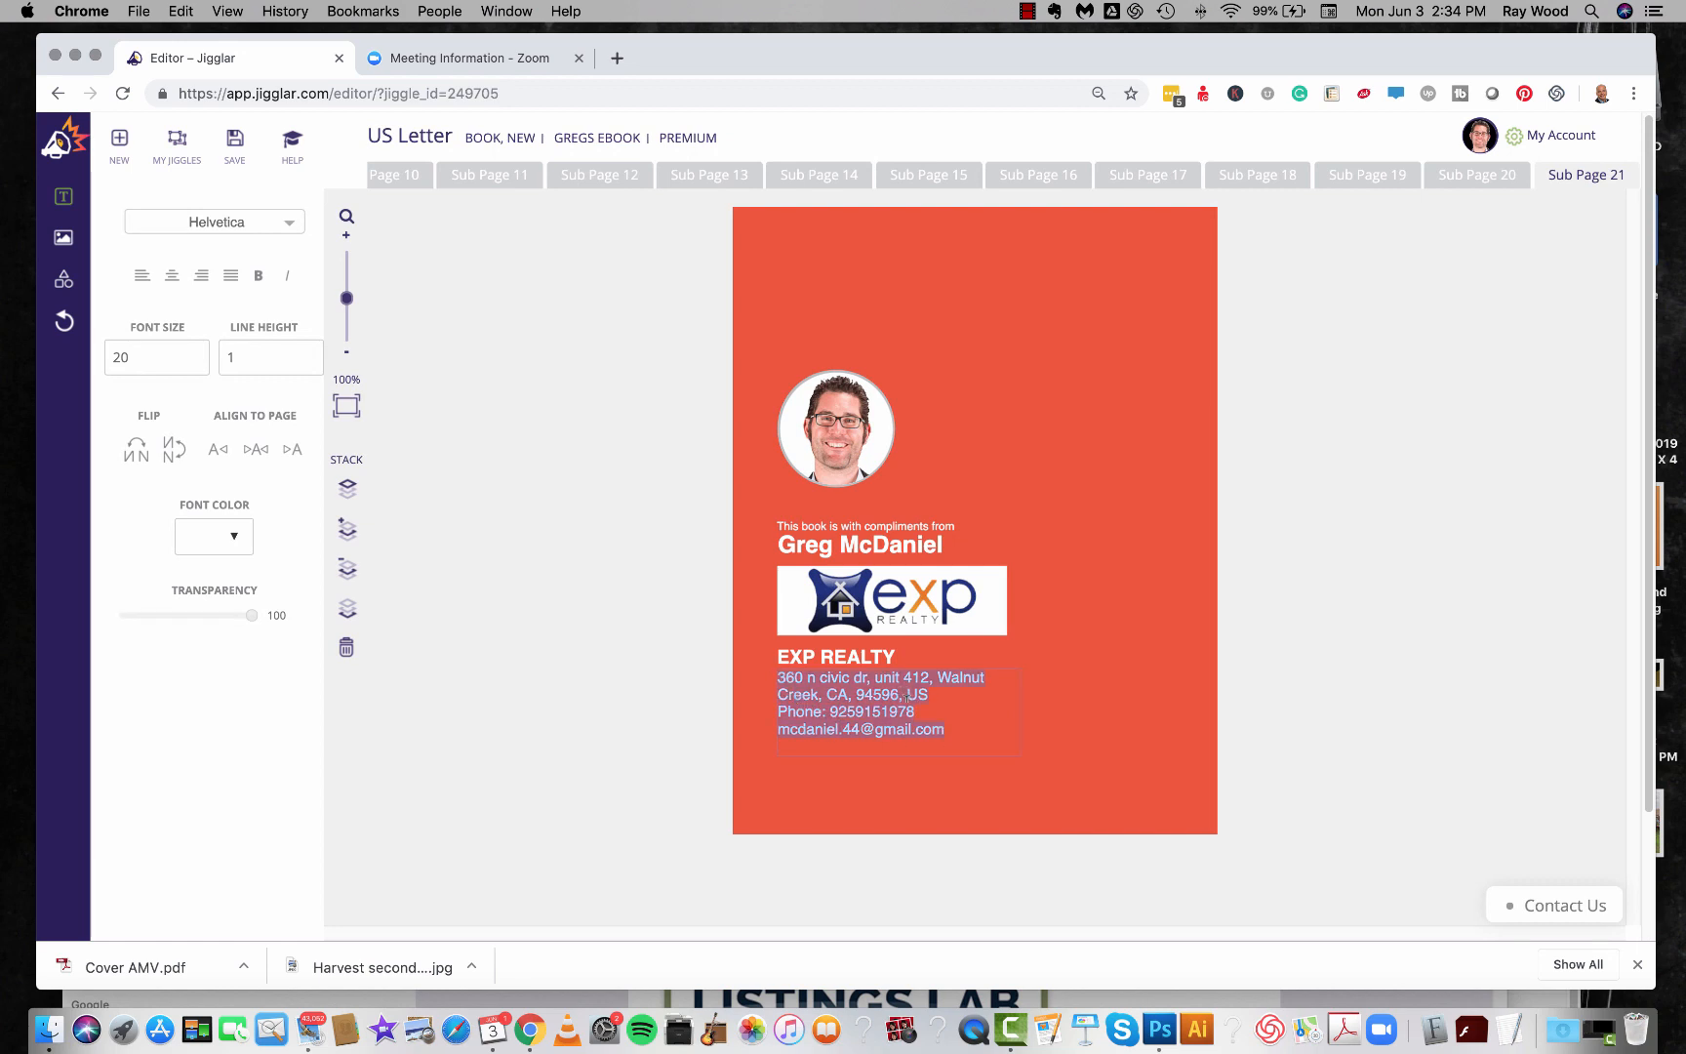
Edit Sub Page 21's contact details to EXP REALTY and adjust the text colour.
left_click(968, 730)
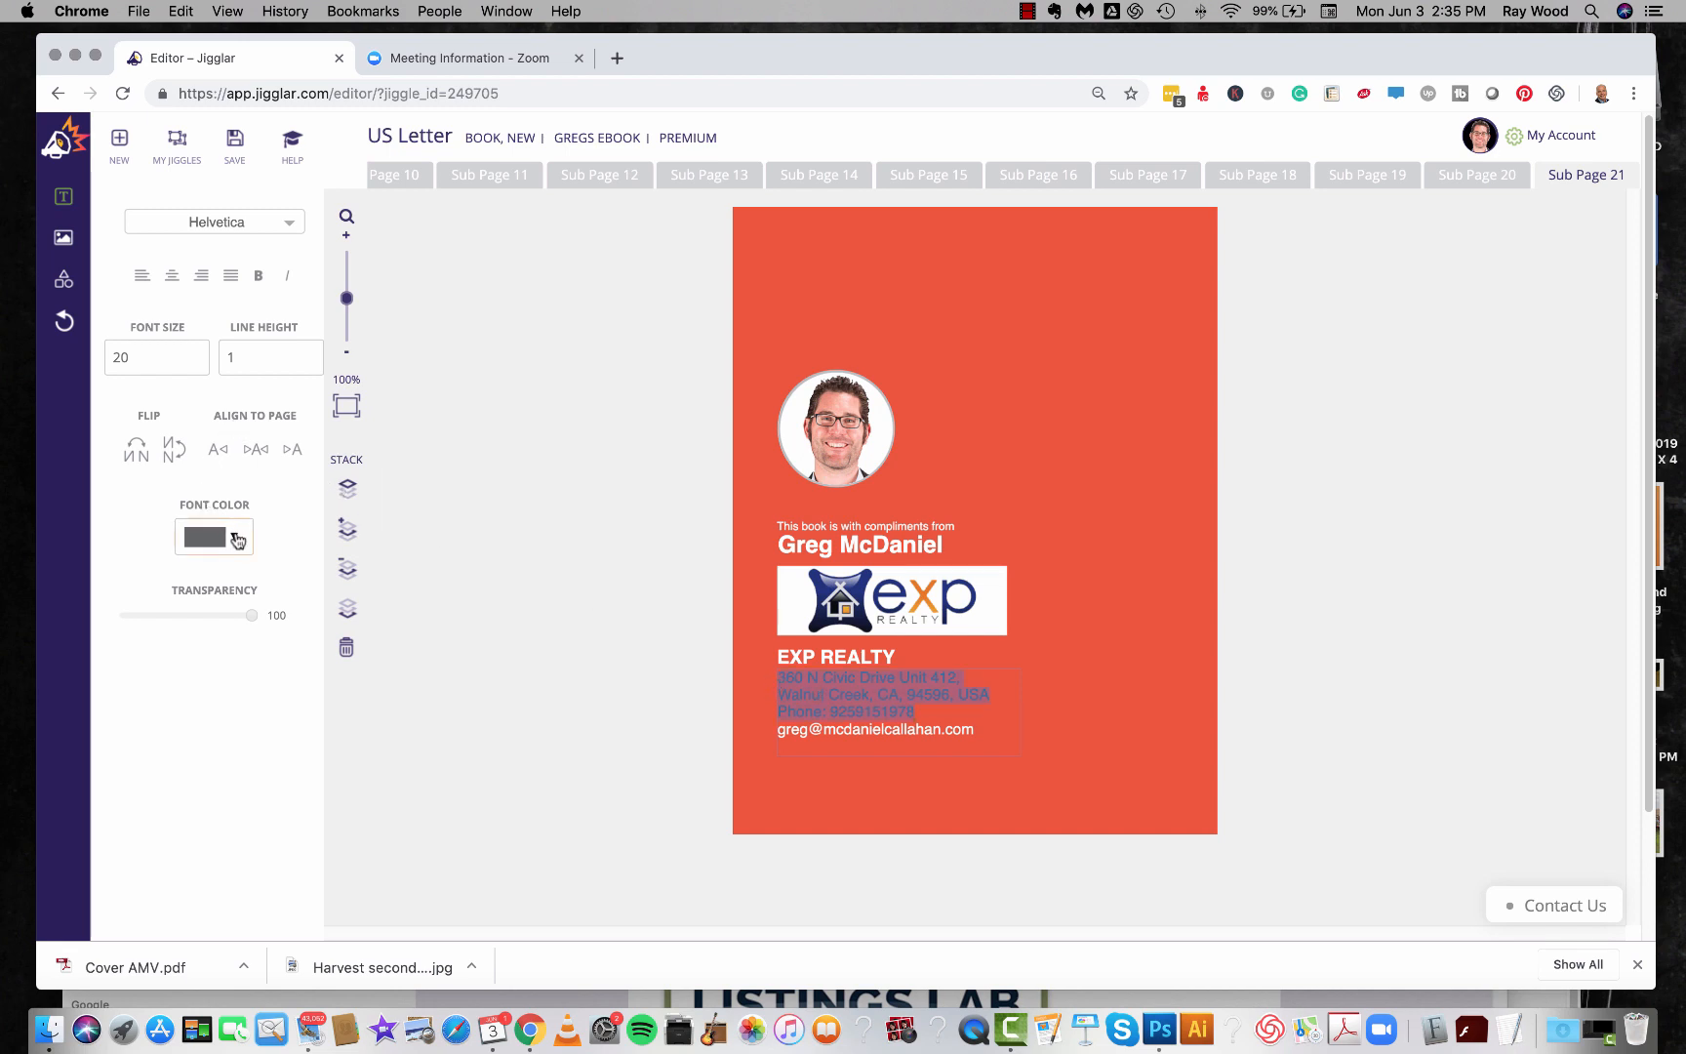
left_click(215, 537)
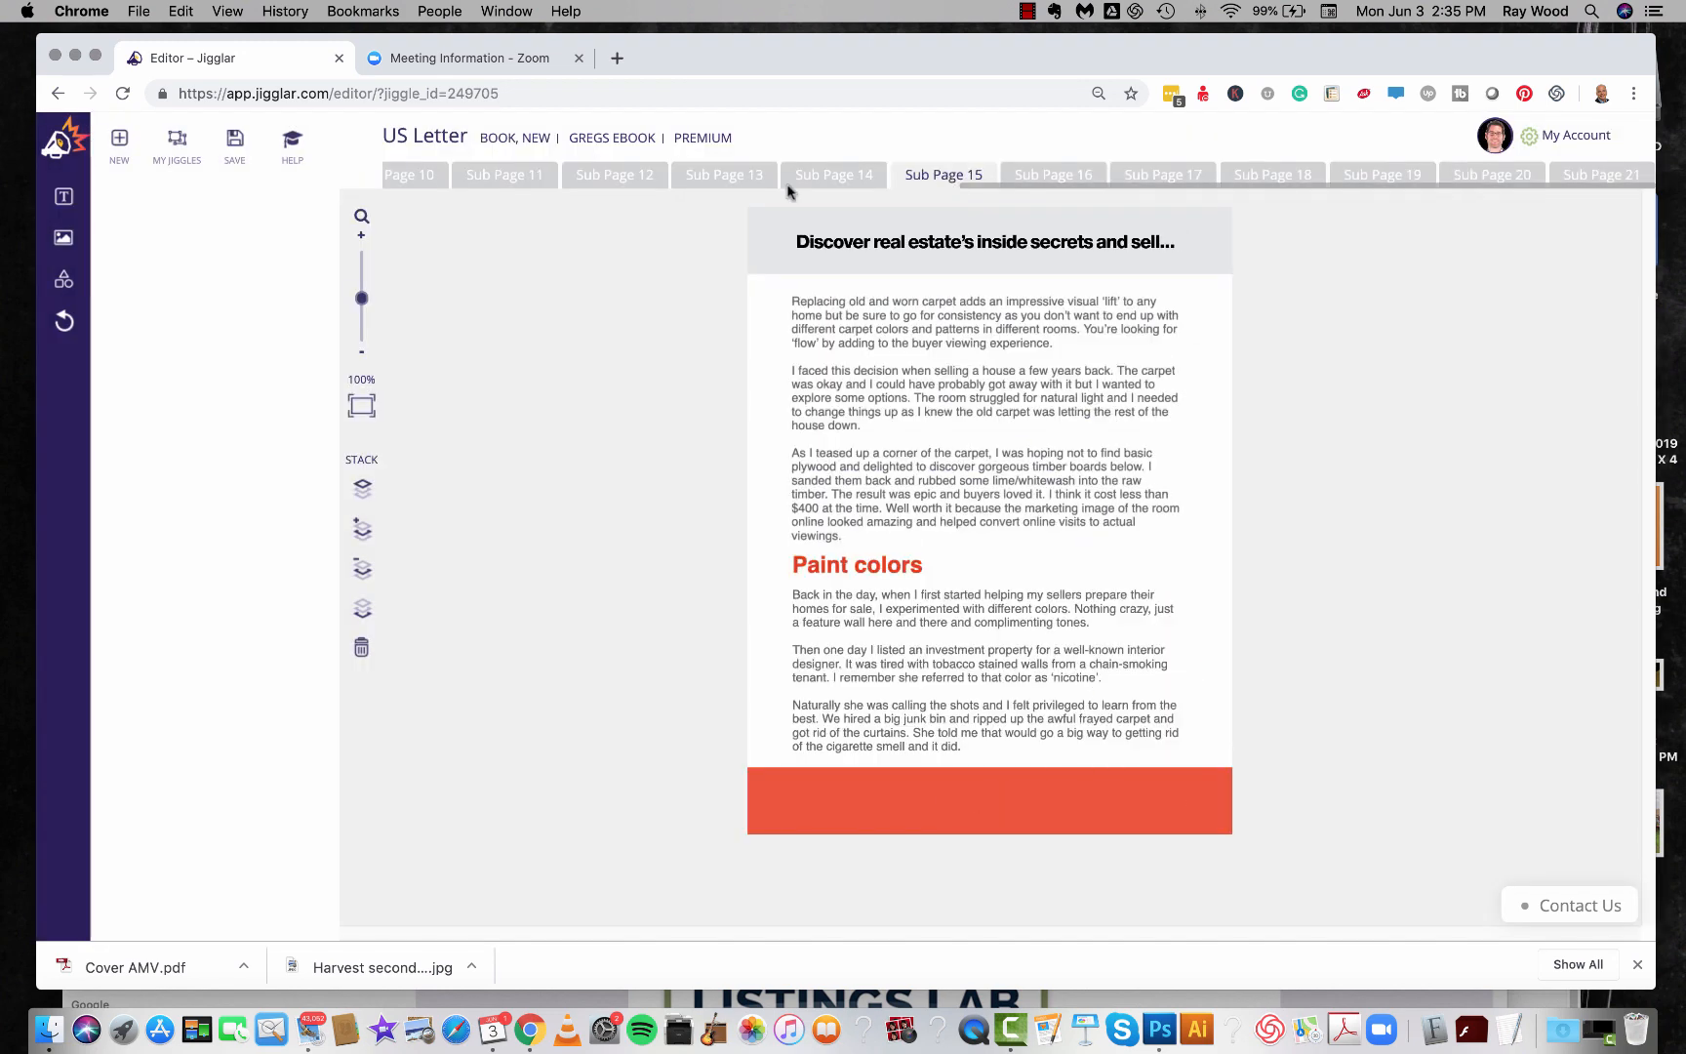
Save 'Gregs eBook' to My Jiggles and dismiss the success message.
left_click(984, 671)
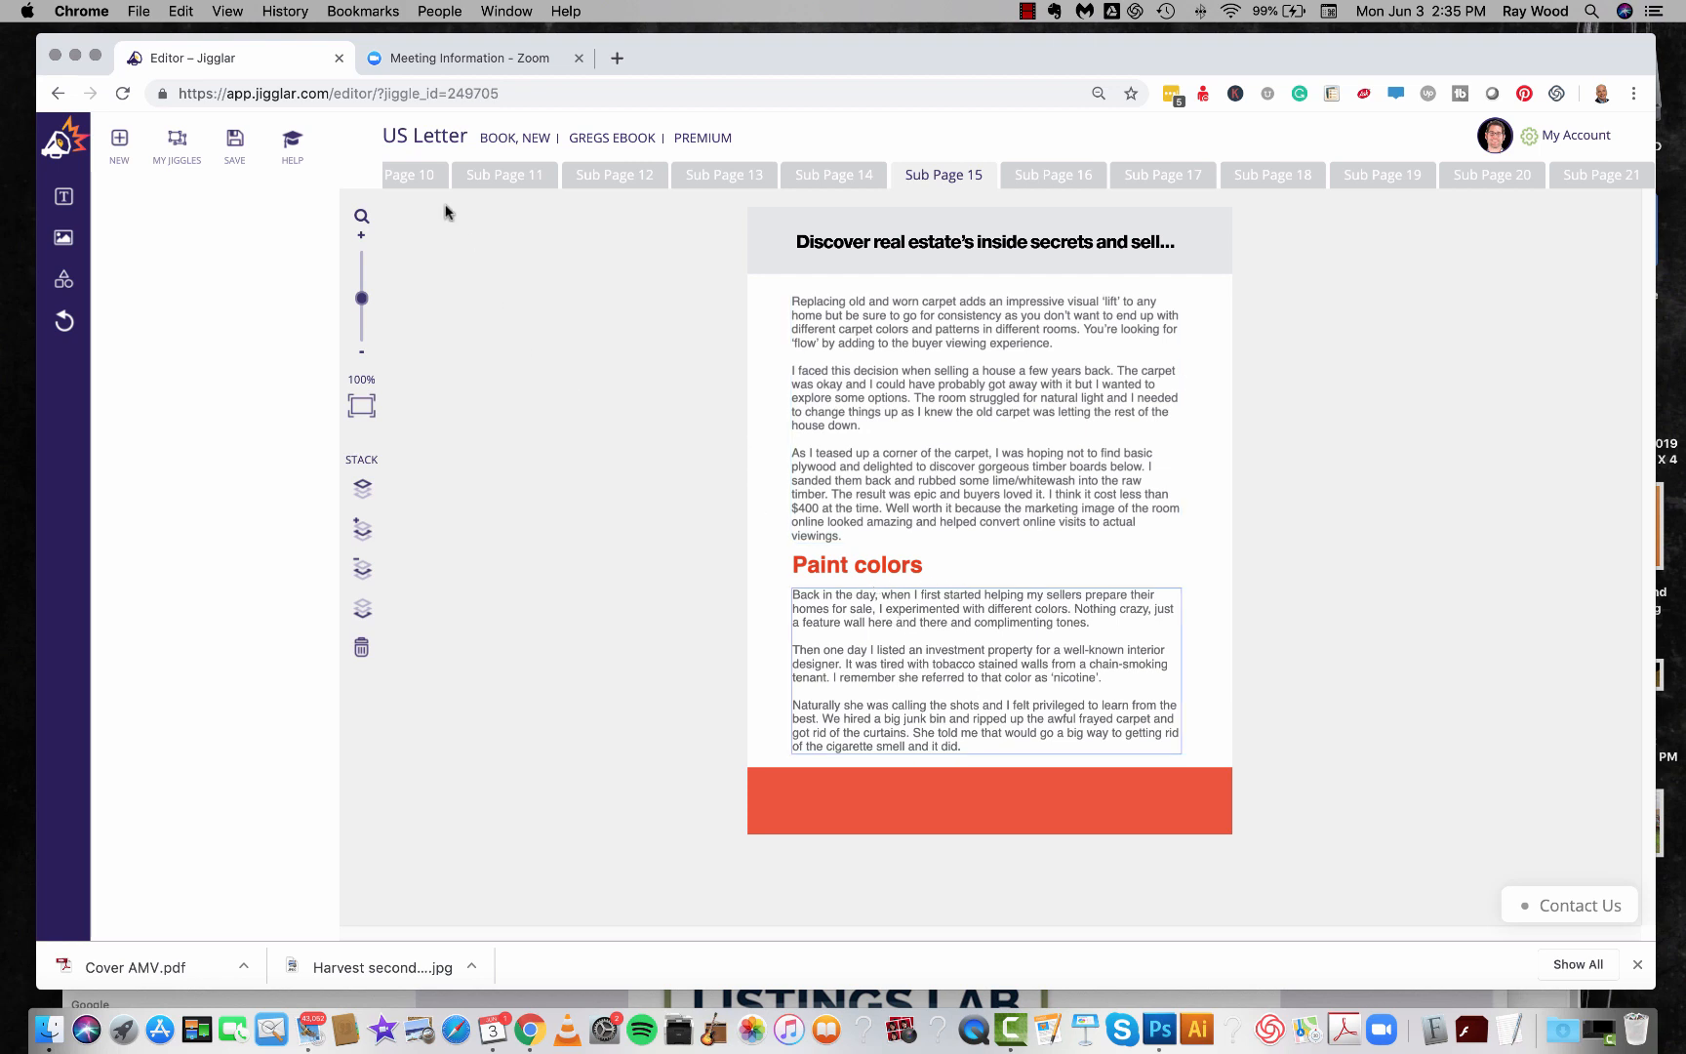
left_click(234, 141)
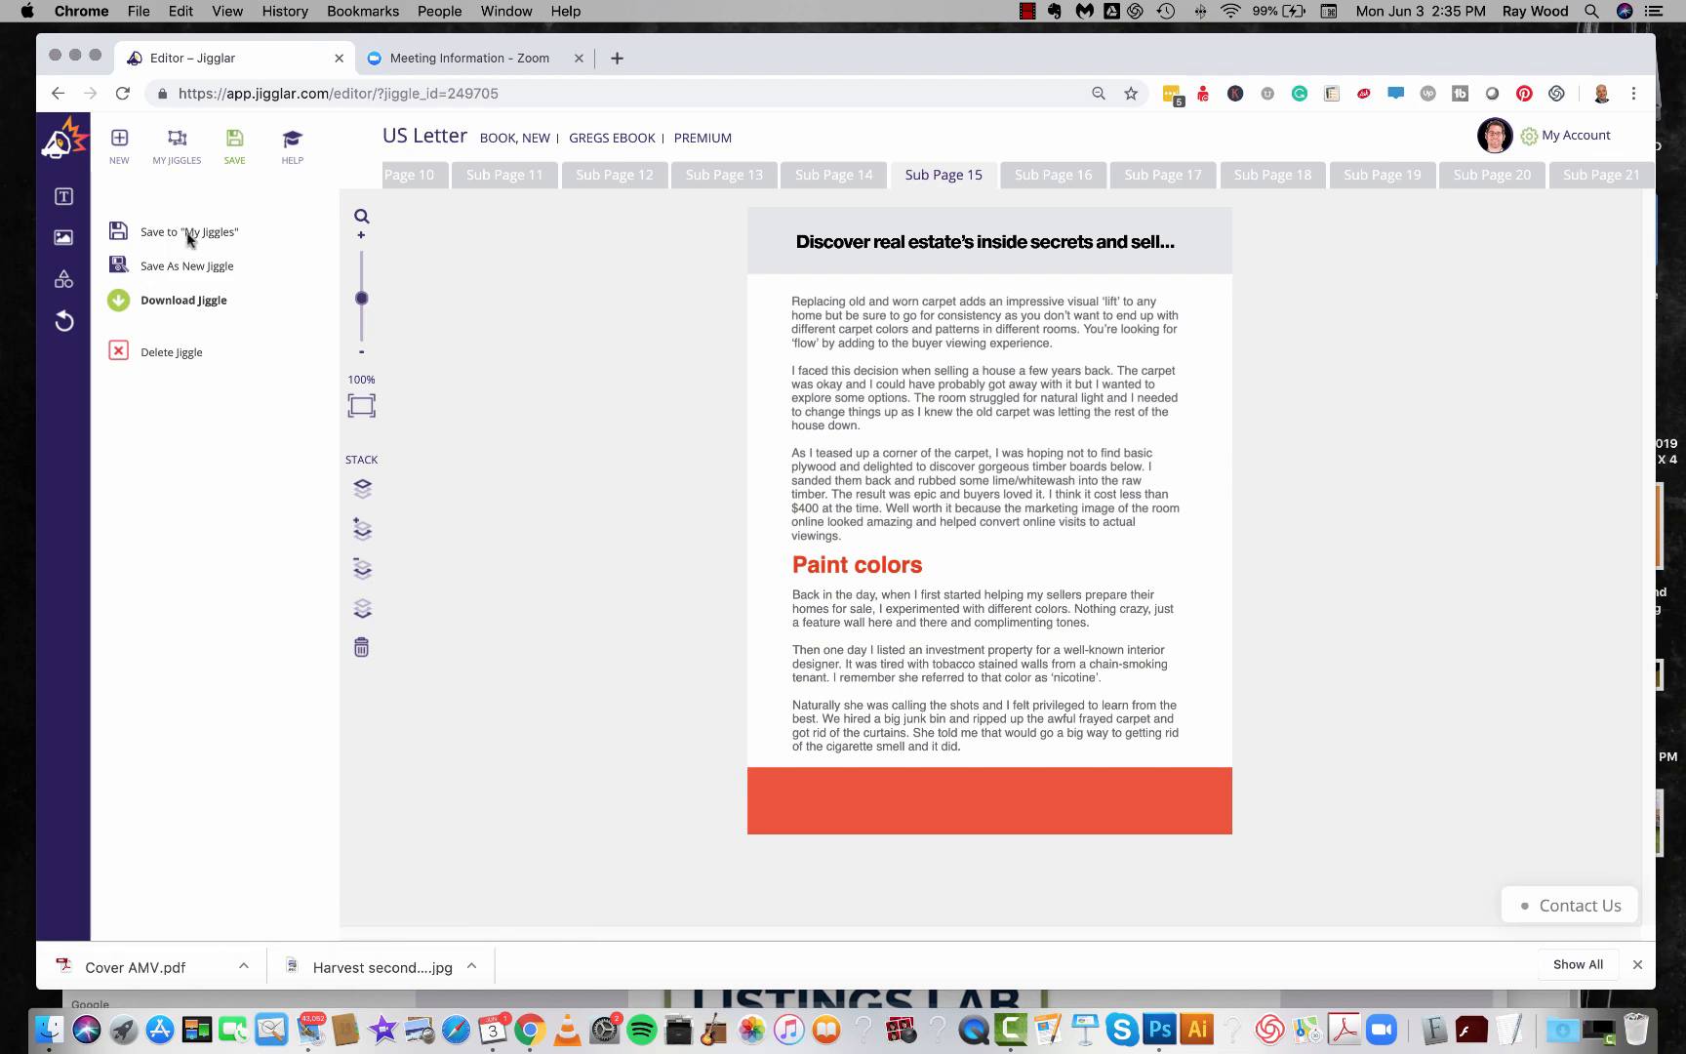
left_click(190, 232)
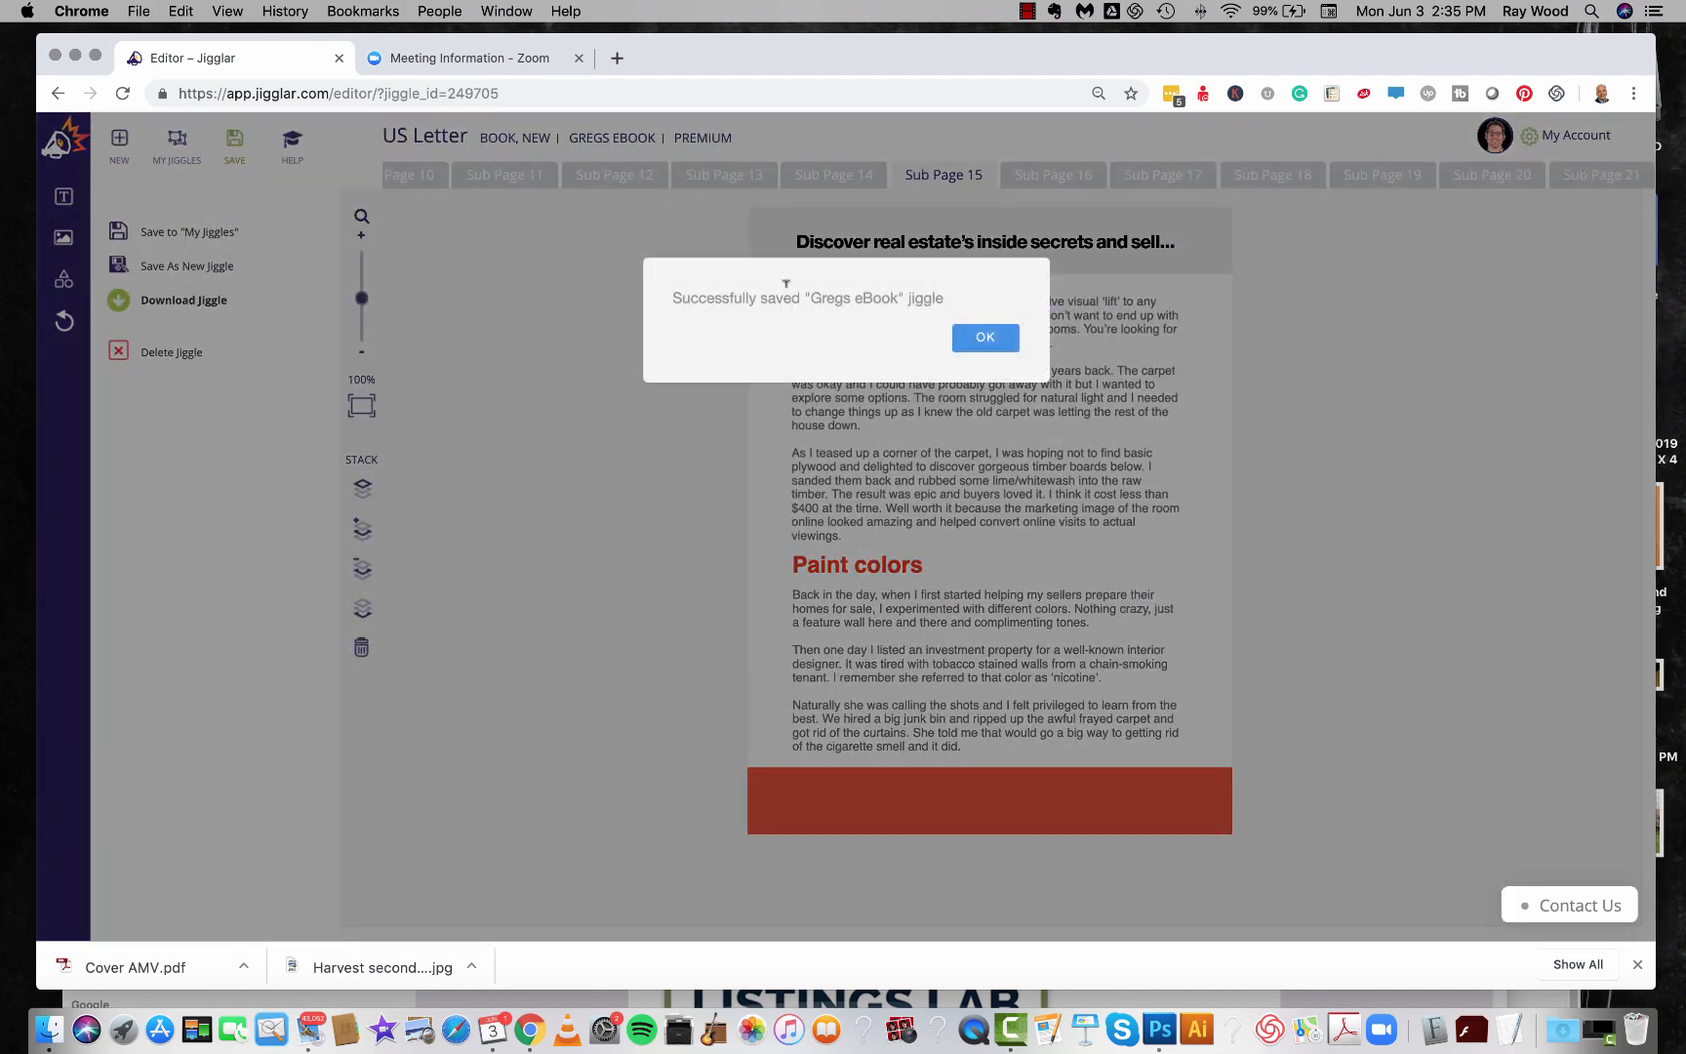
left_click(986, 337)
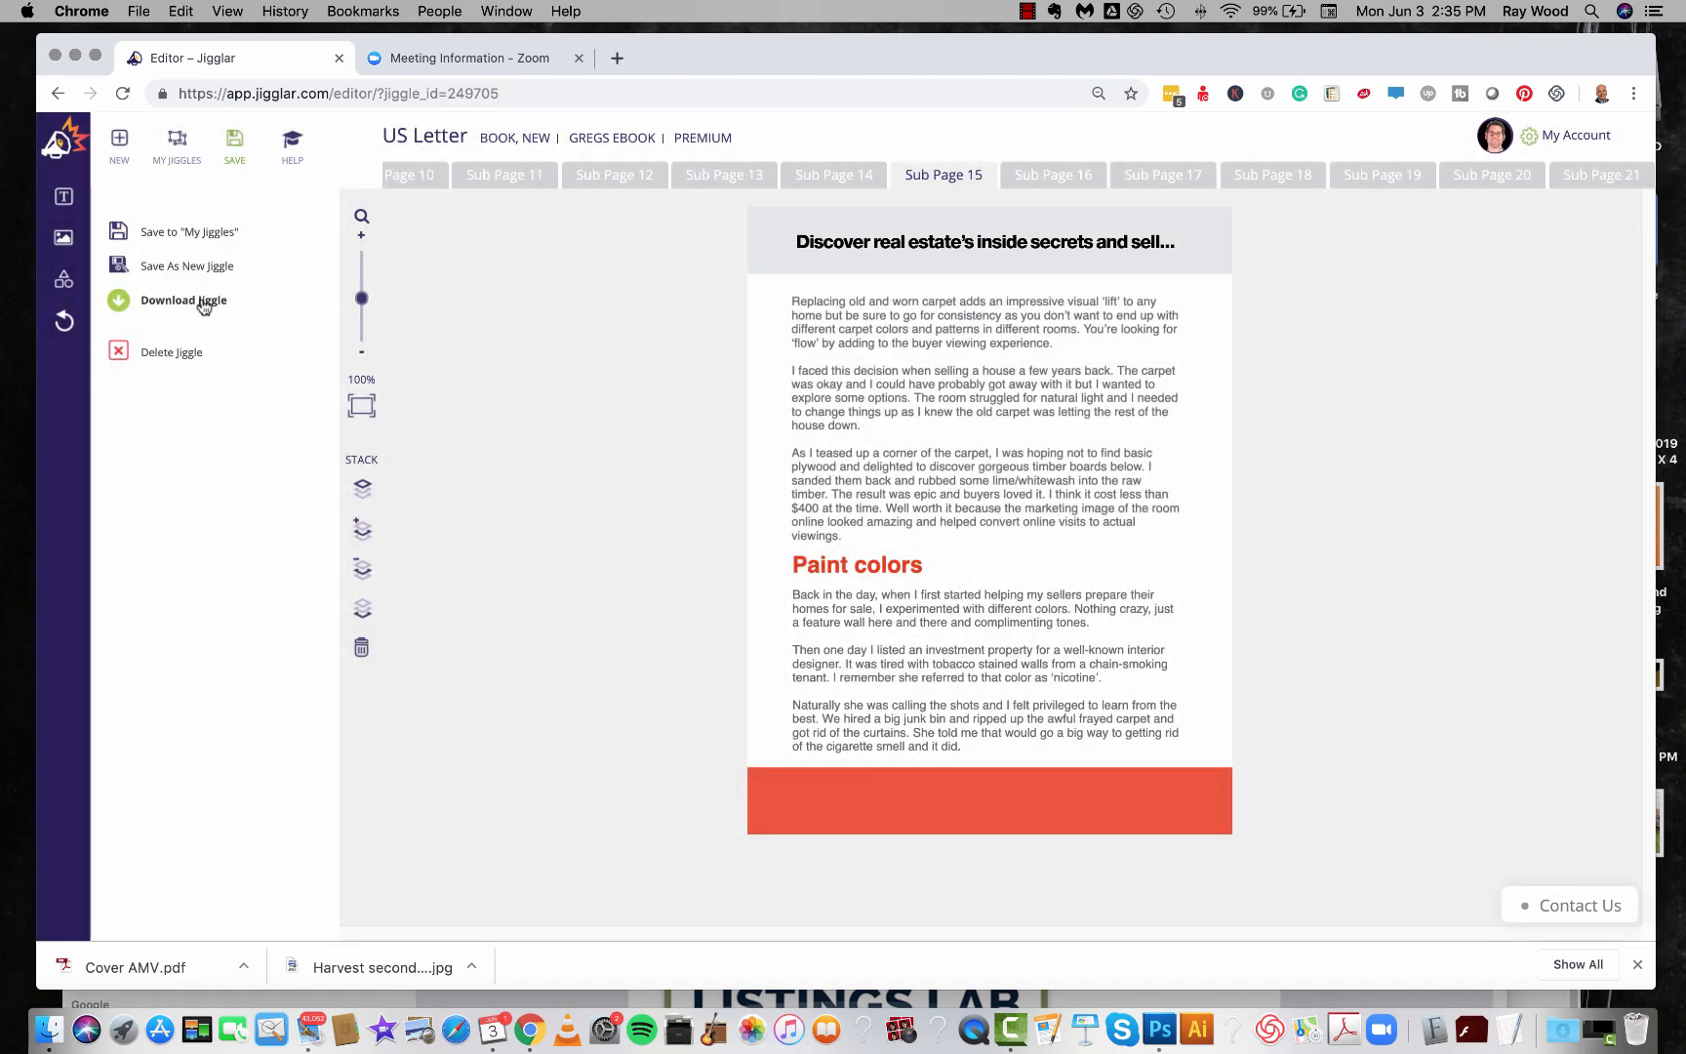
Download Gregs eBook as a PDF Standard/Office file.
left_click(183, 301)
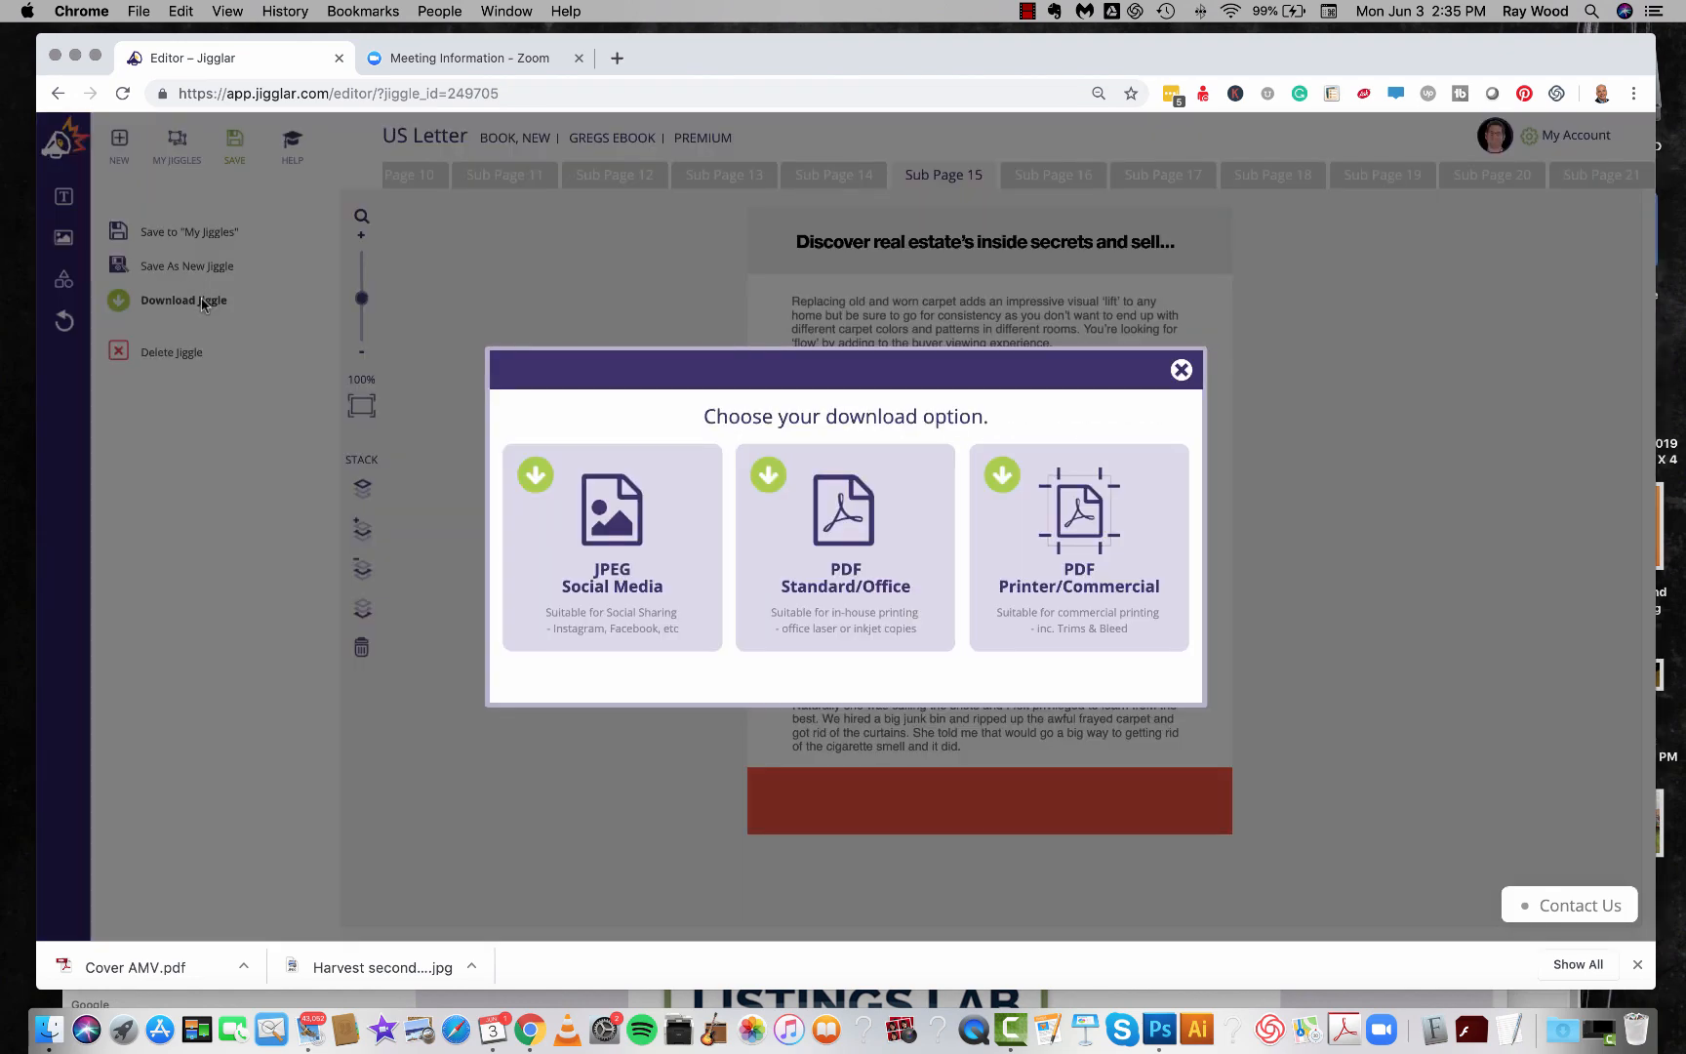
left_click(843, 511)
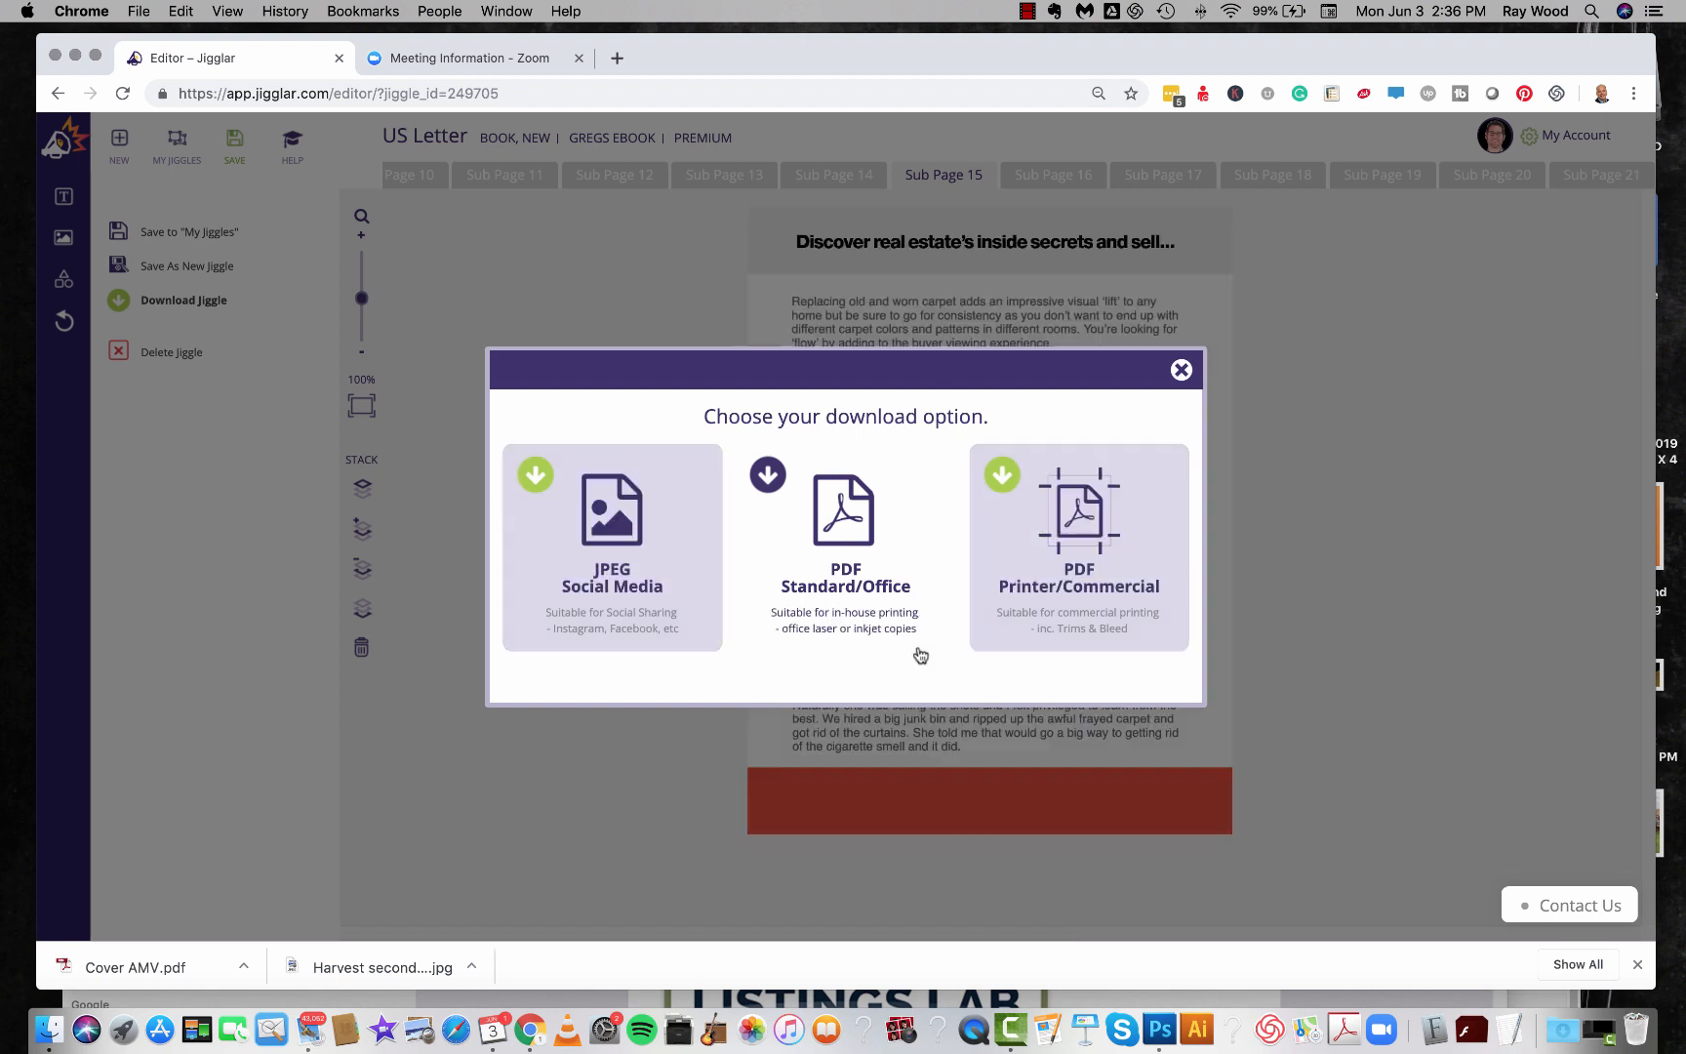
left_click(845, 511)
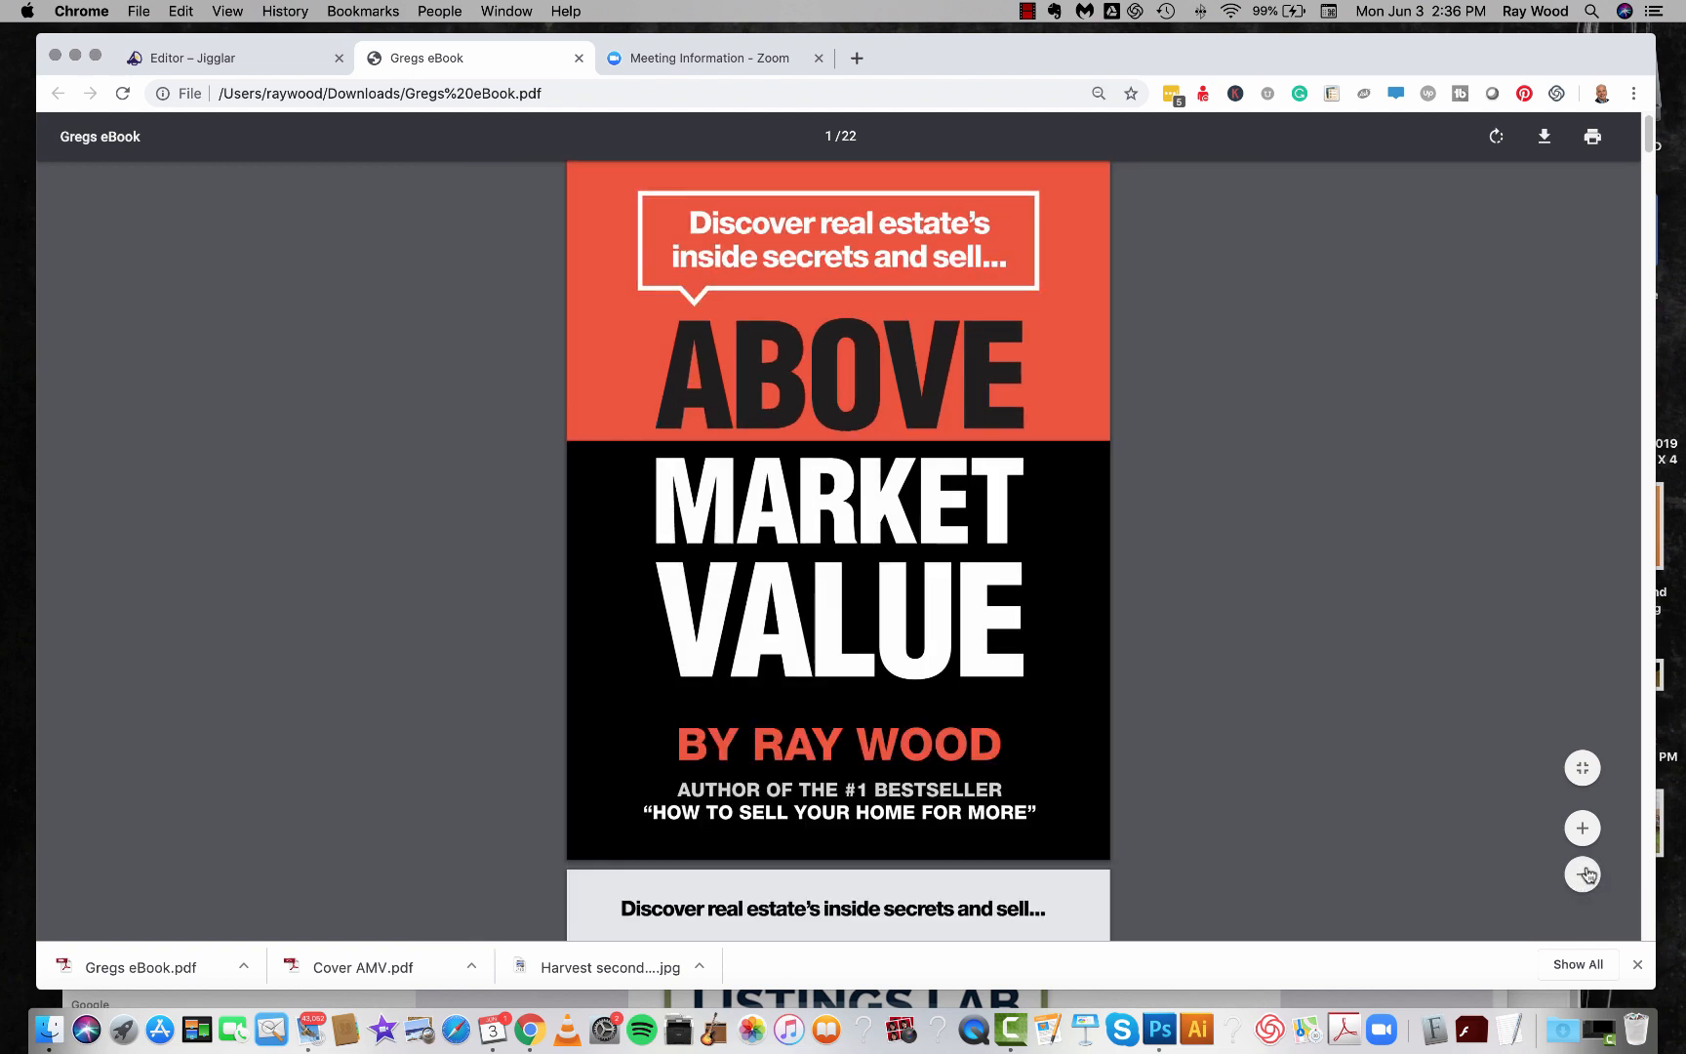
Zoom out and page through the 22-page Gregs eBook to the photo, eXp logo and contact page.
left_click(1583, 874)
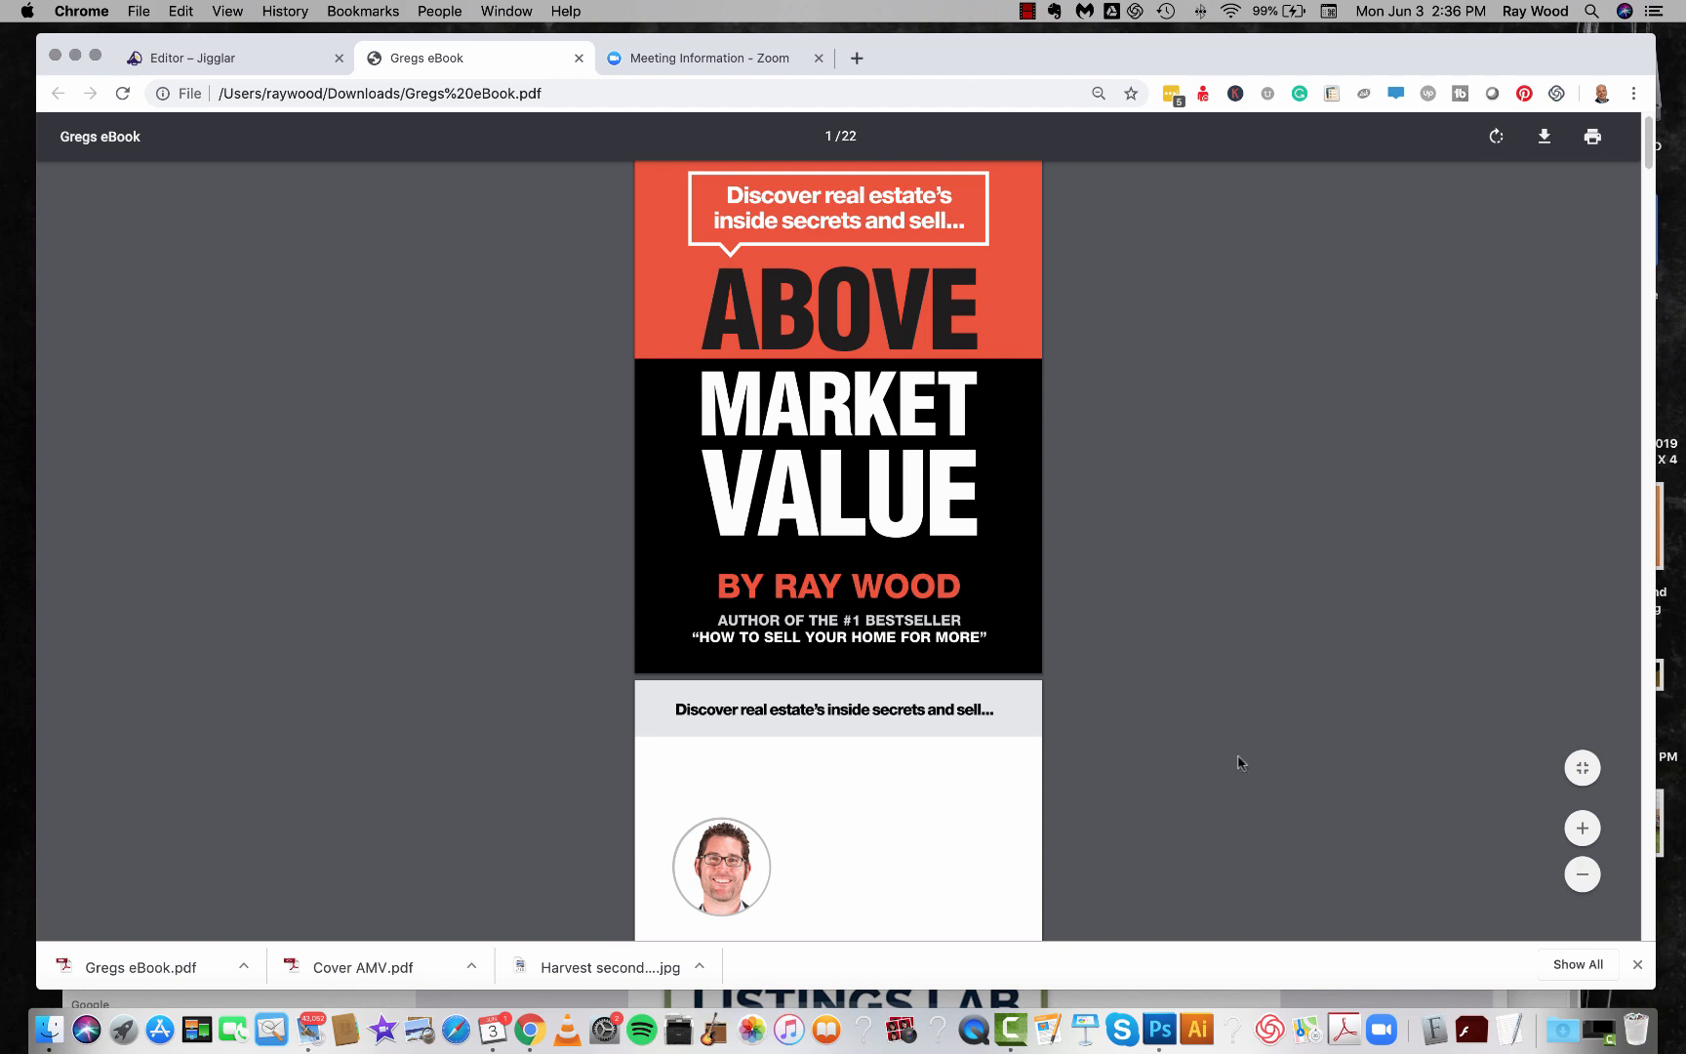
scroll("down", 3)
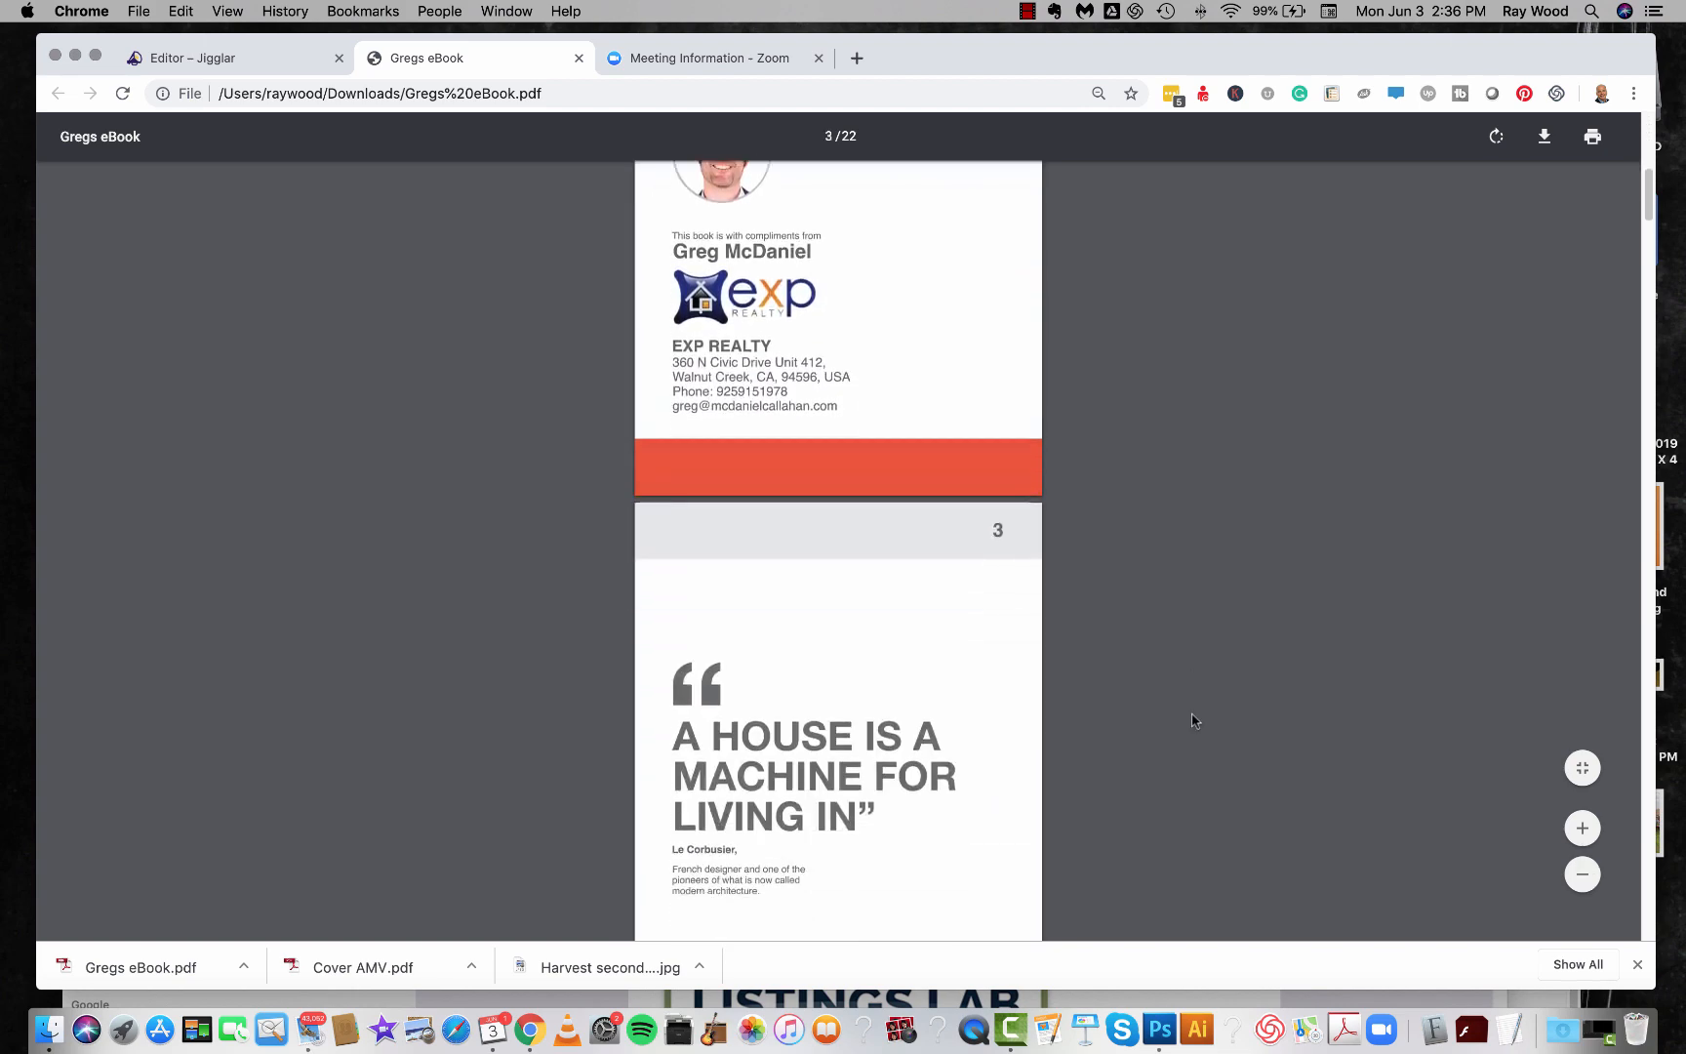
scroll("down", 3)
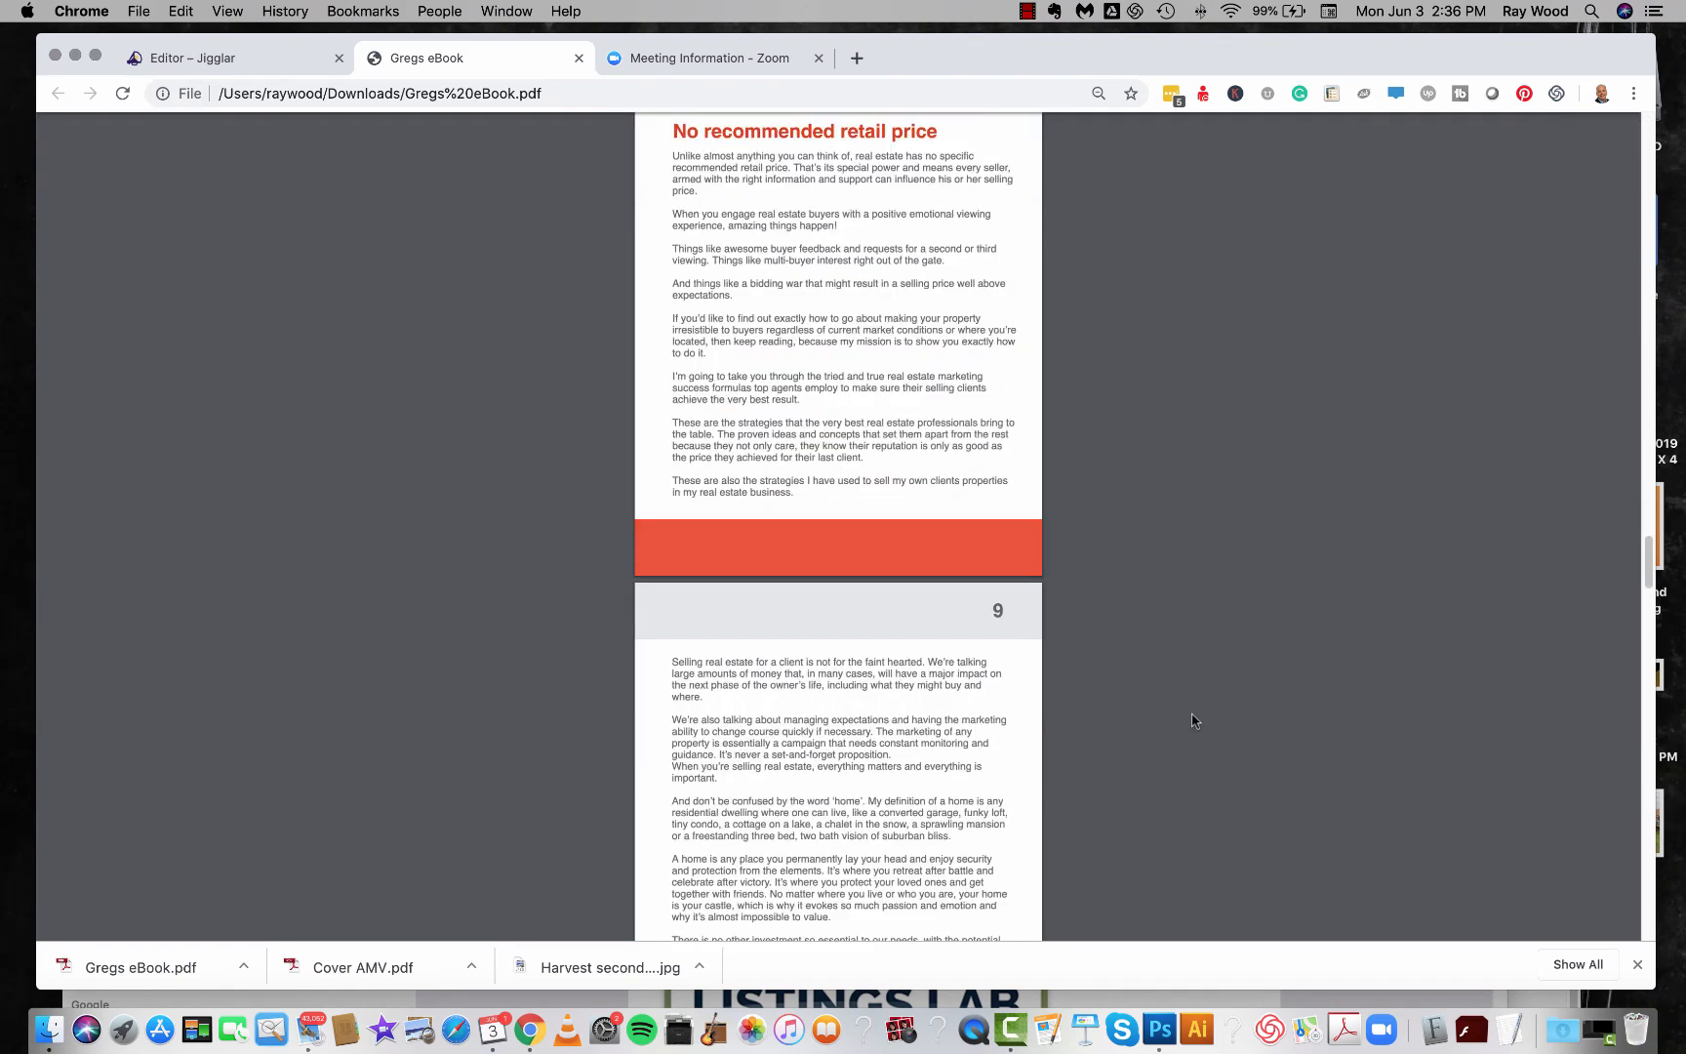
scroll("down", 3)
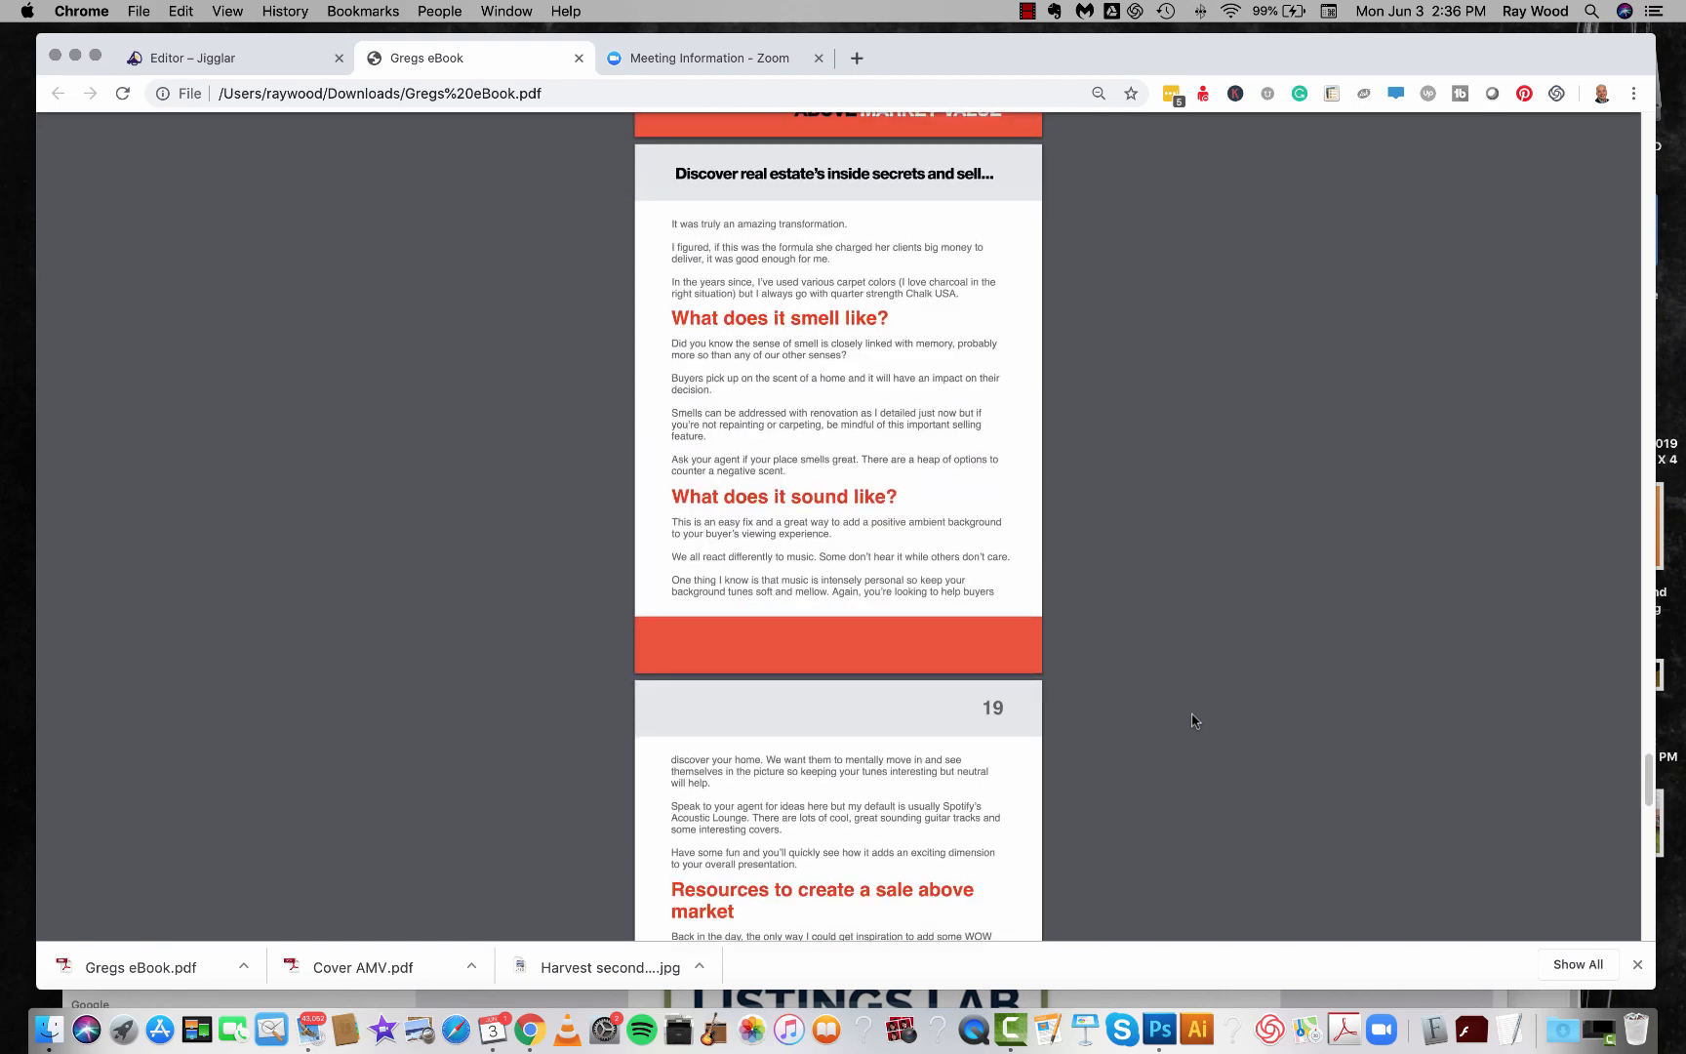
scroll("down", 3)
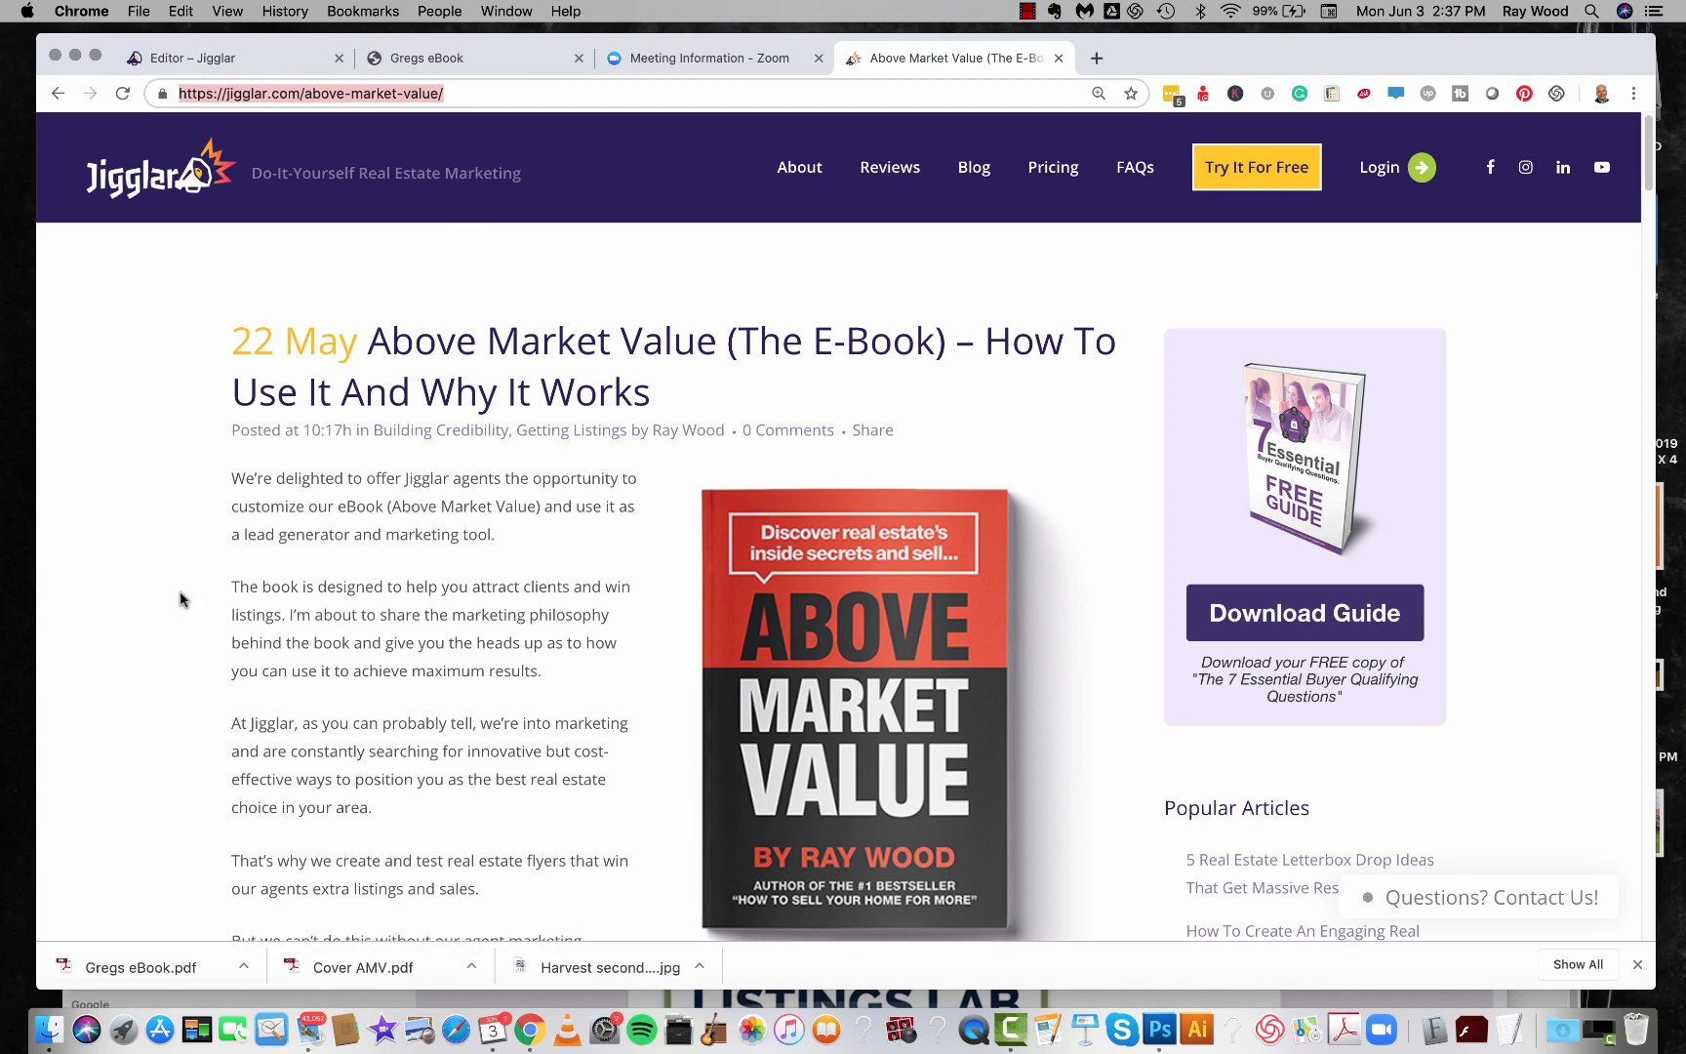
Read through the Above Market Value article on how to use the e-book, then return to its top.
scroll("down", 3)
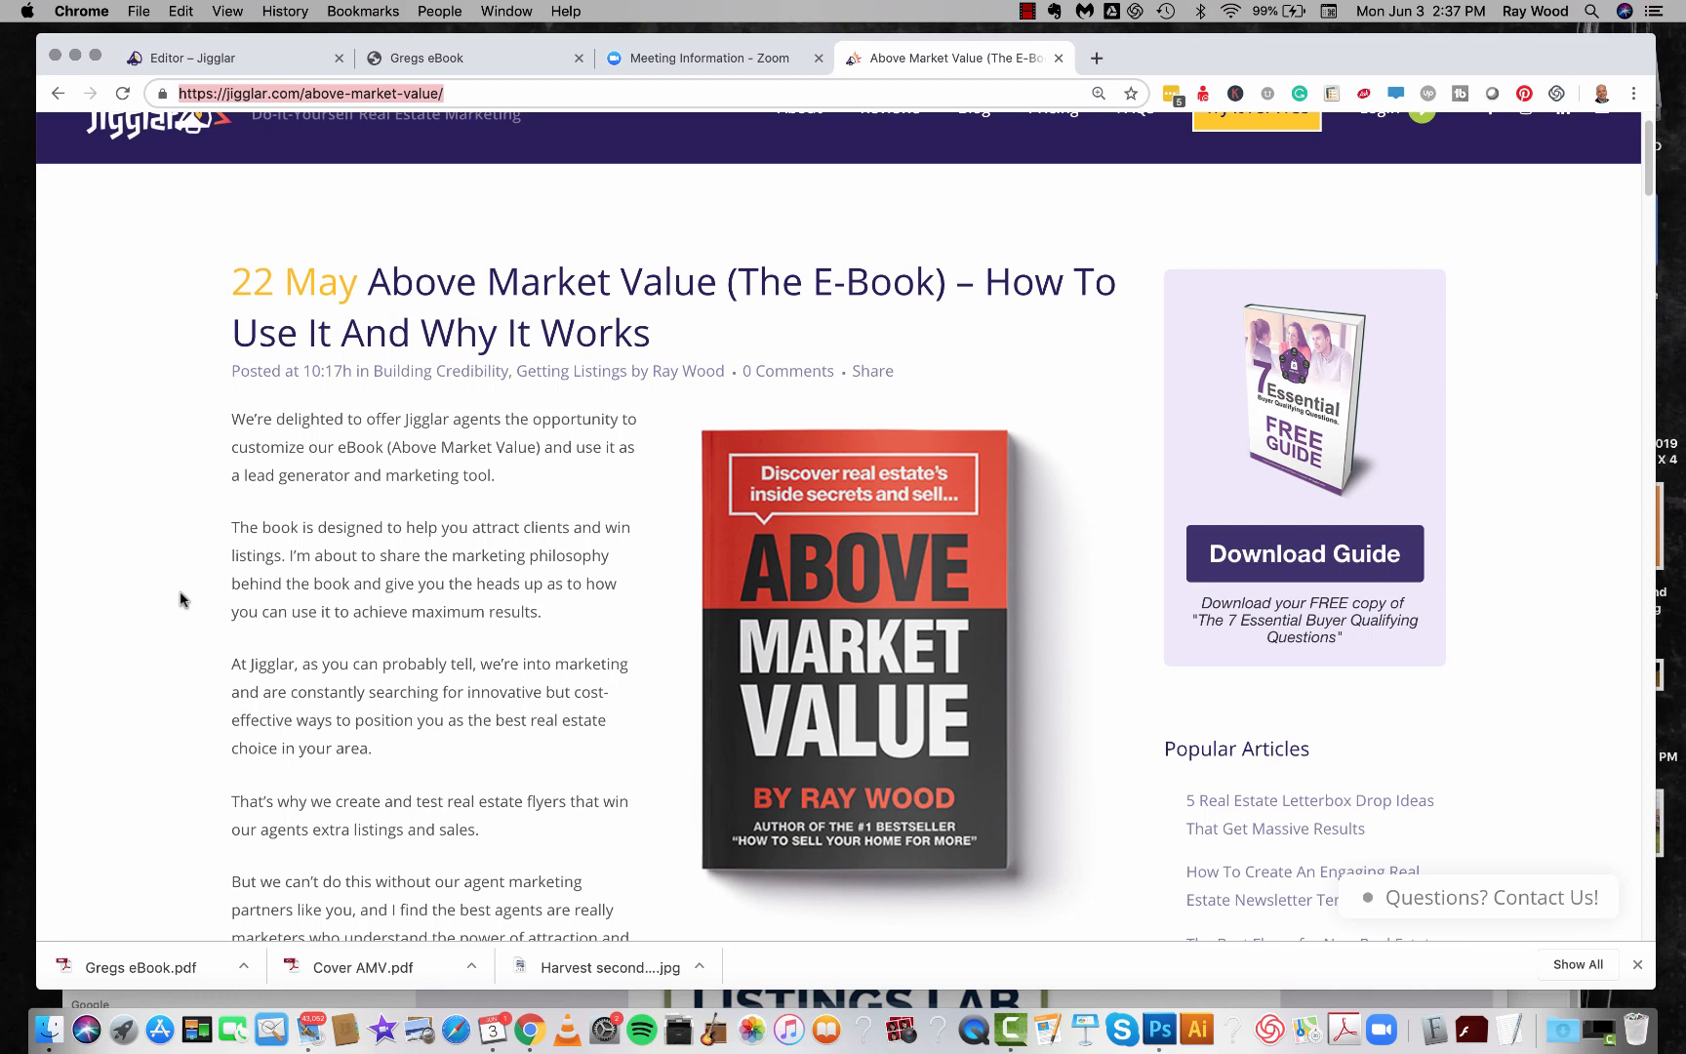
scroll("down", 3)
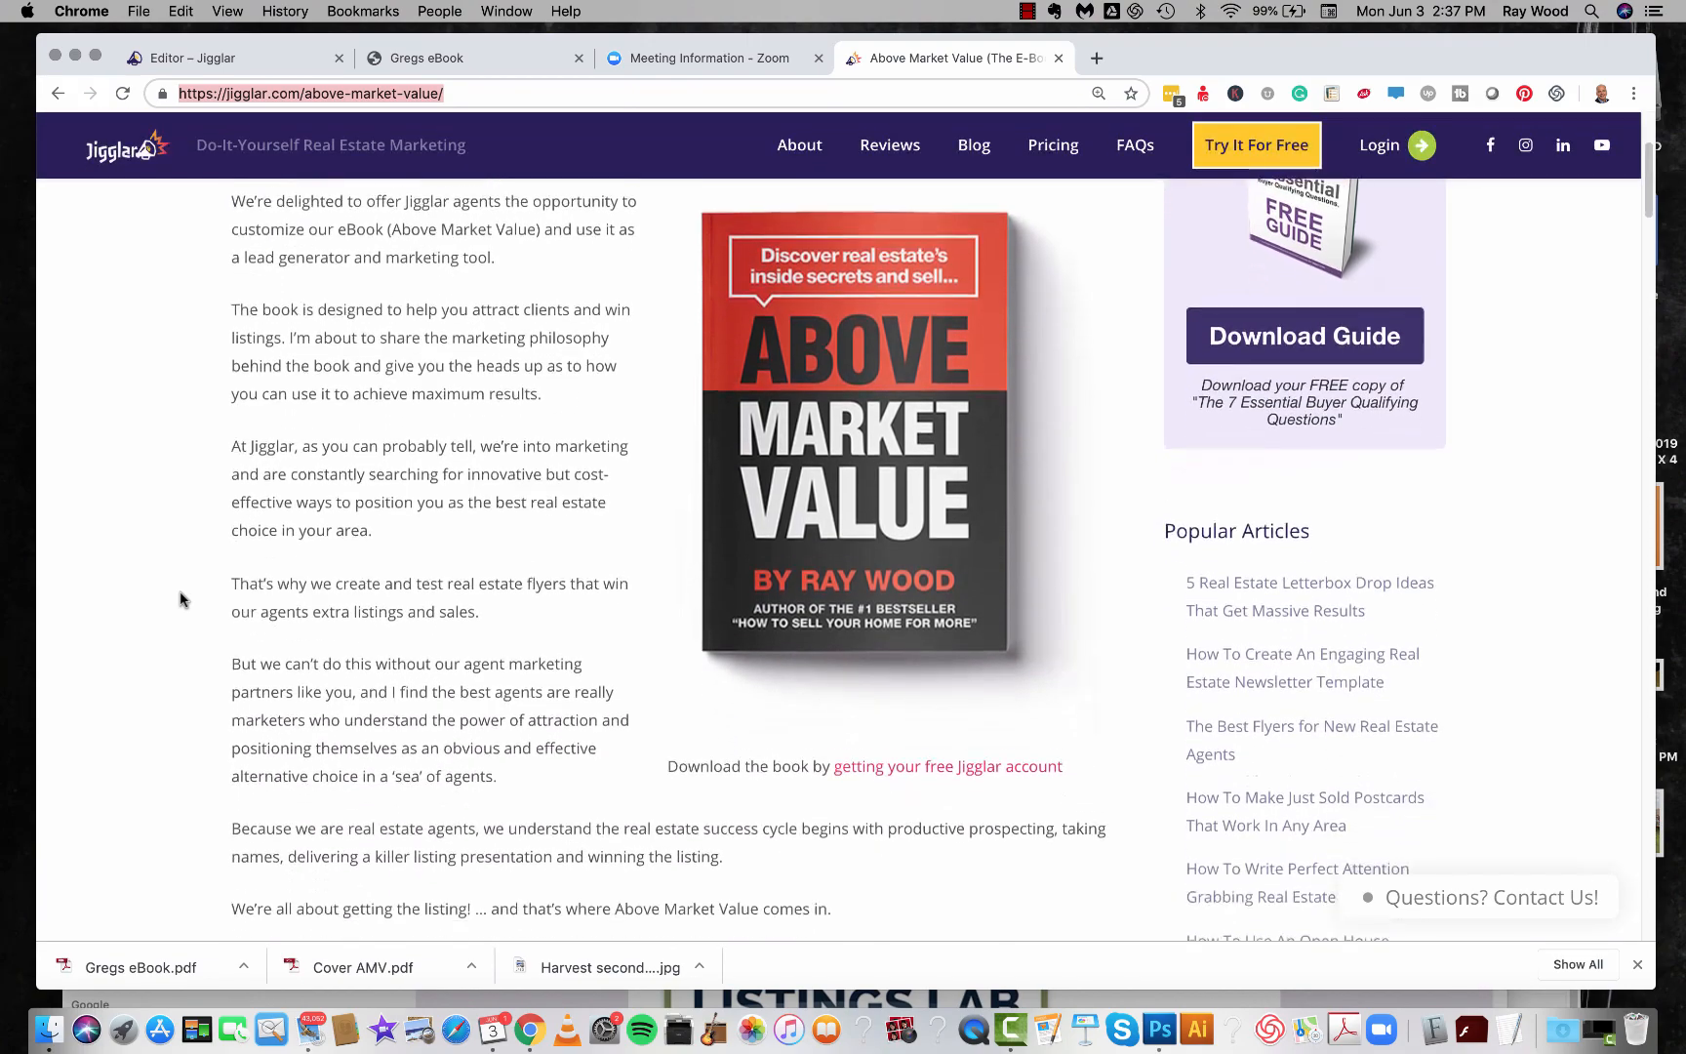
scroll("down", 3)
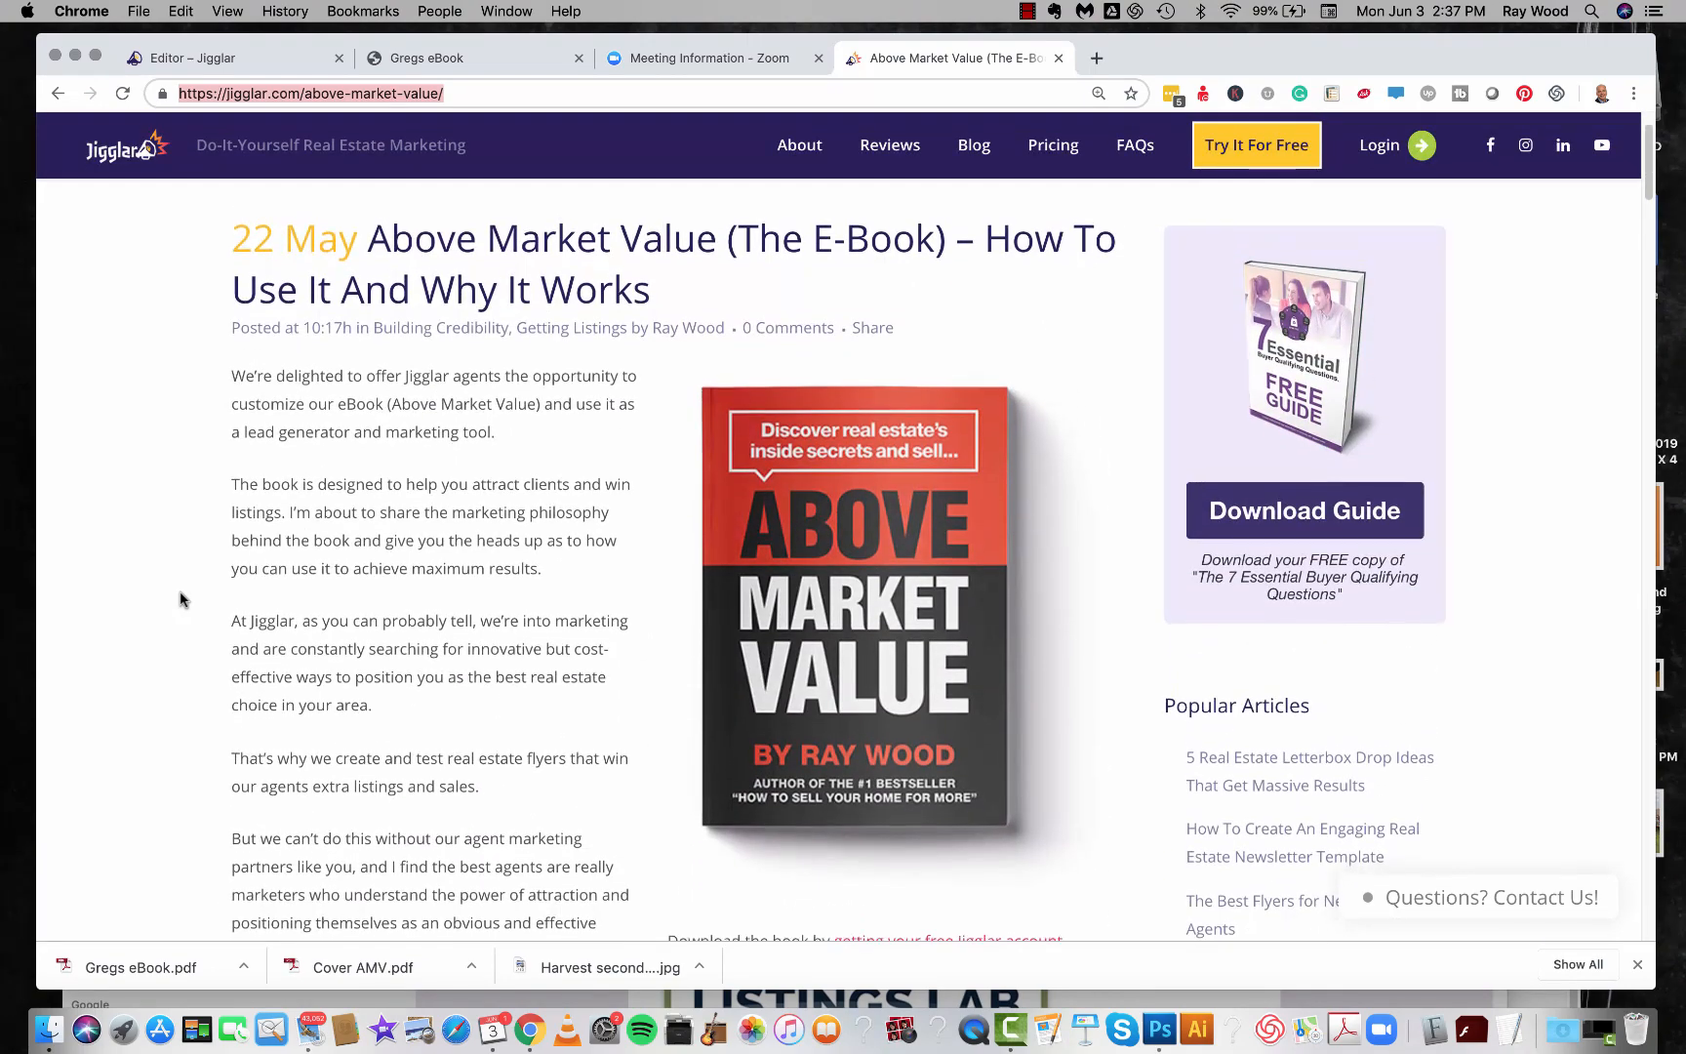
scroll("down", 3)
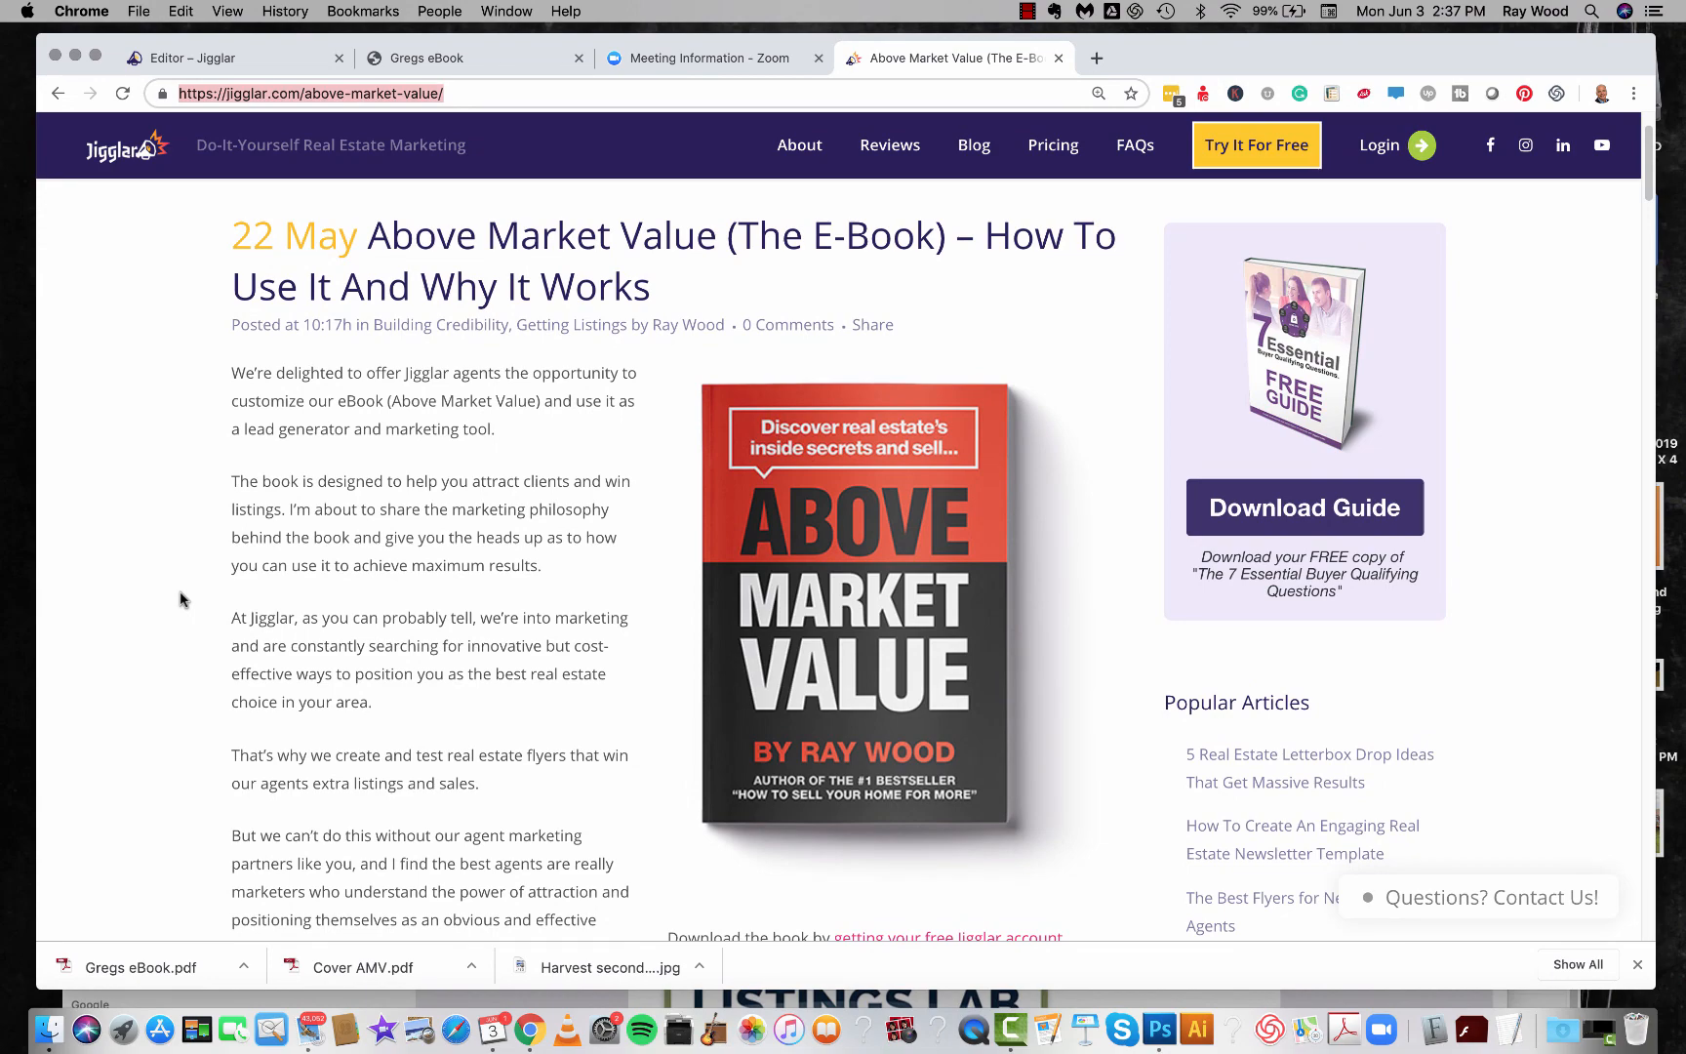
scroll("down", 3)
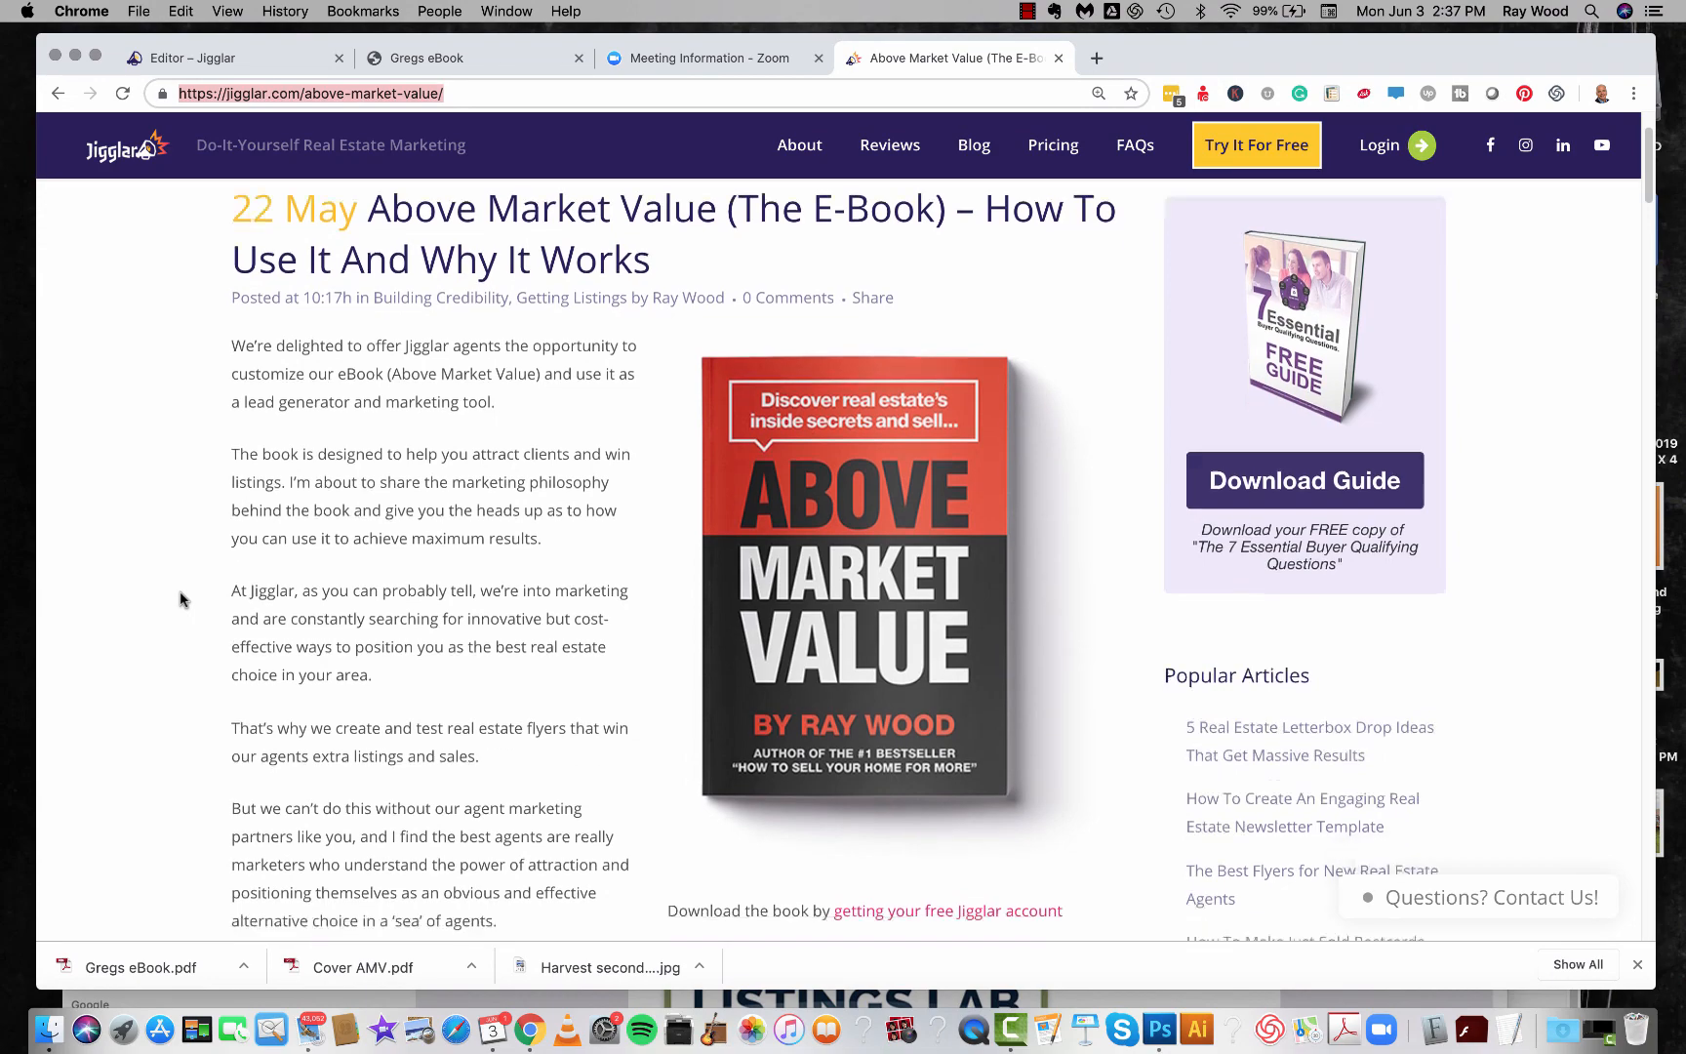
scroll("down", 3)
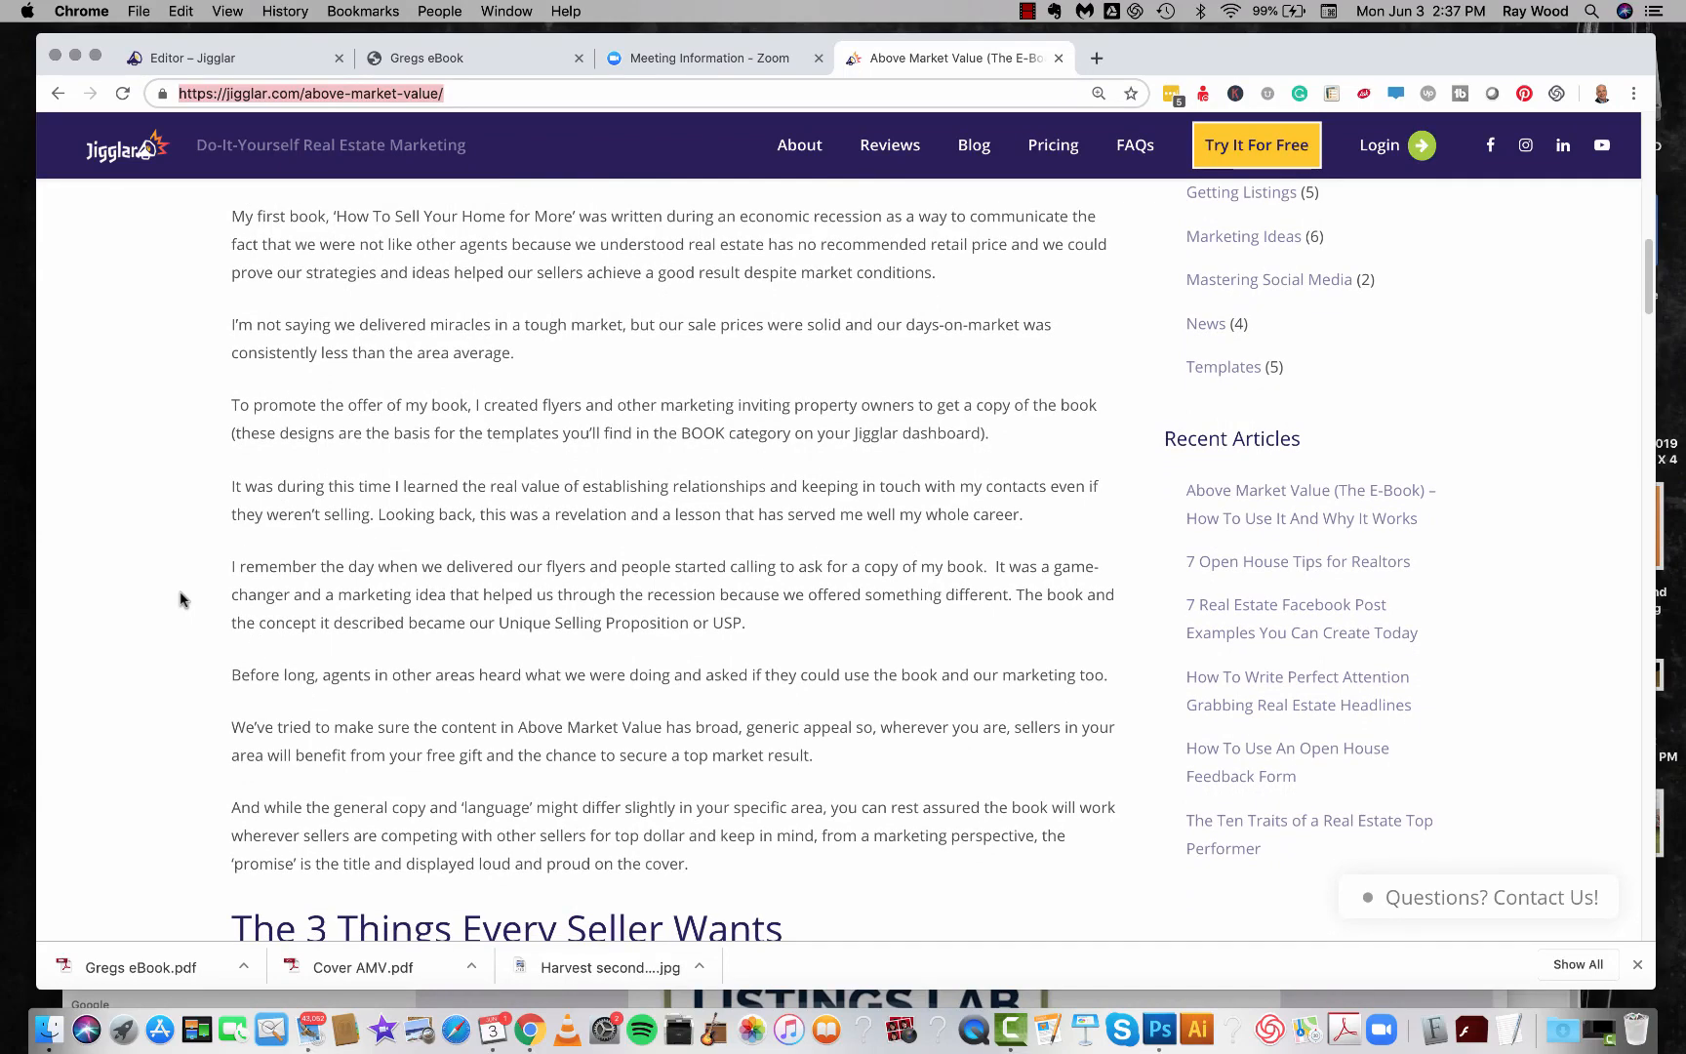
scroll("up", 3)
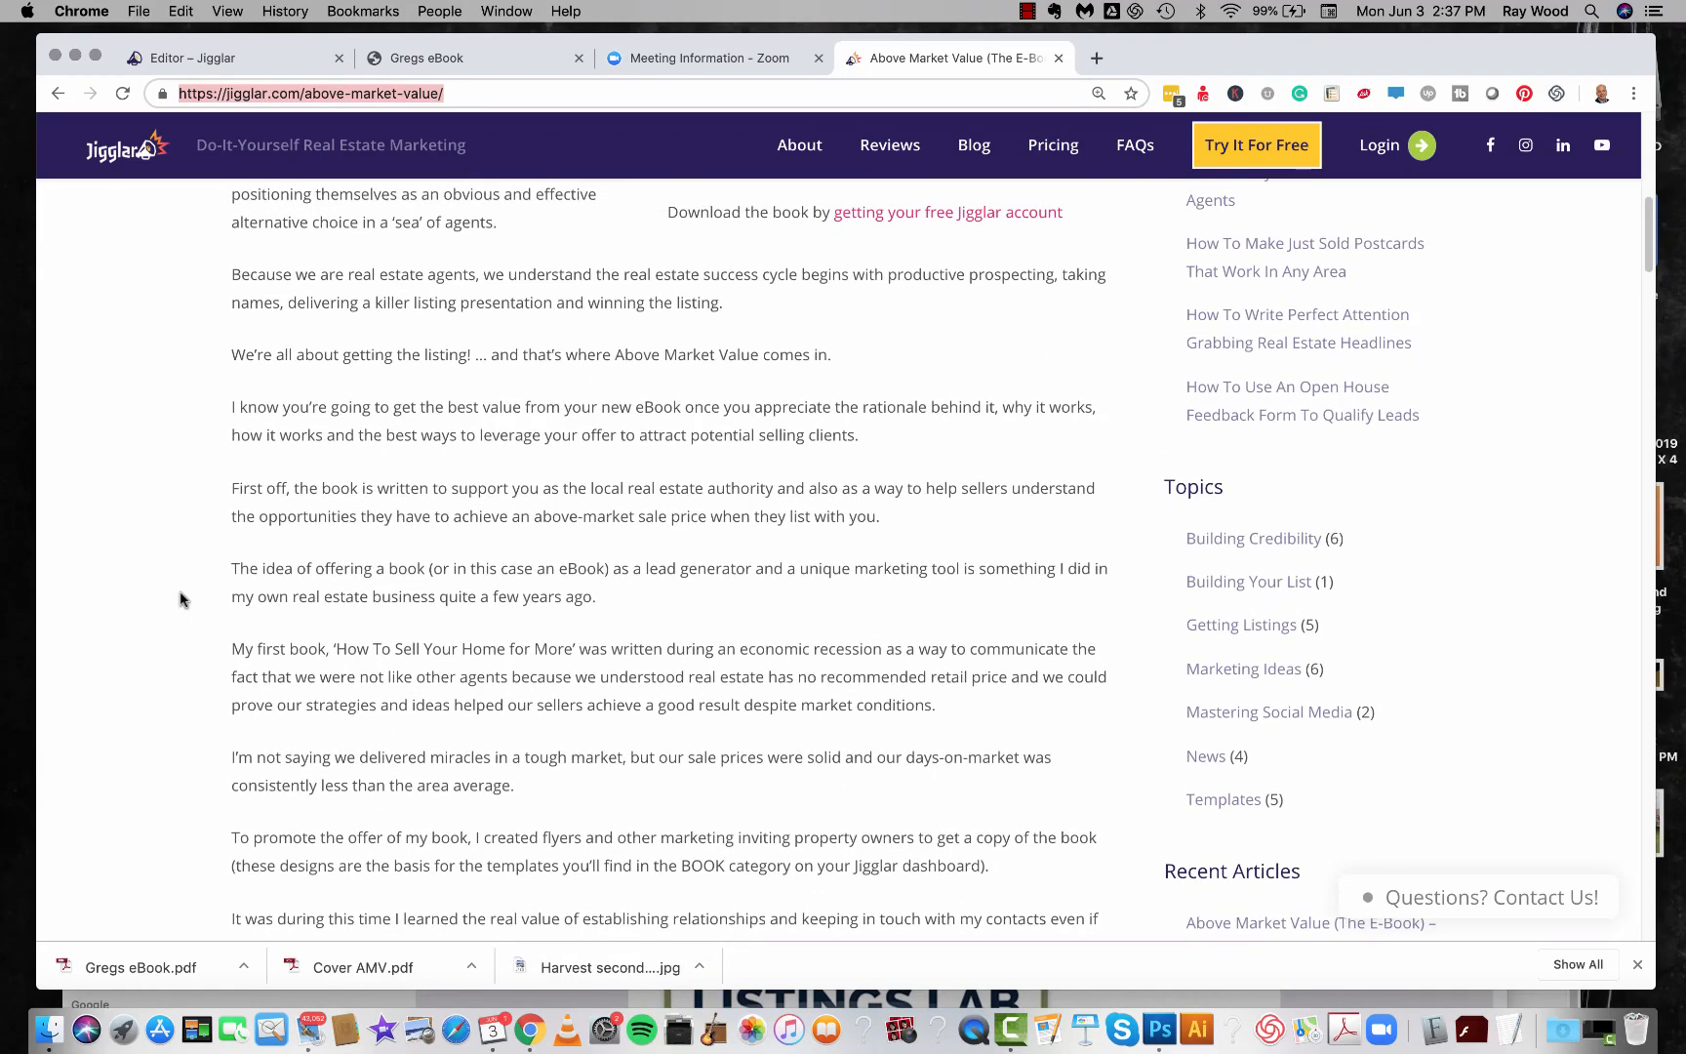
scroll("up", 3)
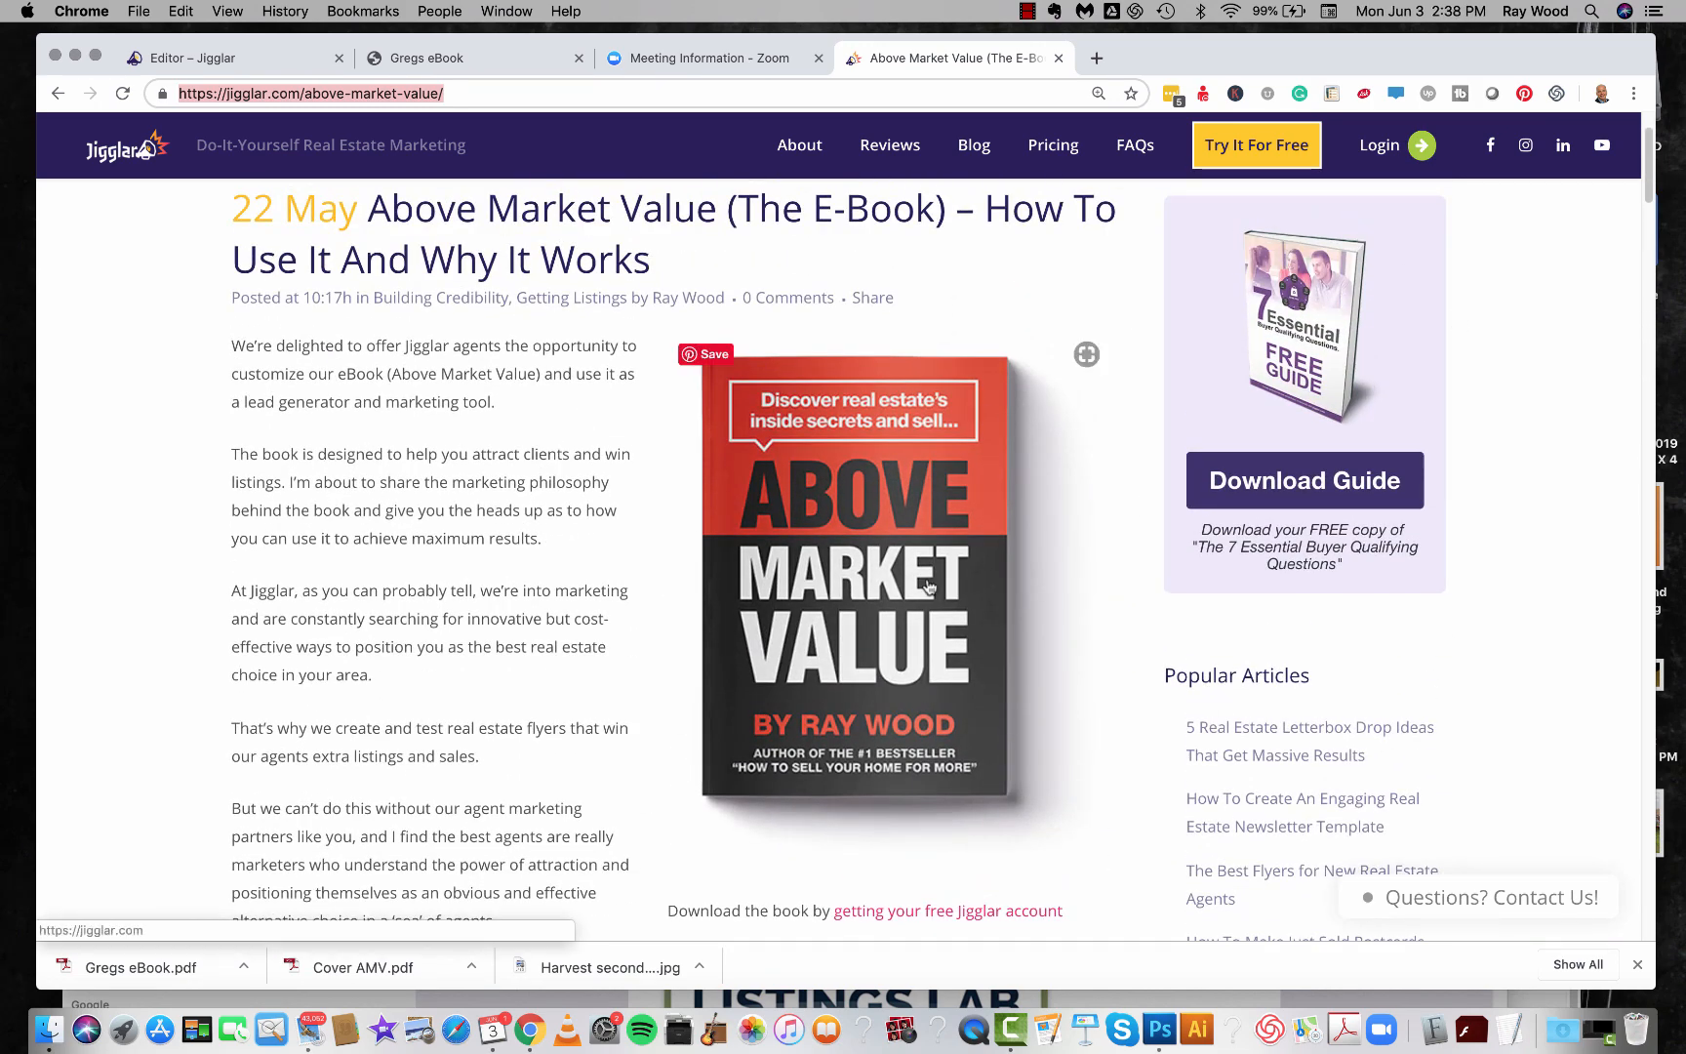
mouse_move(1078, 730)
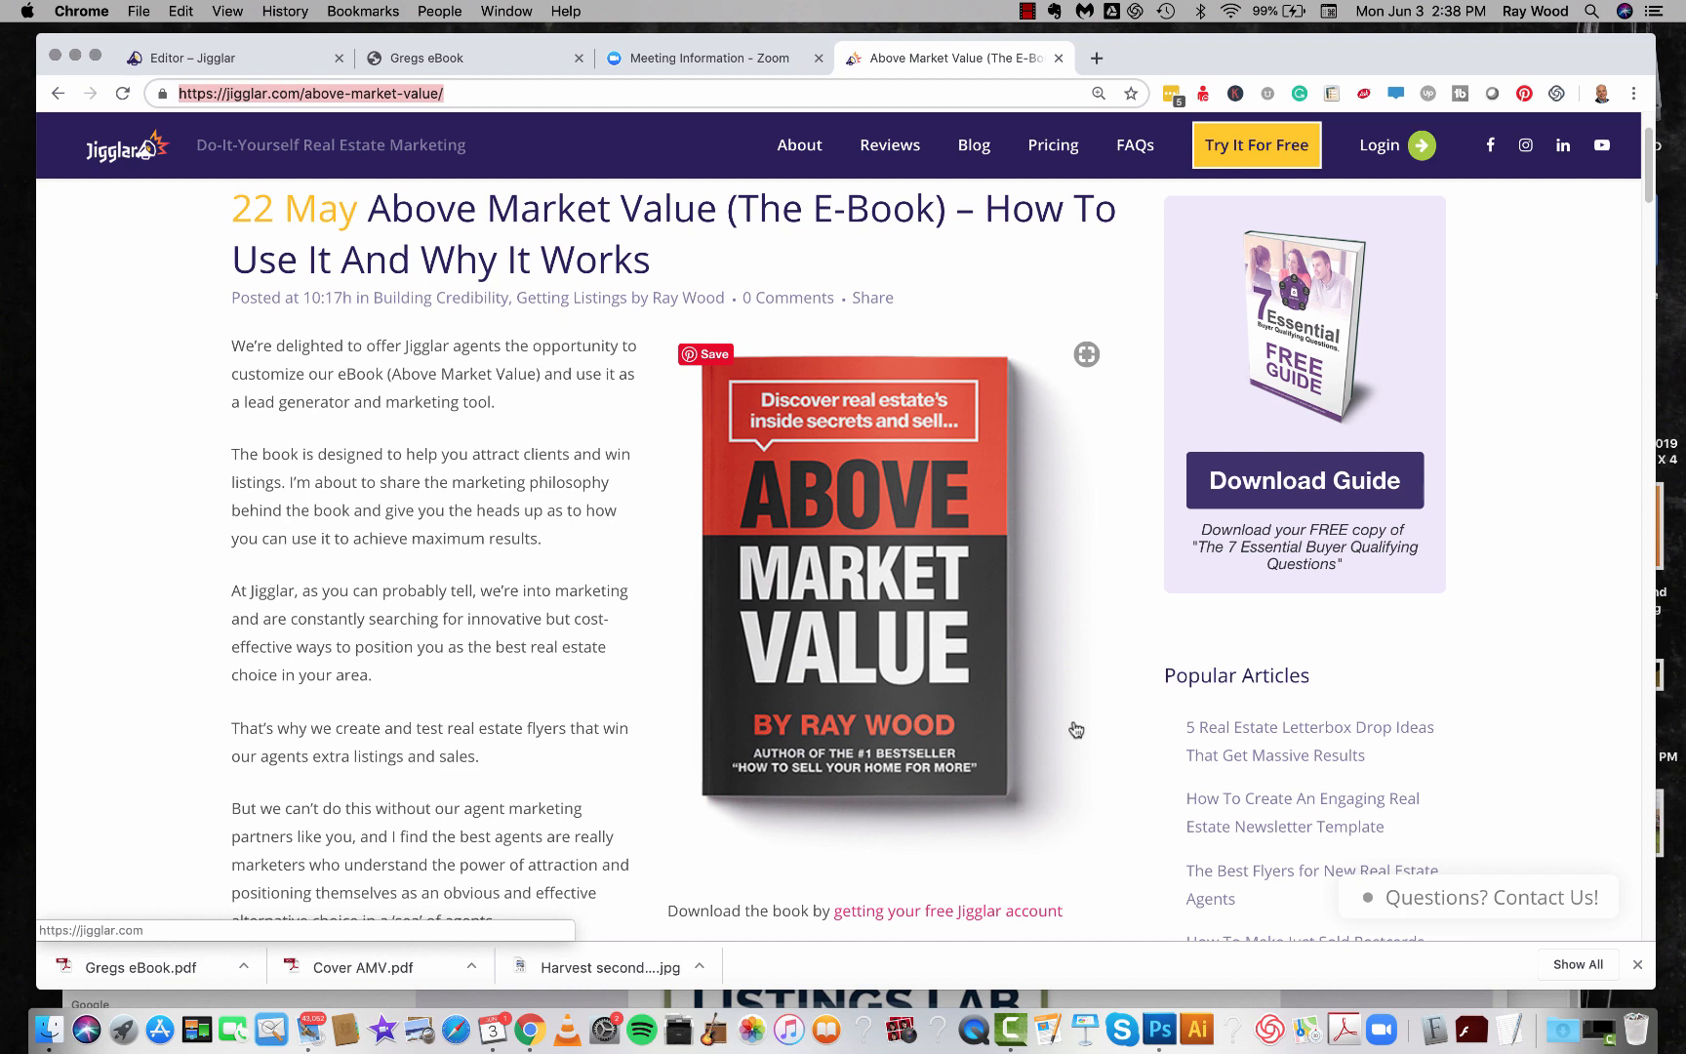
mouse_move(1075, 473)
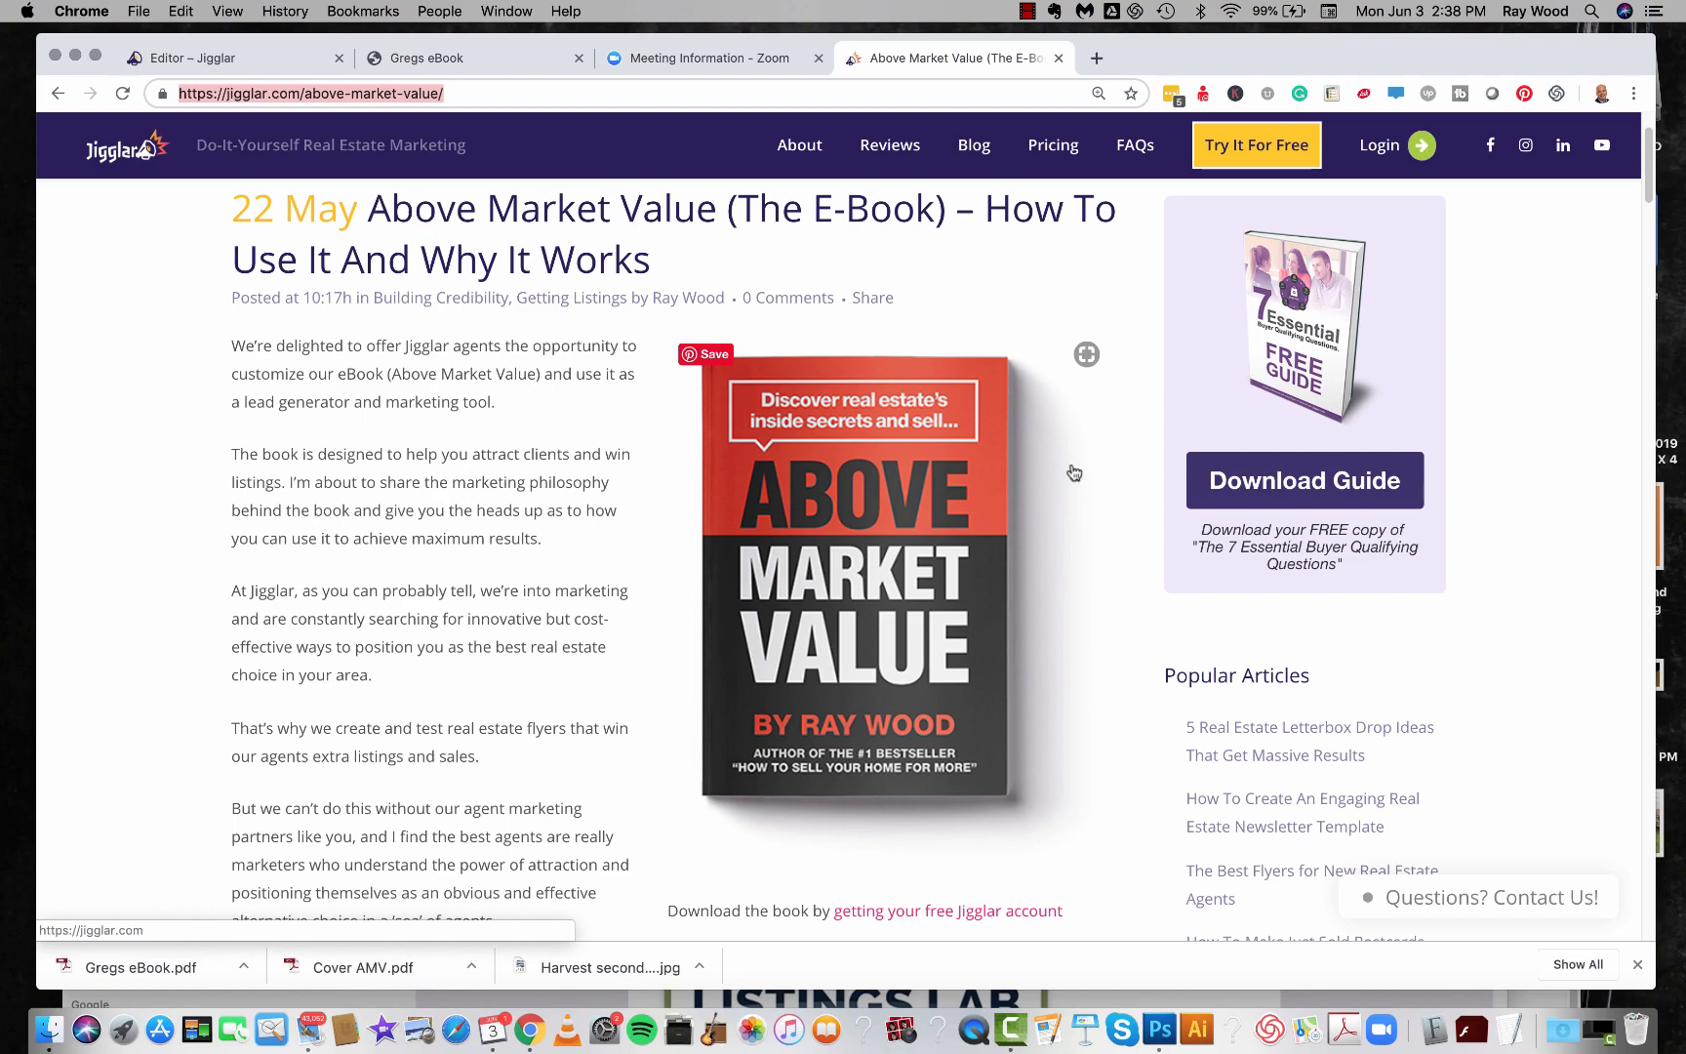